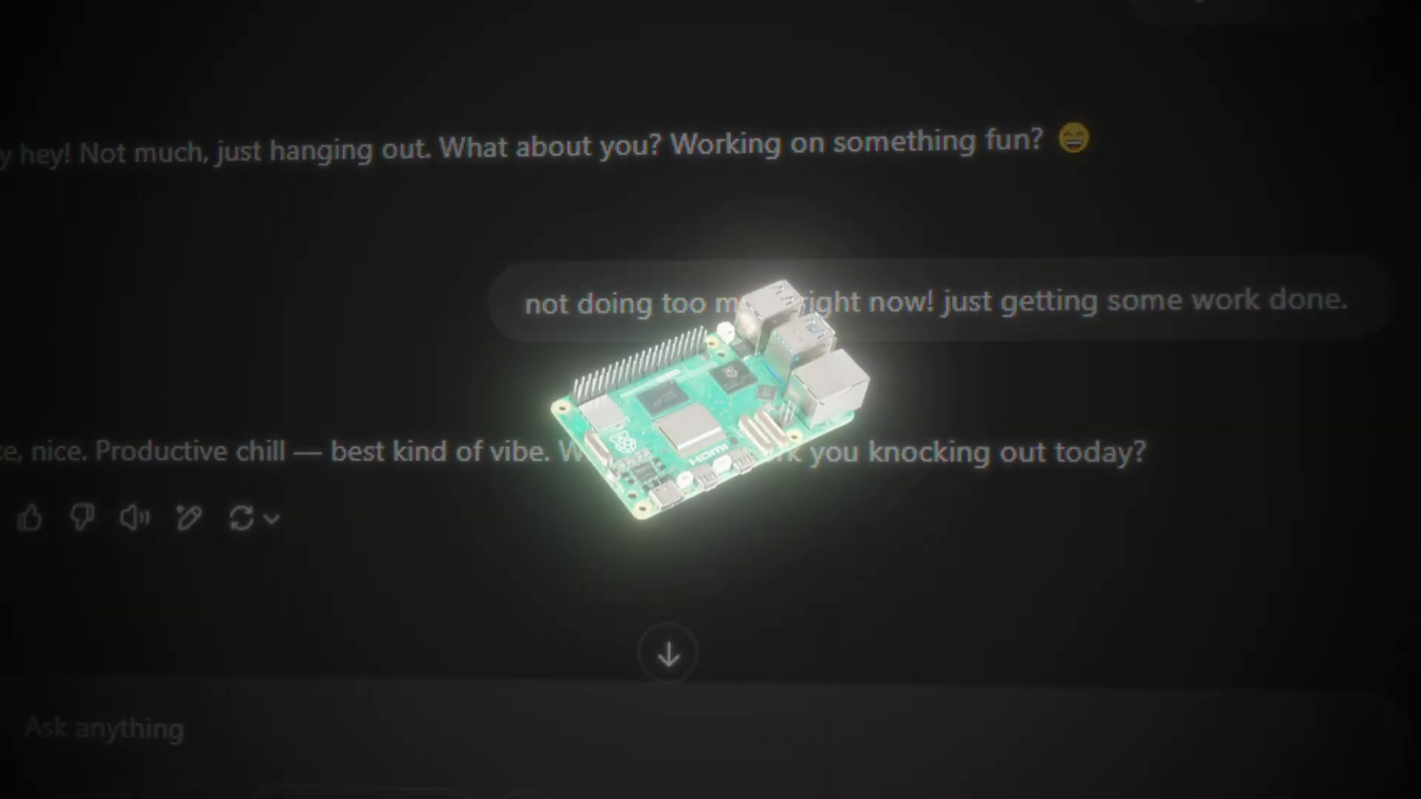
# Answer the incoming message at the 'Your reply:' prompt, starting with 'really cute t'
pyautogui.scroll(3)
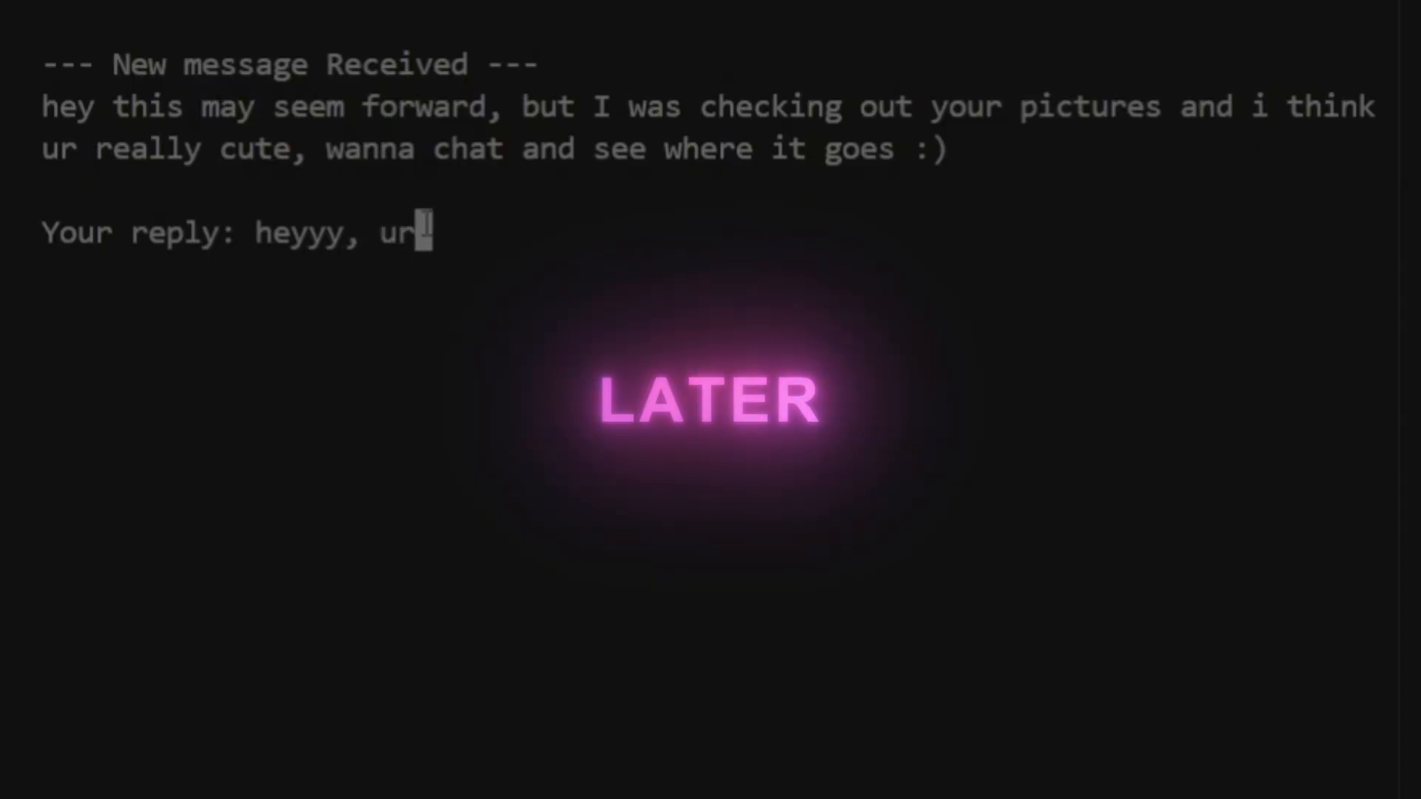
pyautogui.write('really cute t')
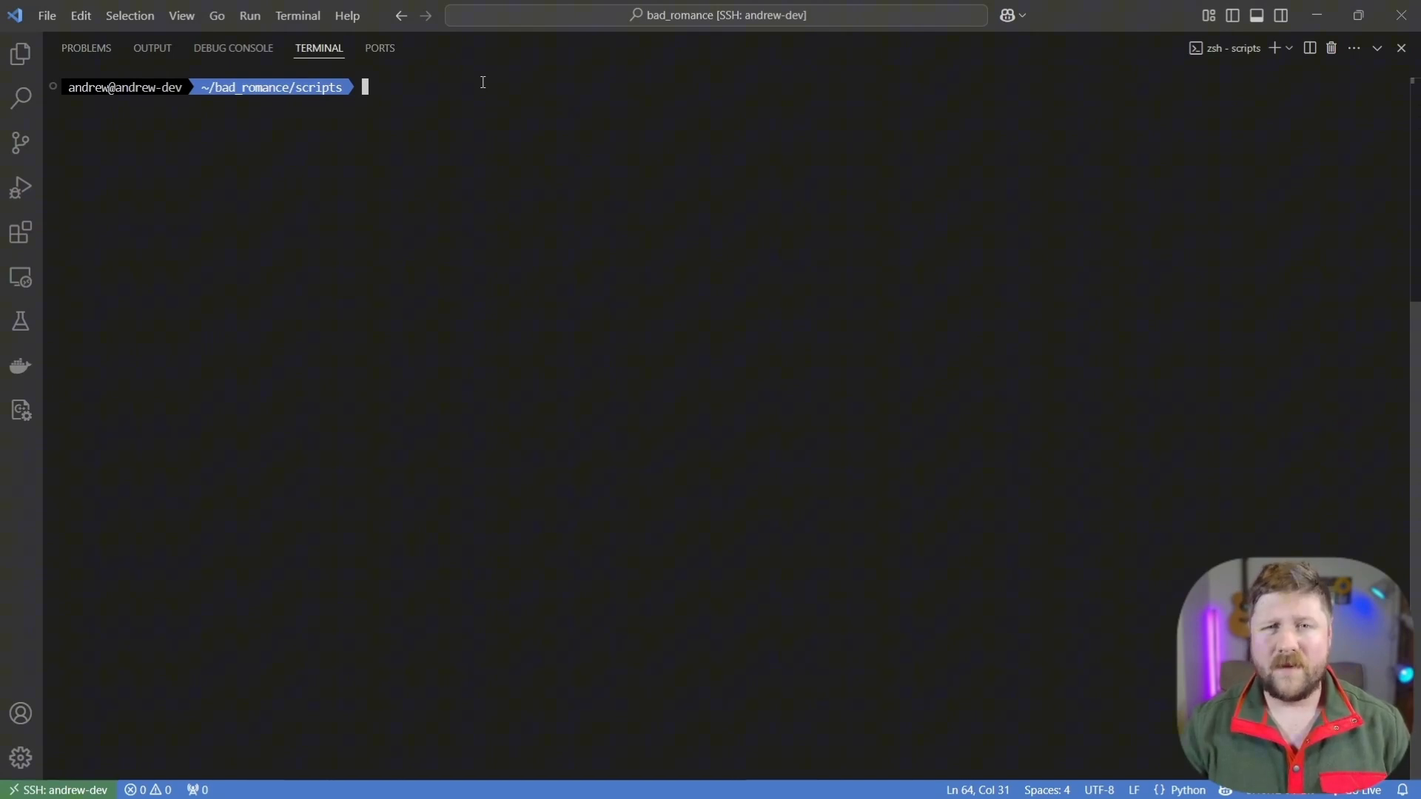
# Run 'ollama --h' in the terminal to show the Ollama help output
pyautogui.write('oll')
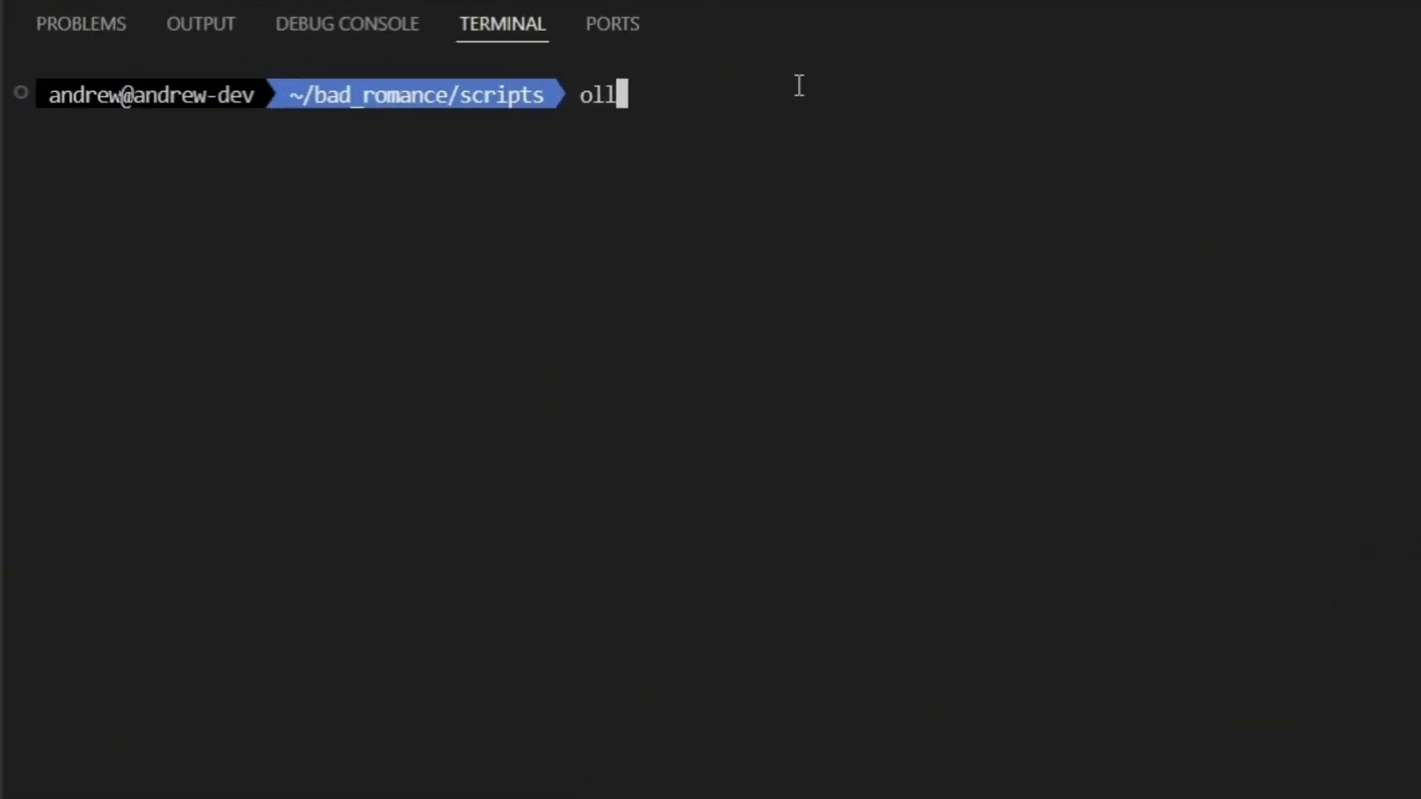
pyautogui.write('ama --h')
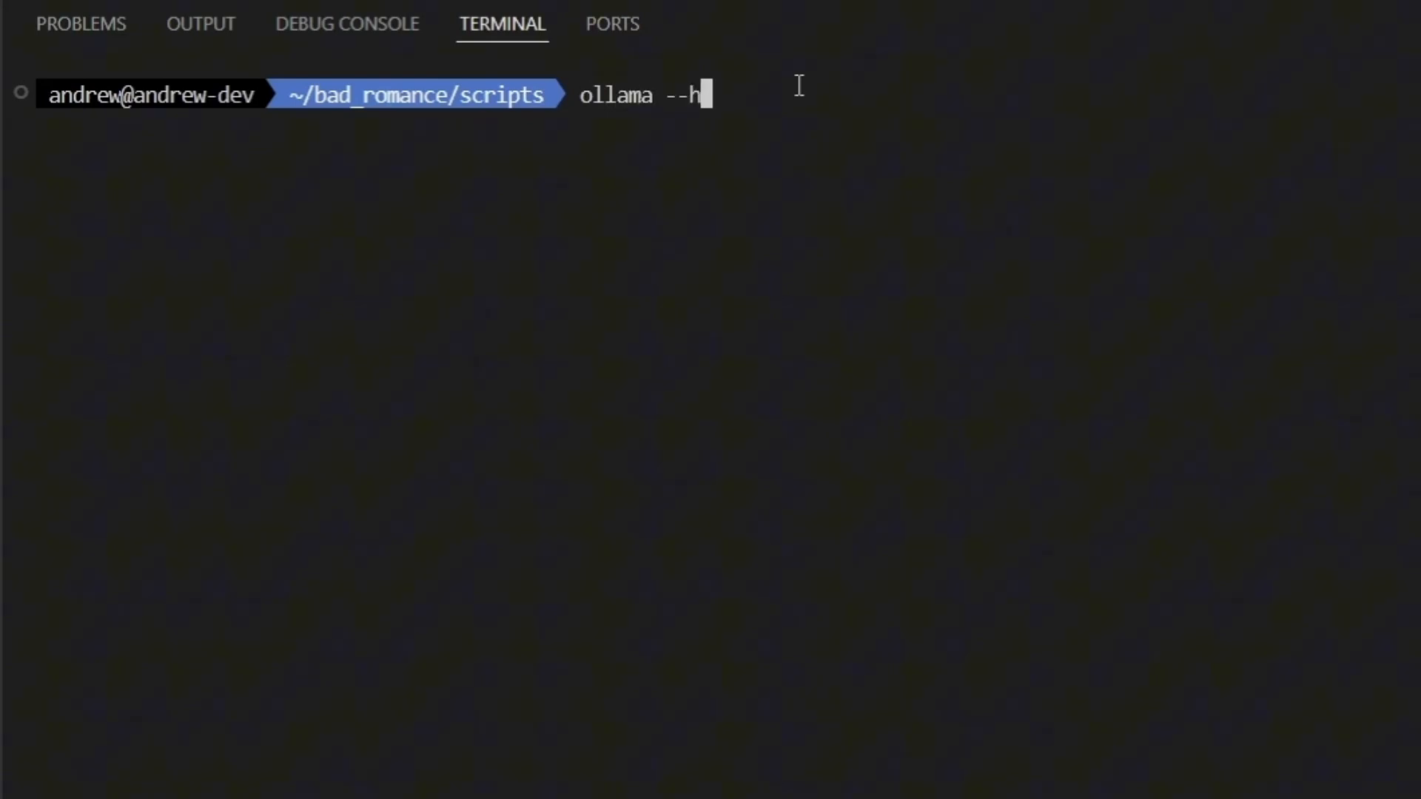
pyautogui.press('Return')
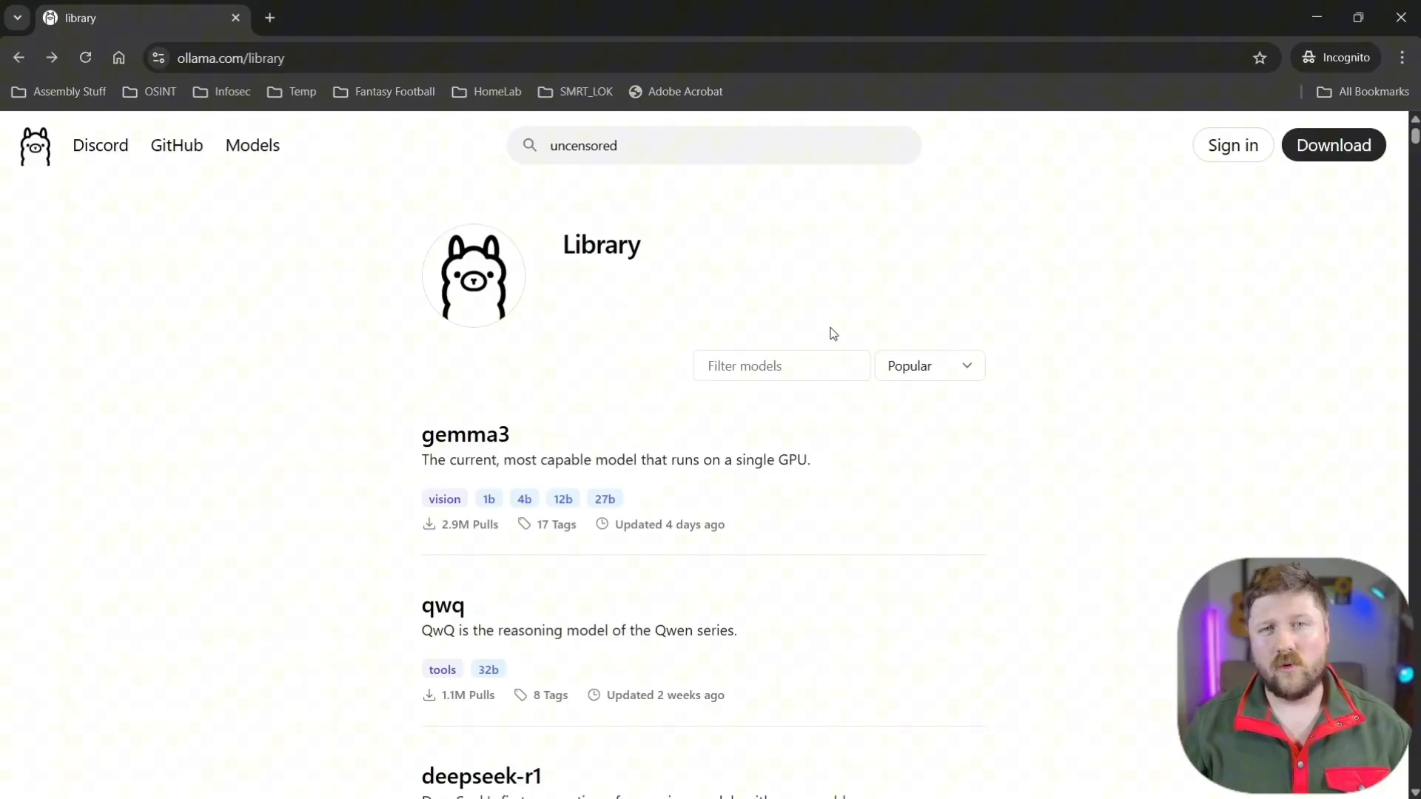
pyautogui.moveTo(798, 330)
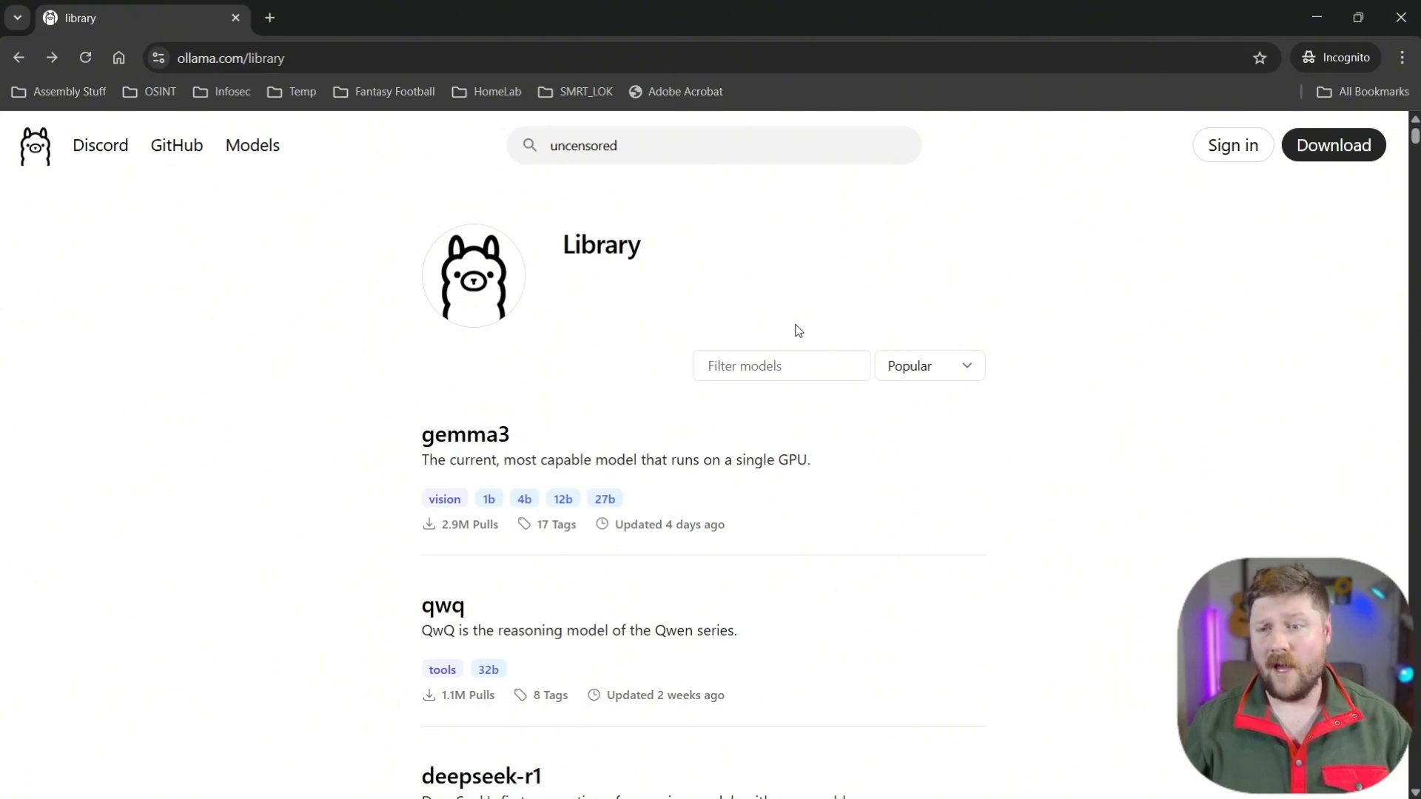
pyautogui.moveTo(706, 314)
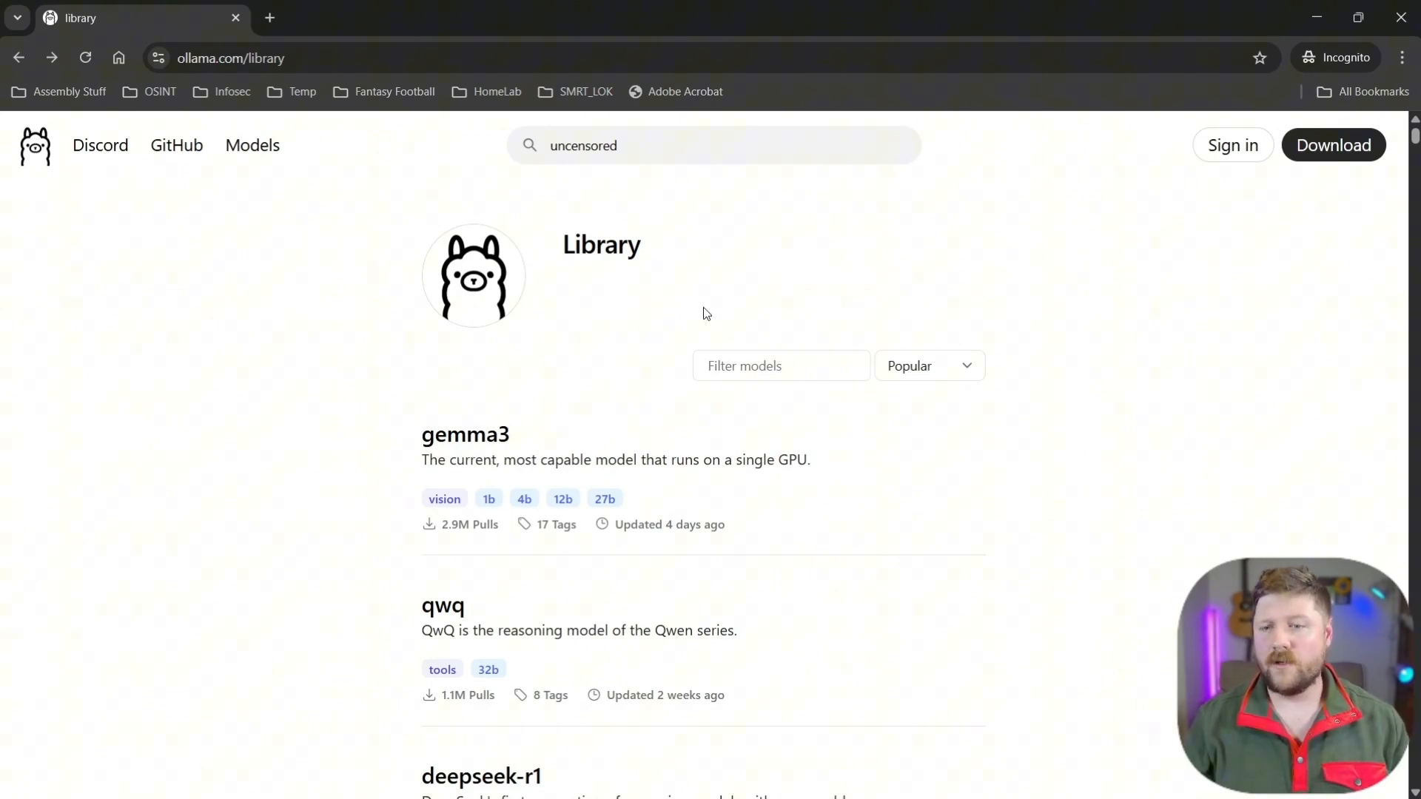
pyautogui.moveTo(635, 379)
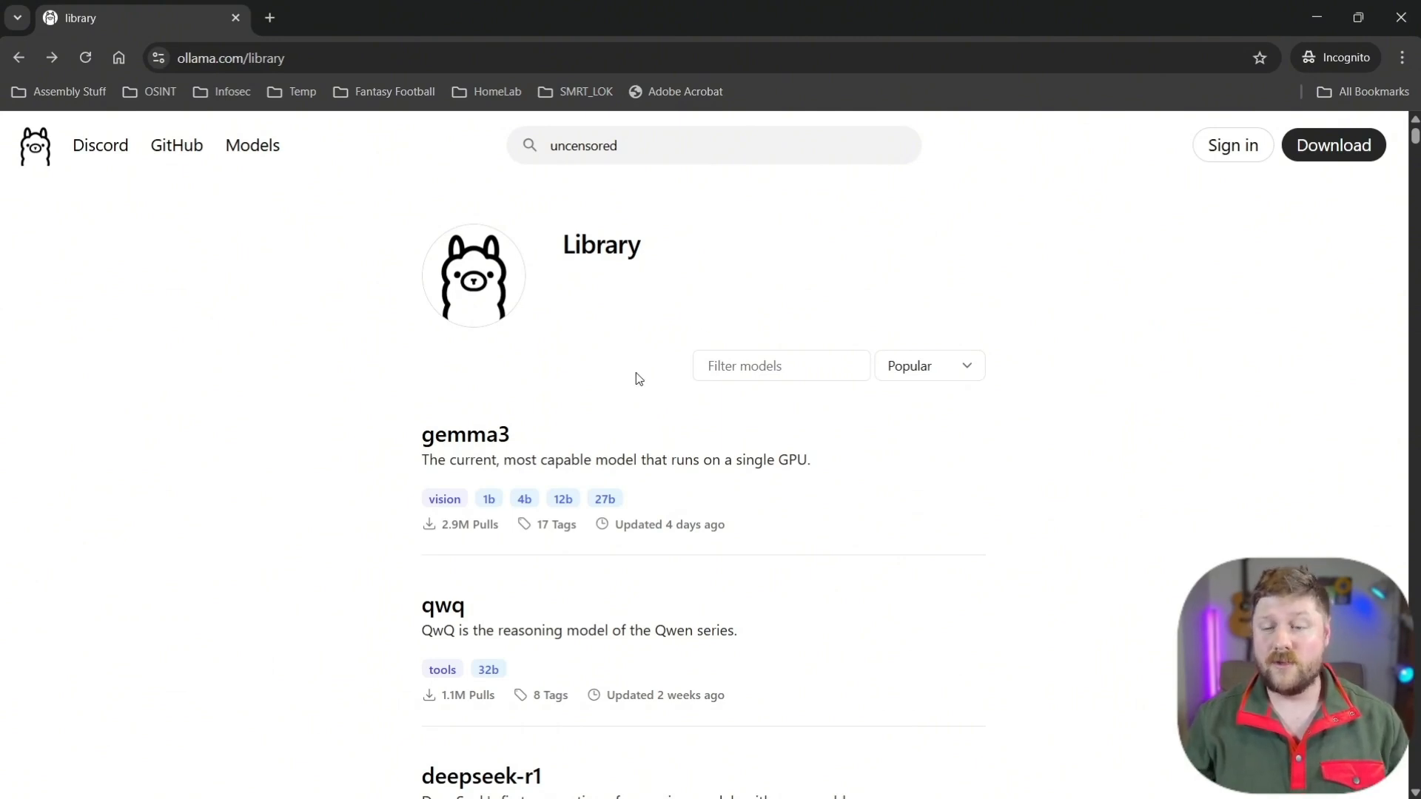
pyautogui.moveTo(737, 345)
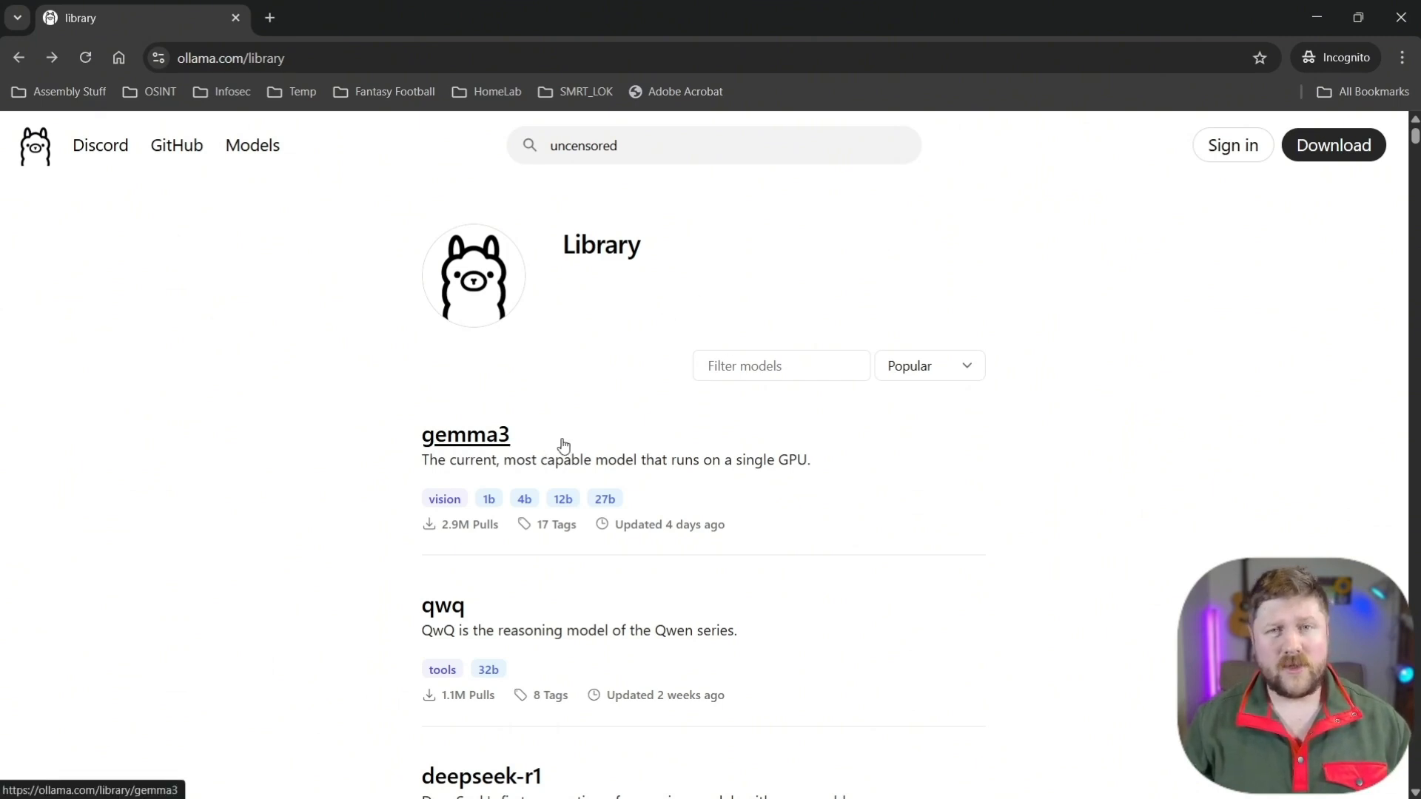
pyautogui.moveTo(556, 490)
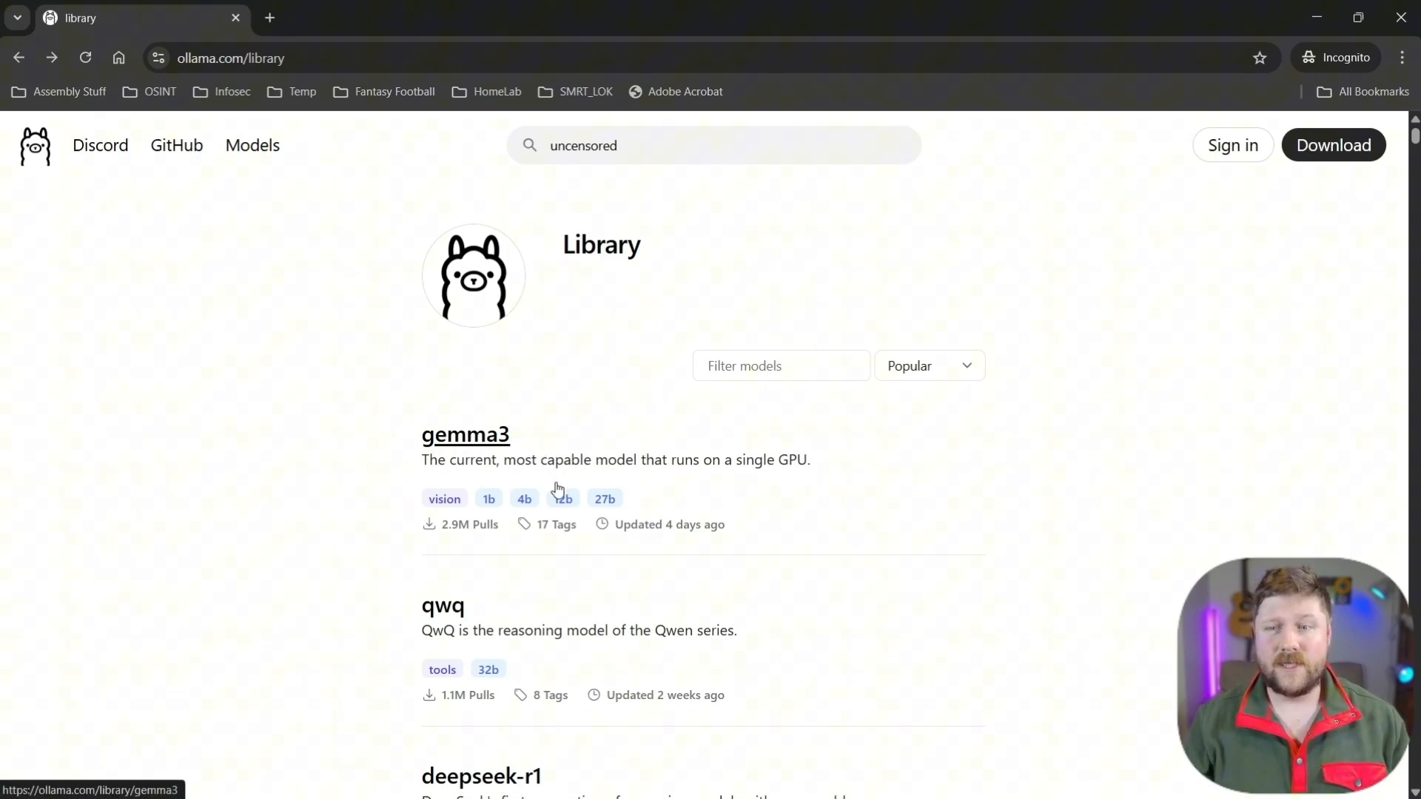
pyautogui.moveTo(394, 469)
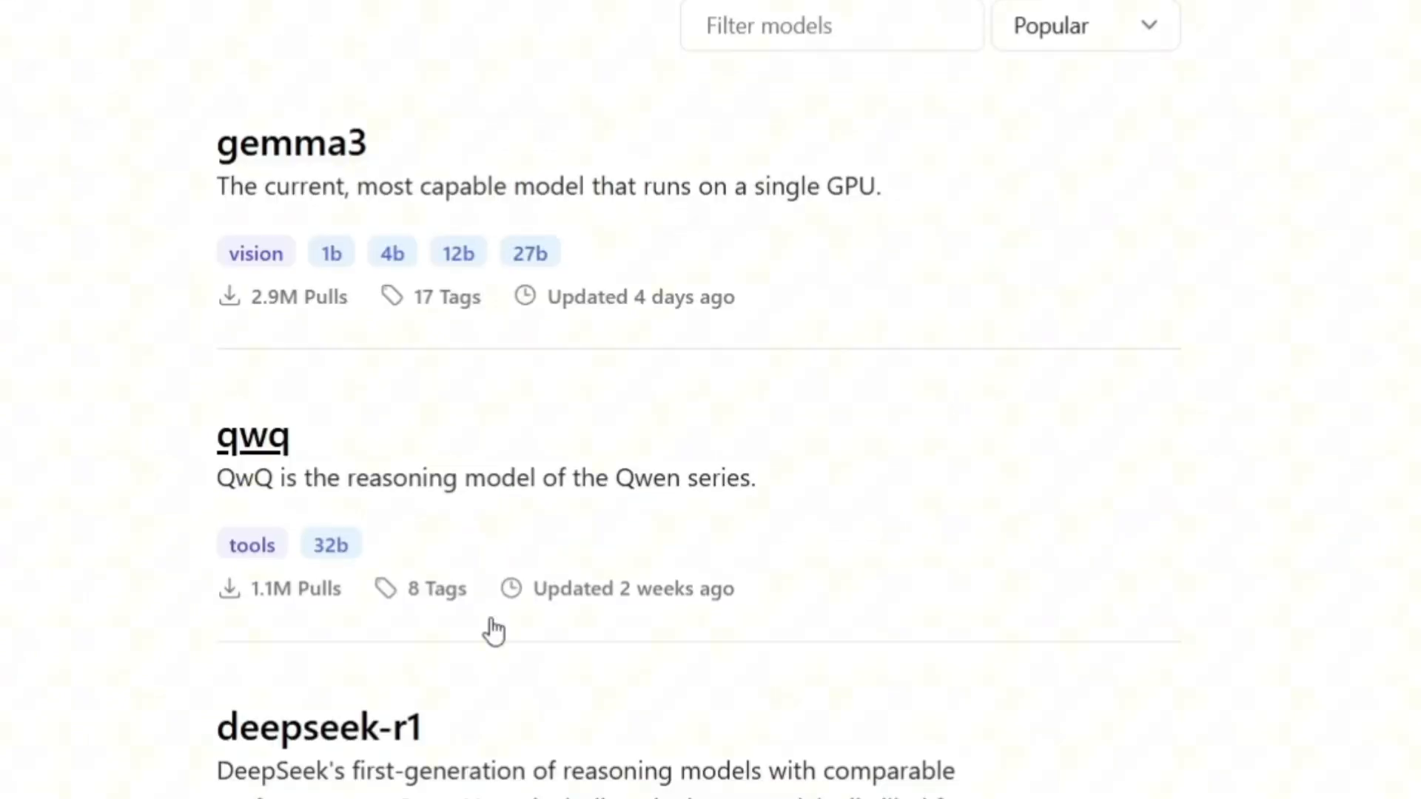
pyautogui.moveTo(487, 752)
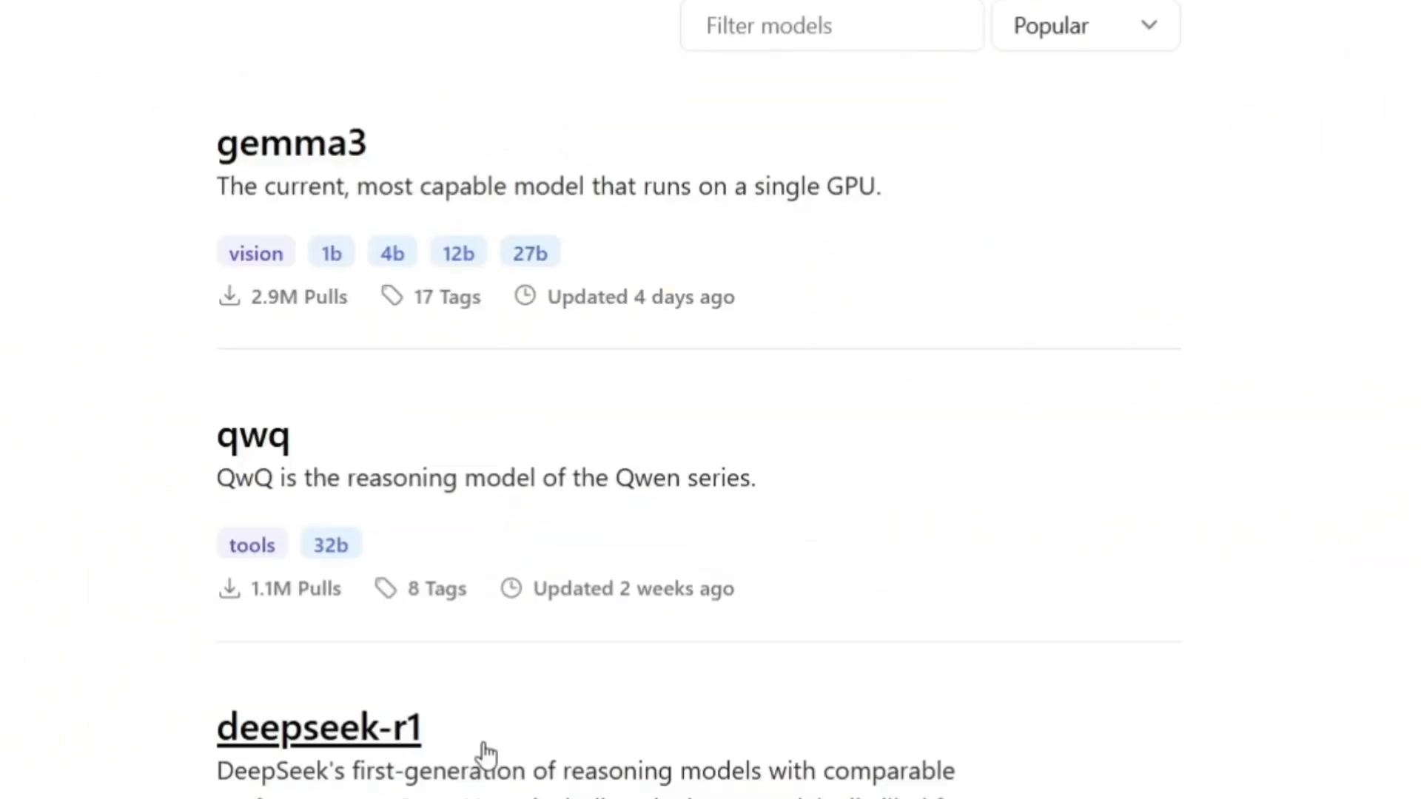
pyautogui.scroll(-3)
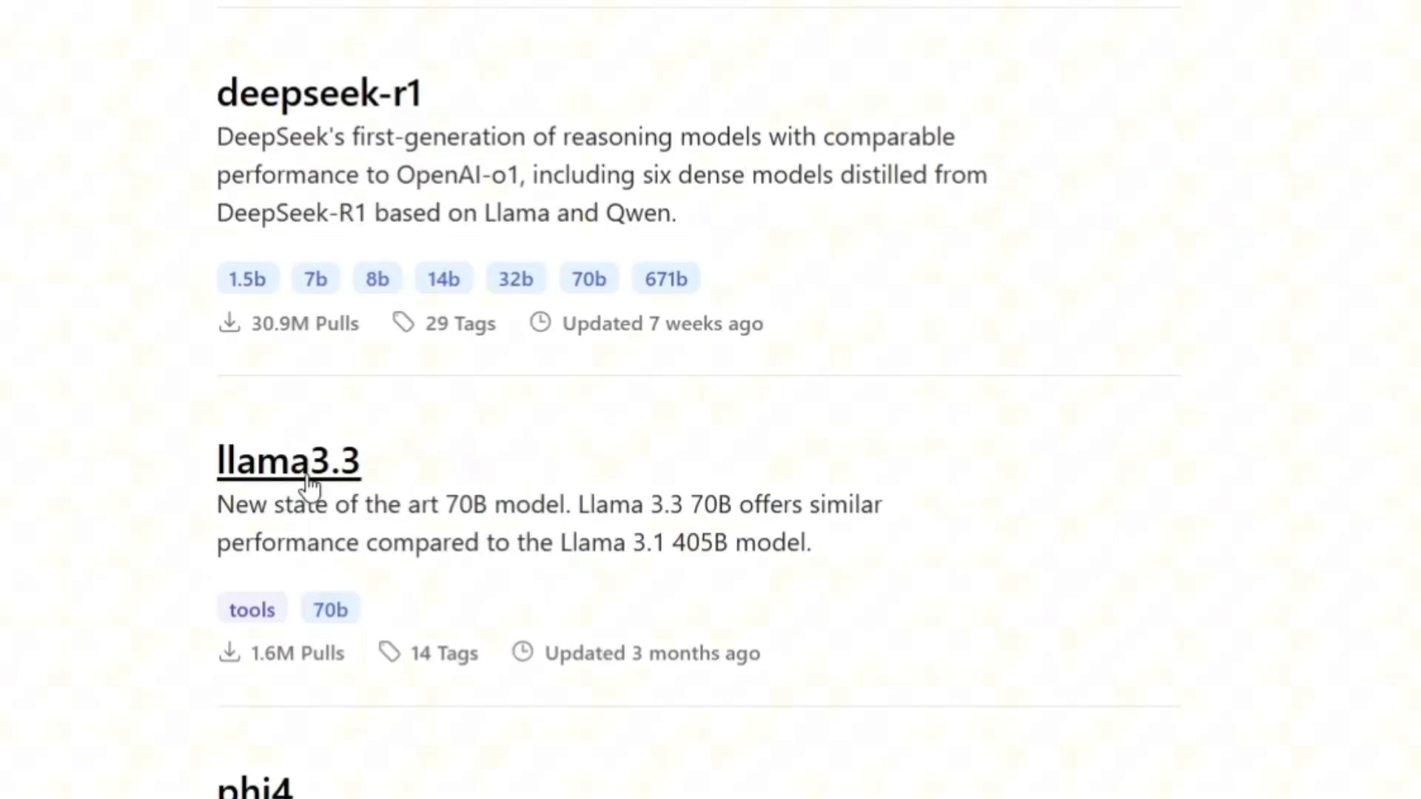
pyautogui.moveTo(508, 786)
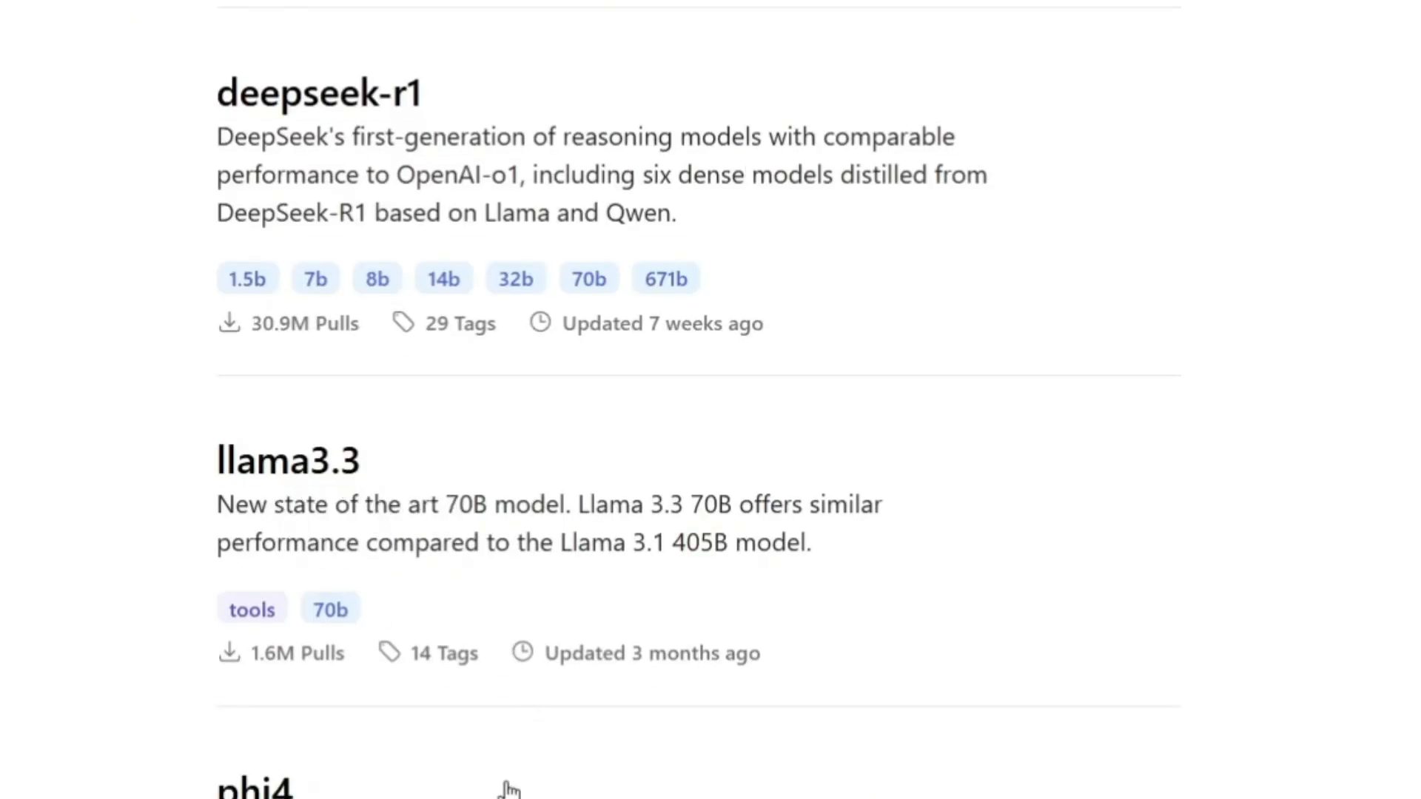
pyautogui.scroll(-3)
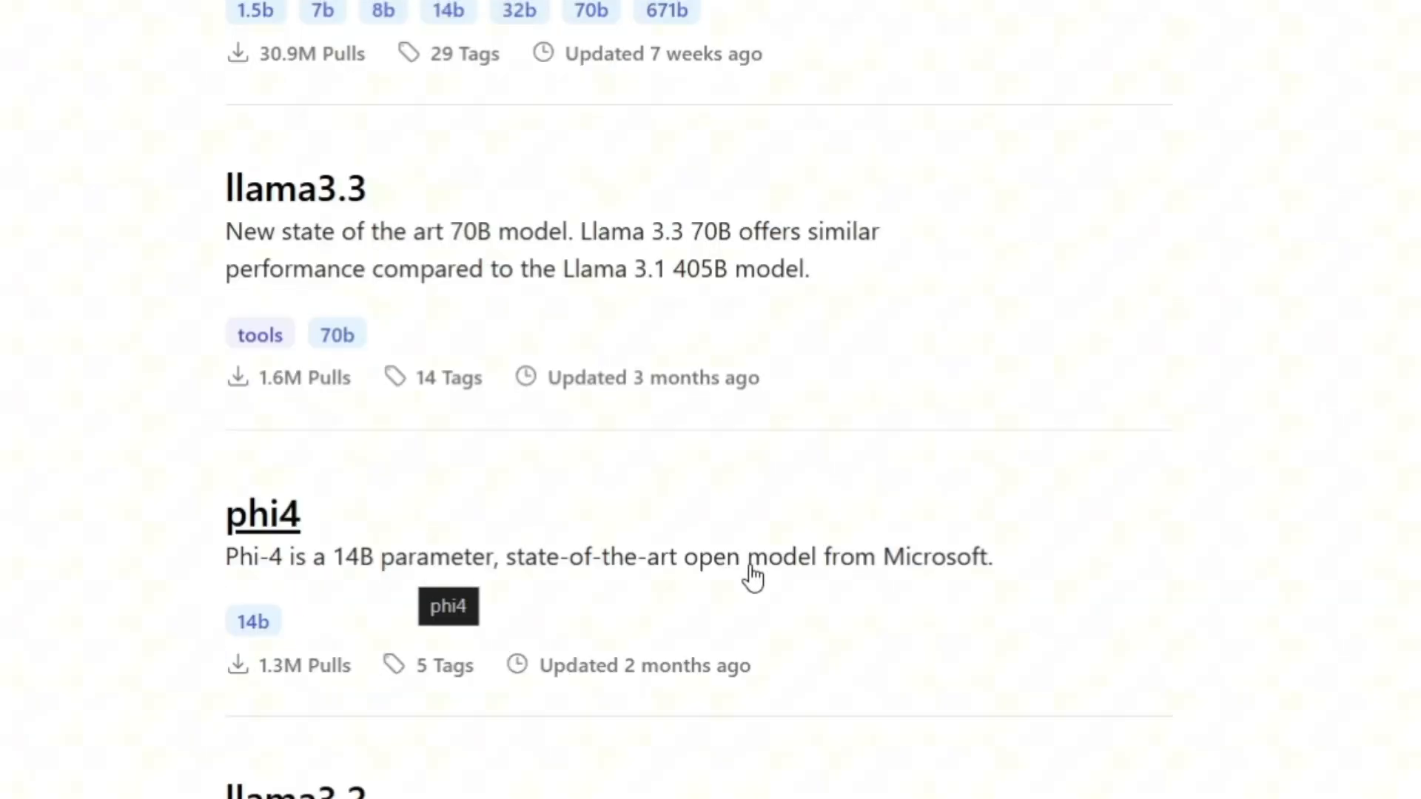
pyautogui.moveTo(824, 576)
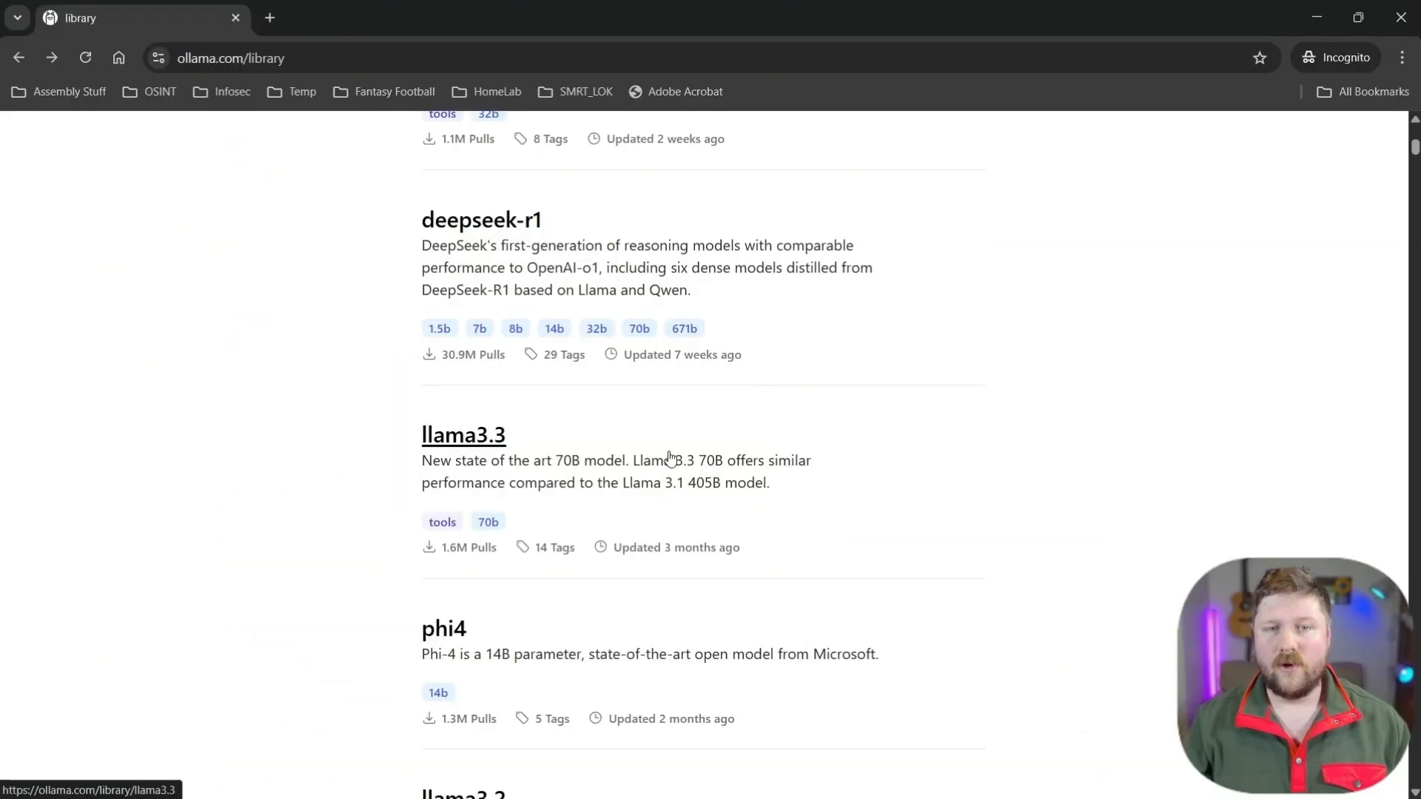
pyautogui.moveTo(457, 324)
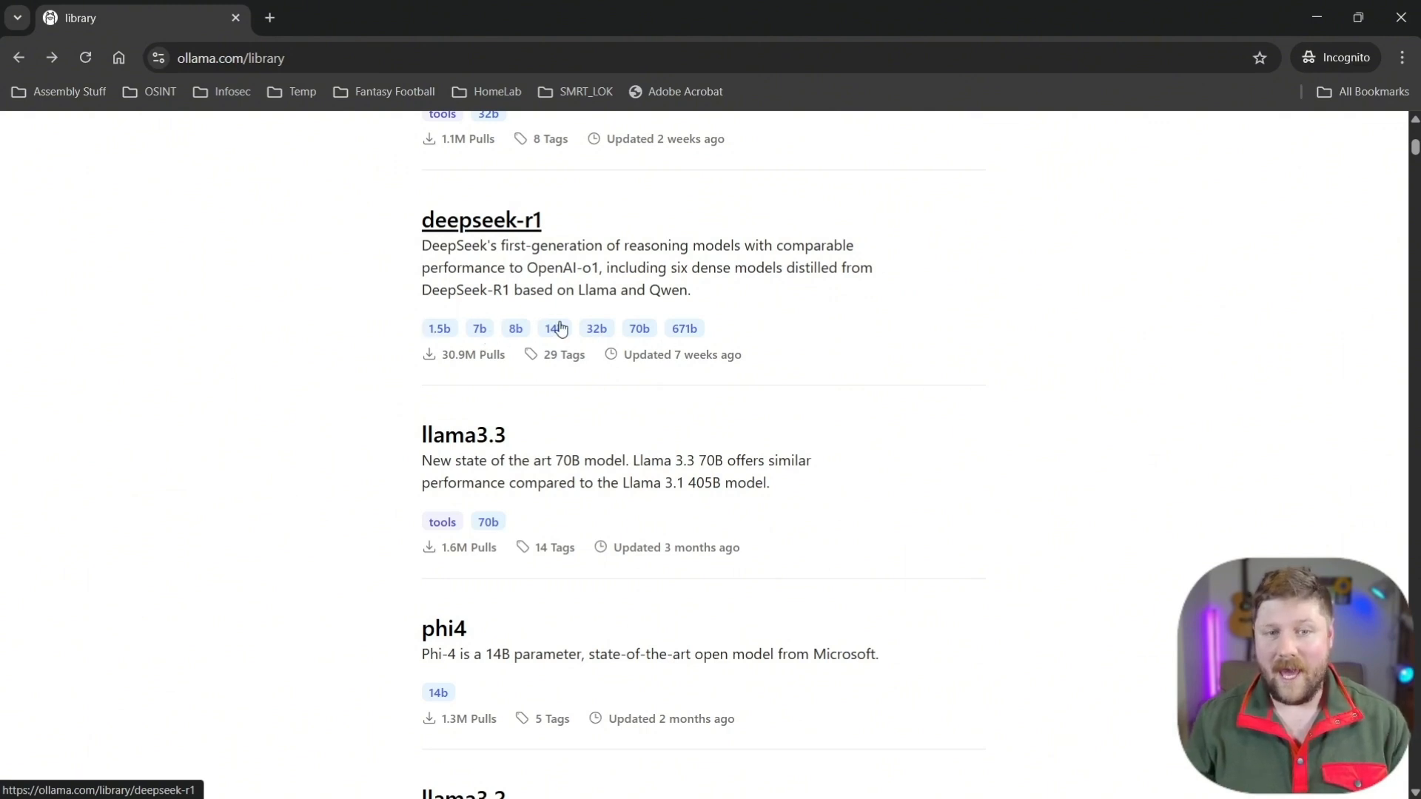
pyautogui.moveTo(681, 336)
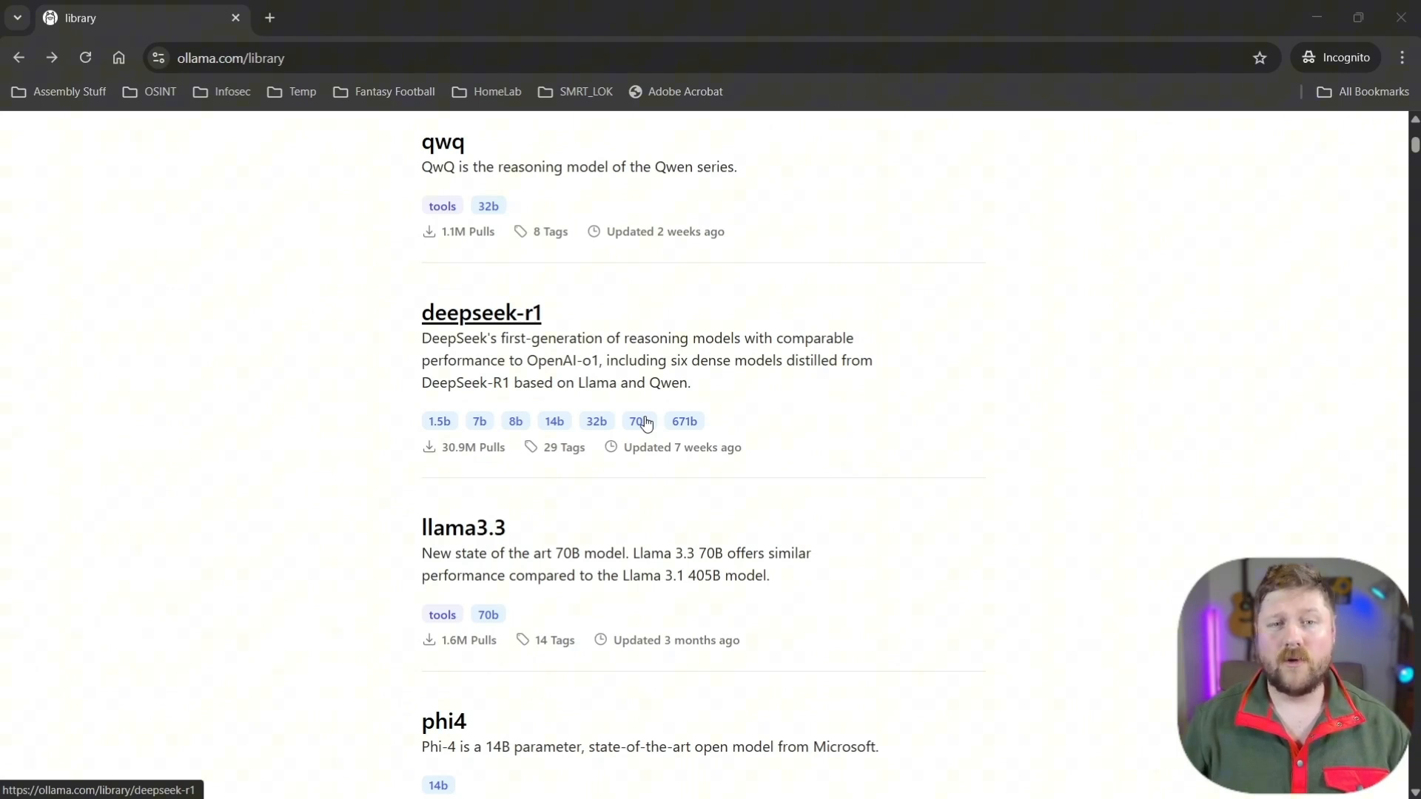
pyautogui.moveTo(645, 444)
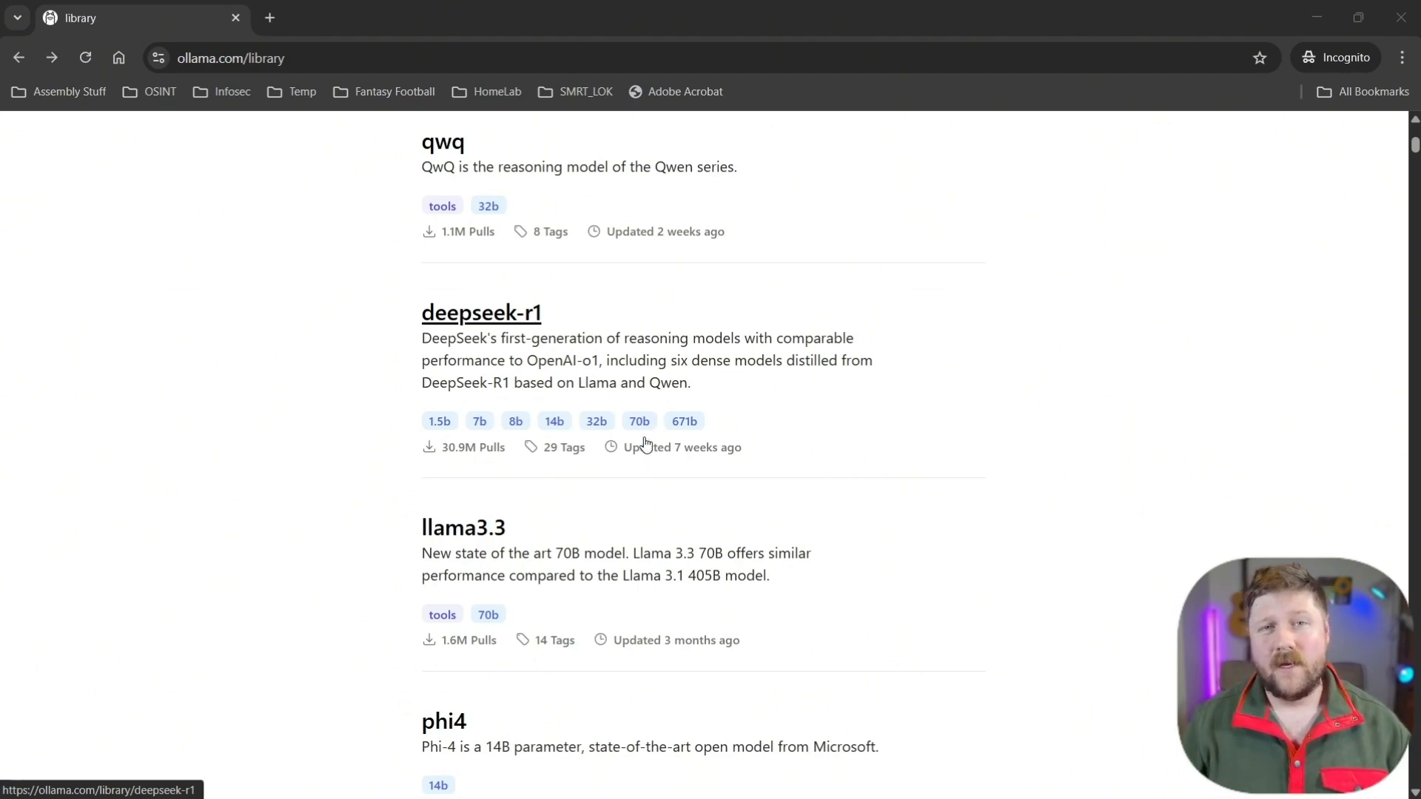
pyautogui.moveTo(644, 447)
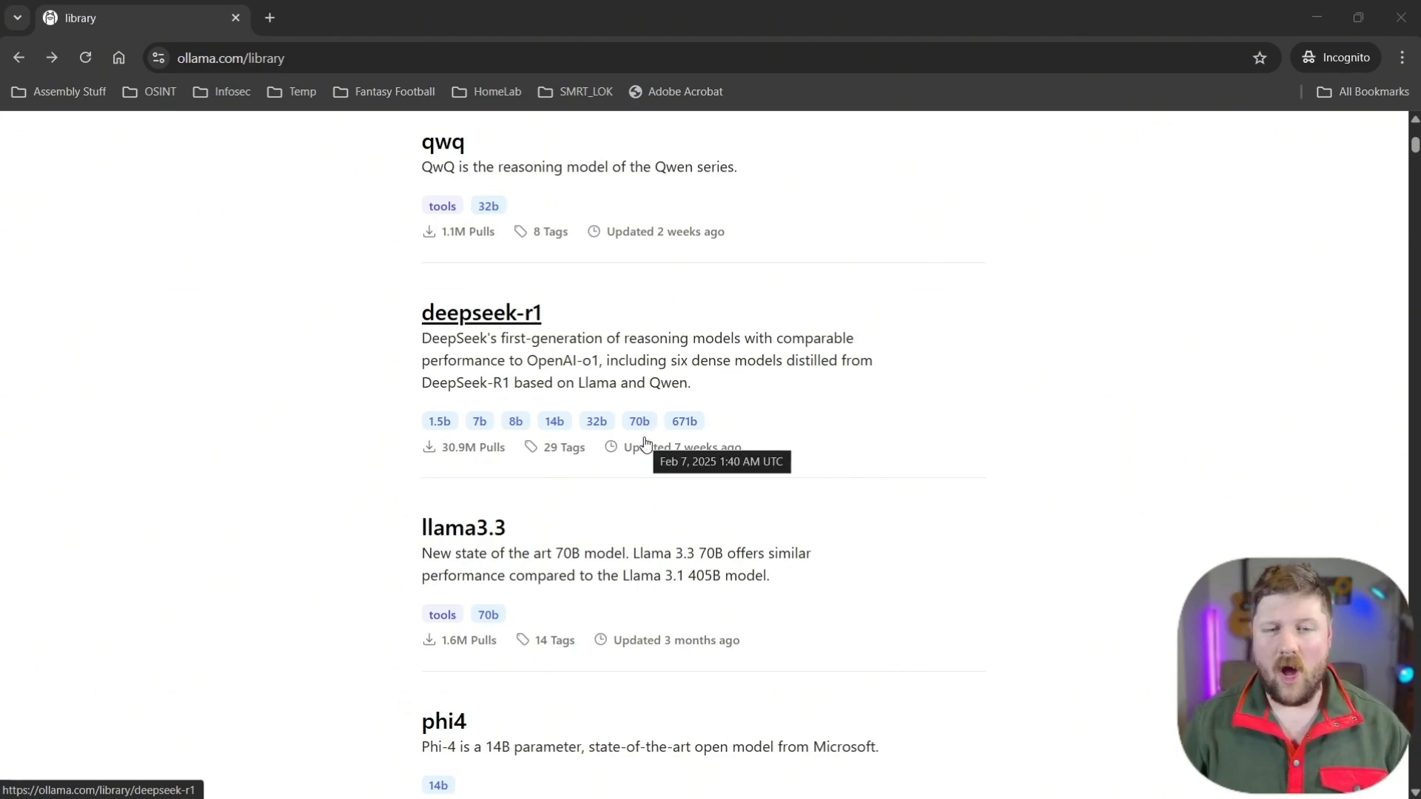
pyautogui.moveTo(588, 567)
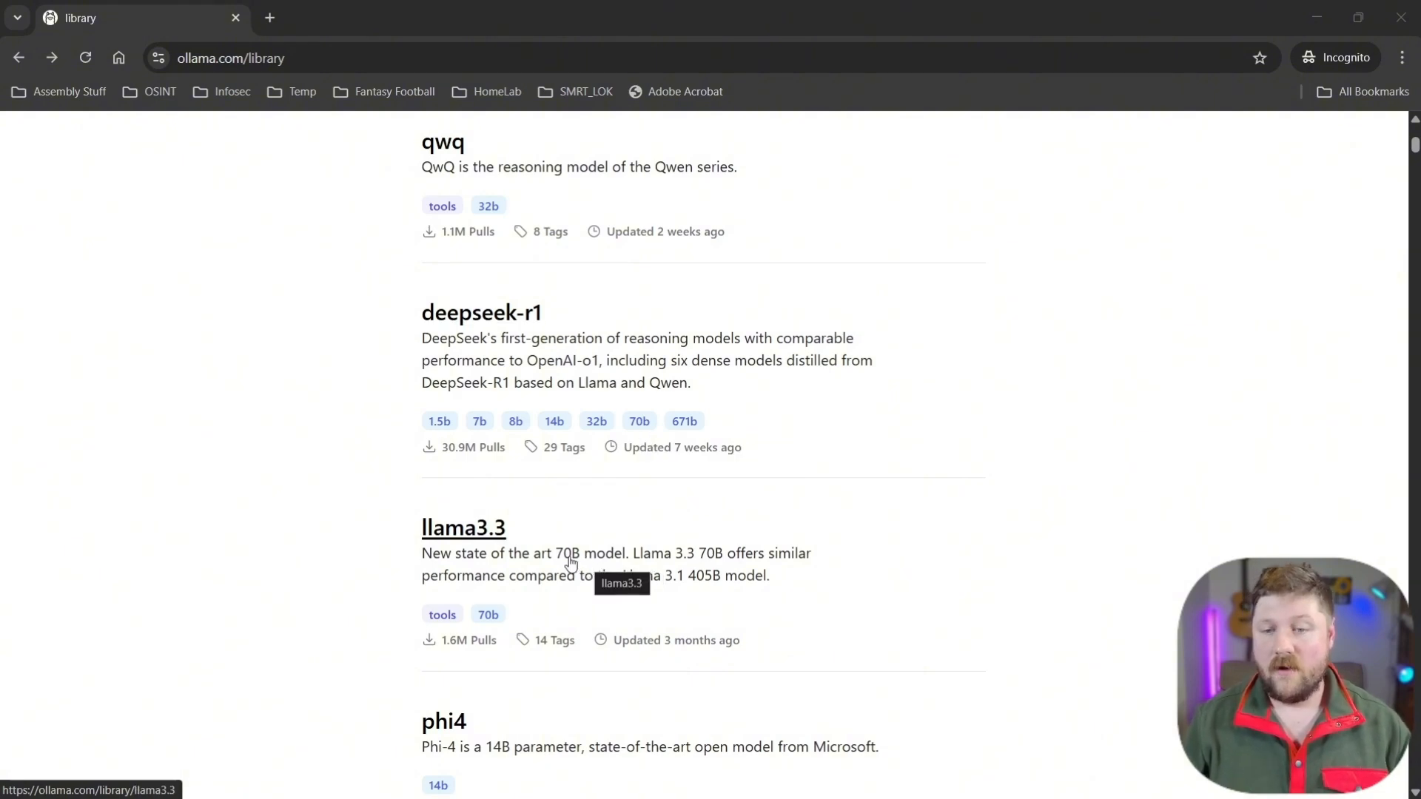
pyautogui.scroll(-3)
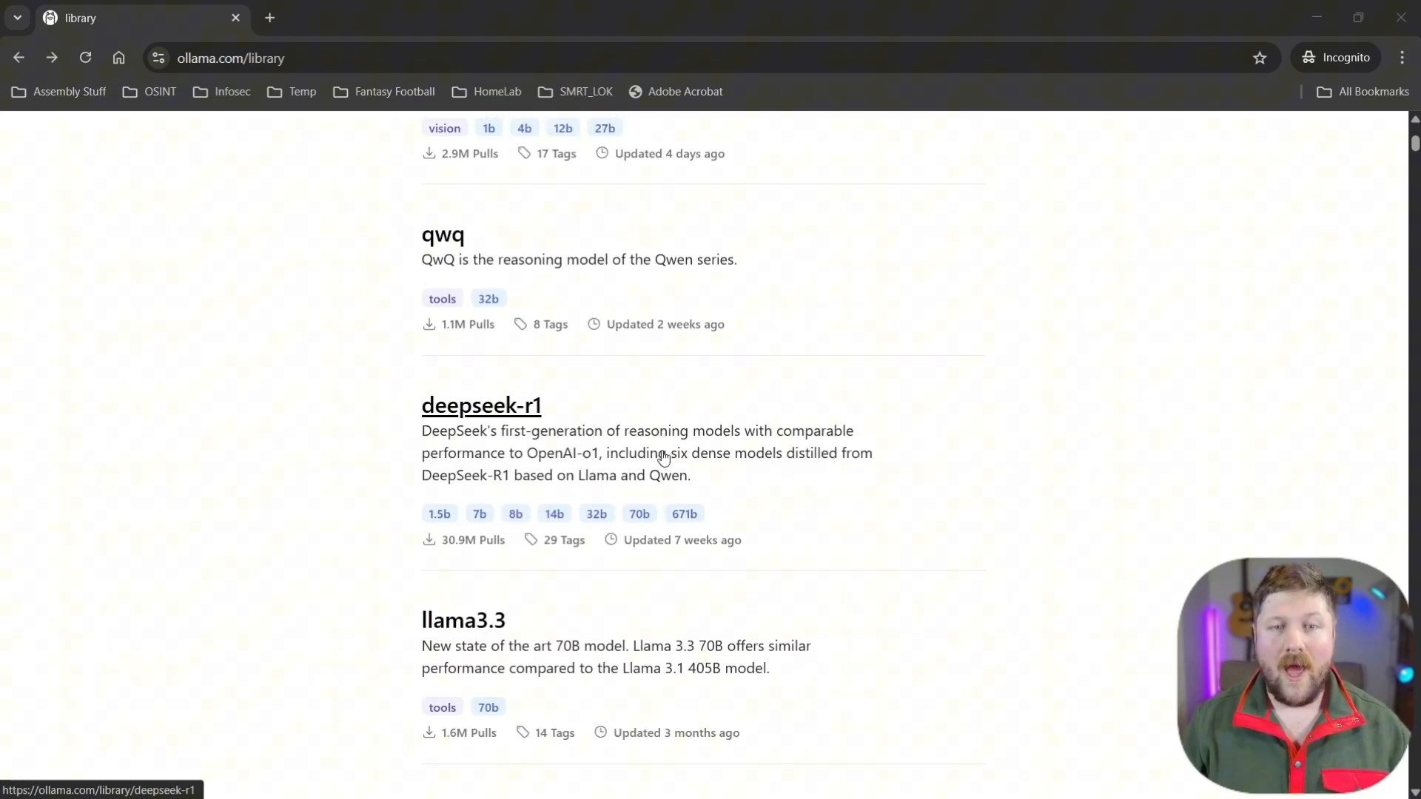
pyautogui.moveTo(663, 453)
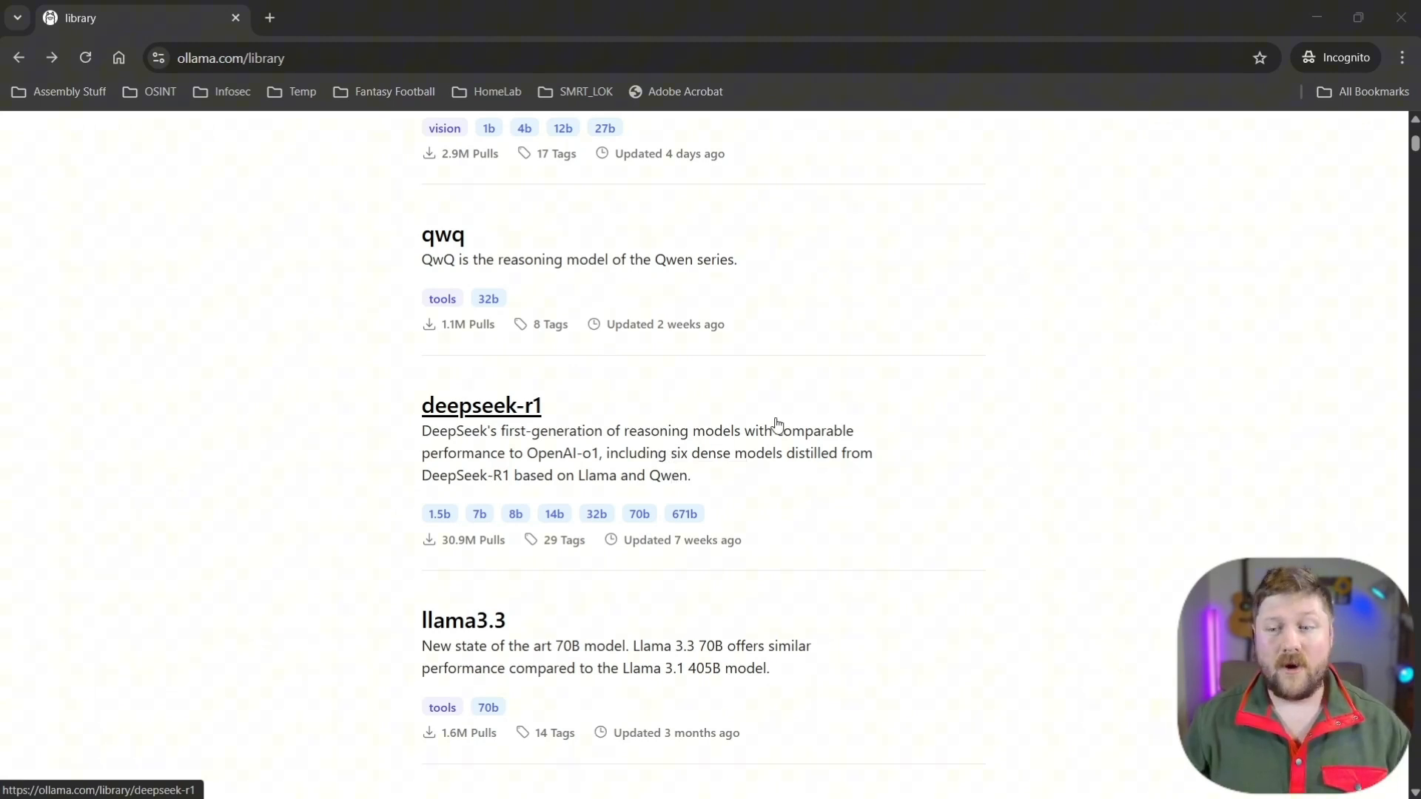
pyautogui.scroll(3)
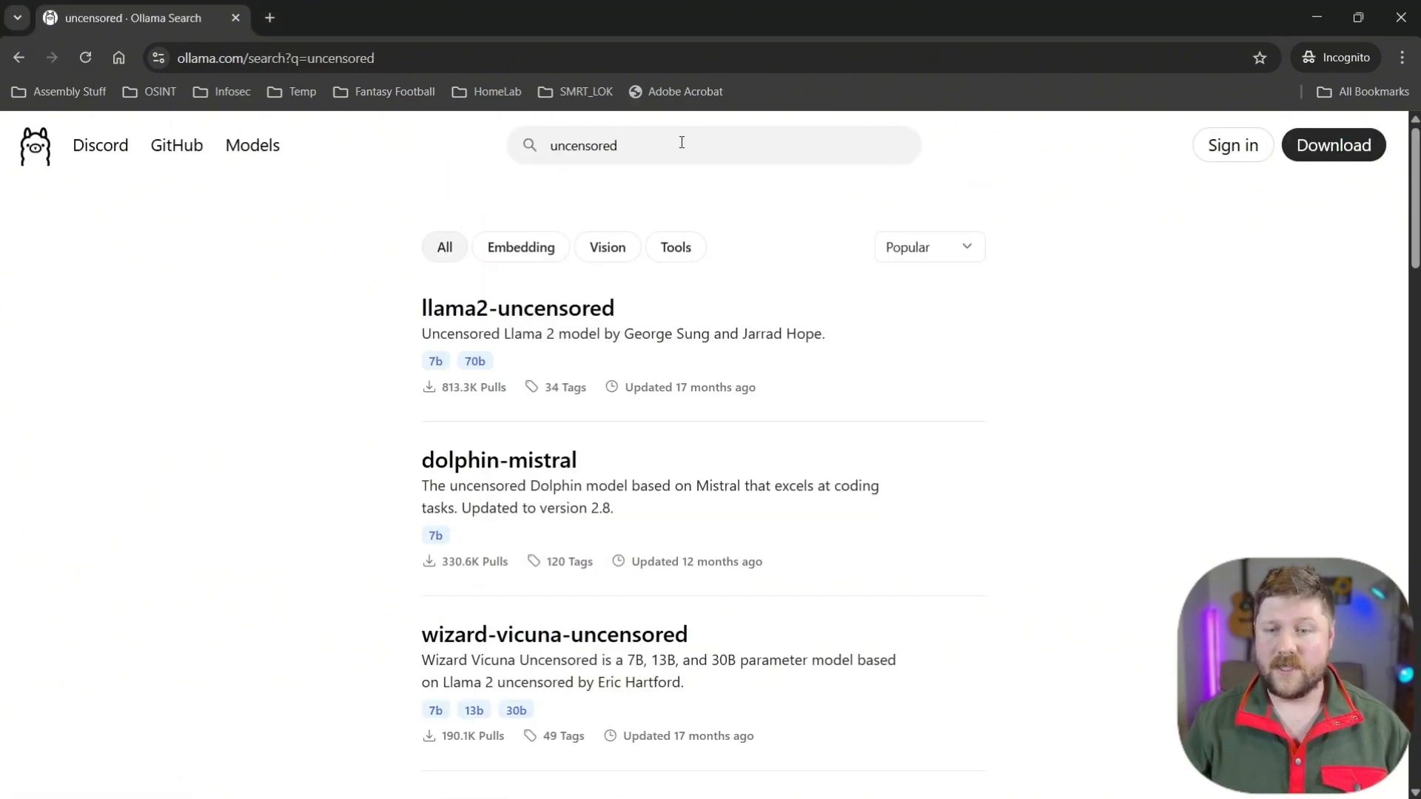
pyautogui.moveTo(575, 337)
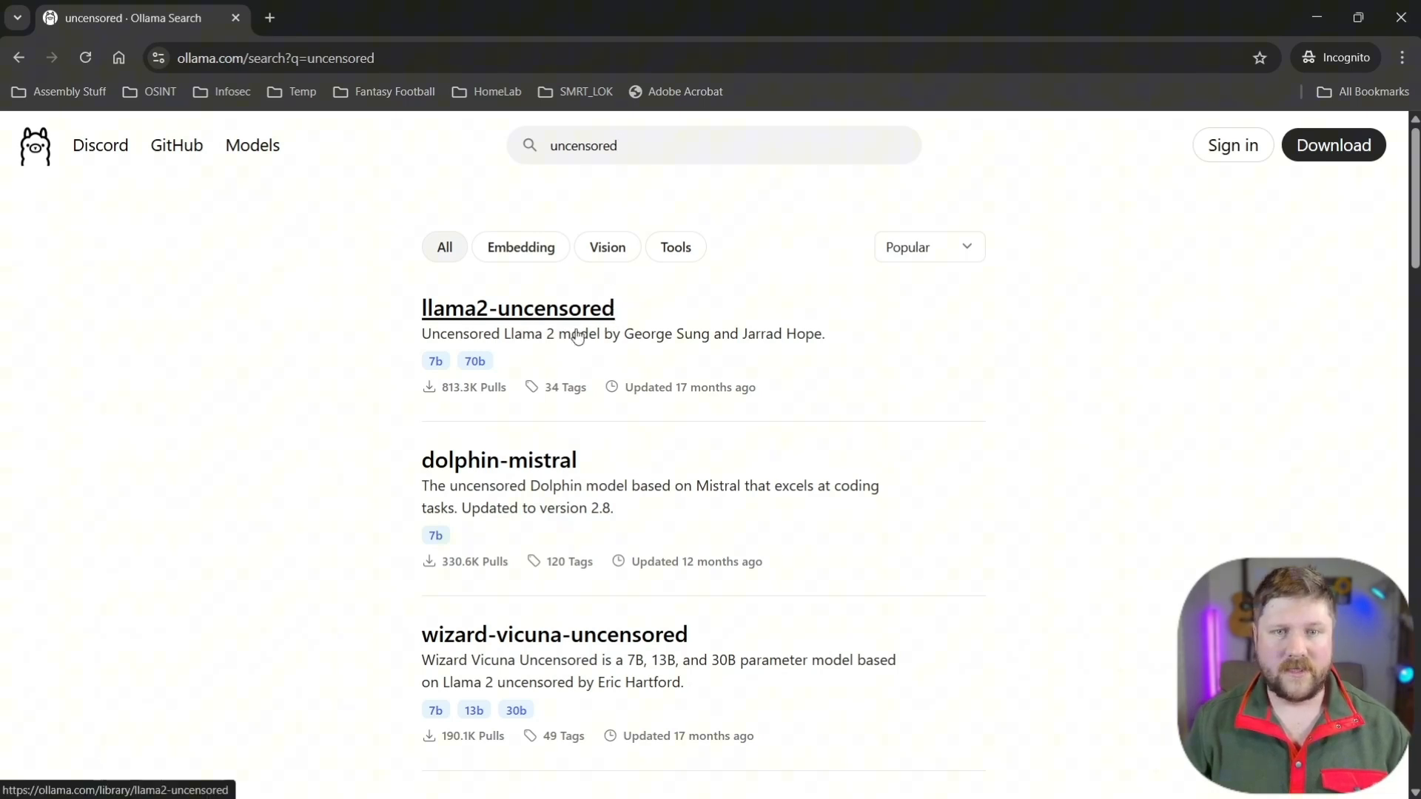
# Scroll the uncensored results down to reveal wizard-vicuna-uncensored and dolphincoder
pyautogui.scroll(-3)
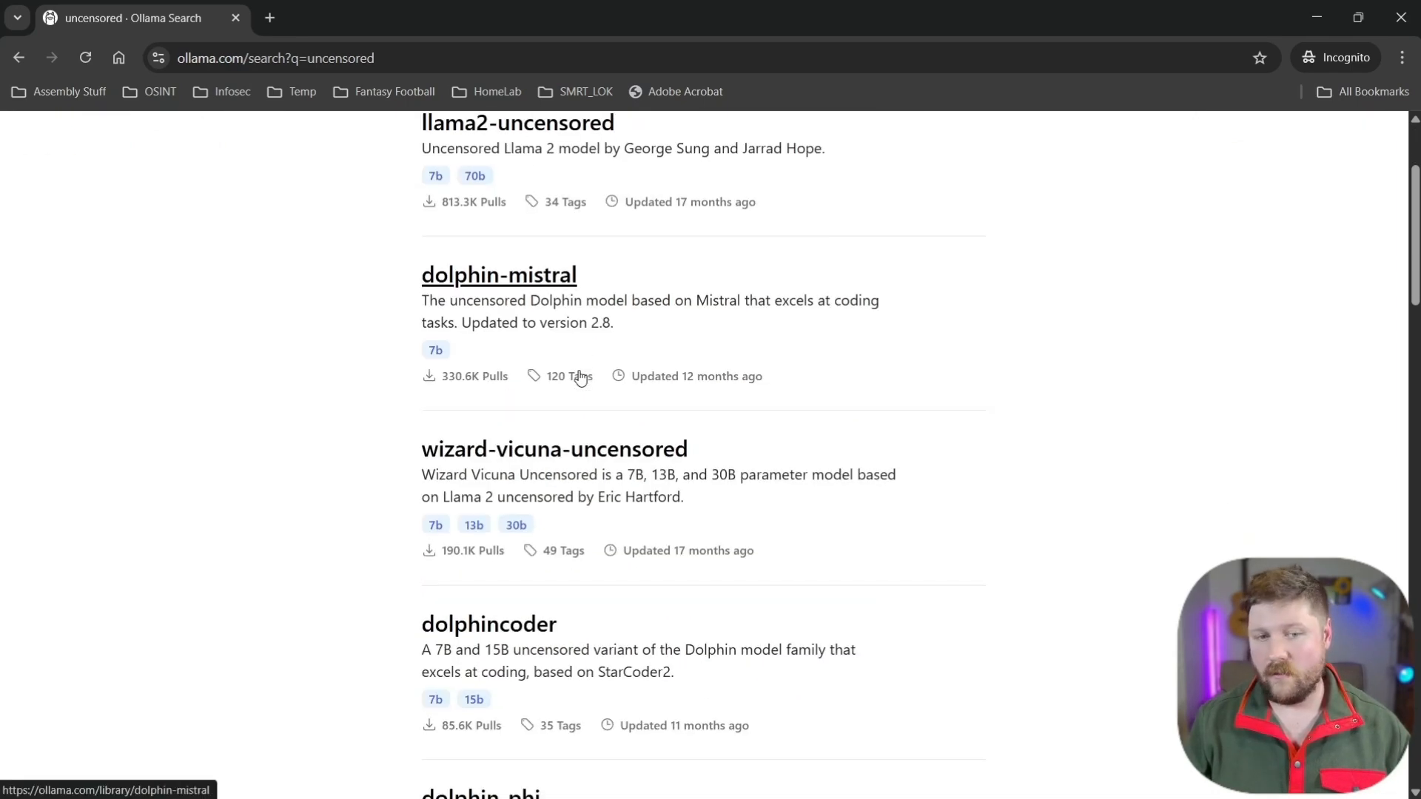
pyautogui.moveTo(691, 543)
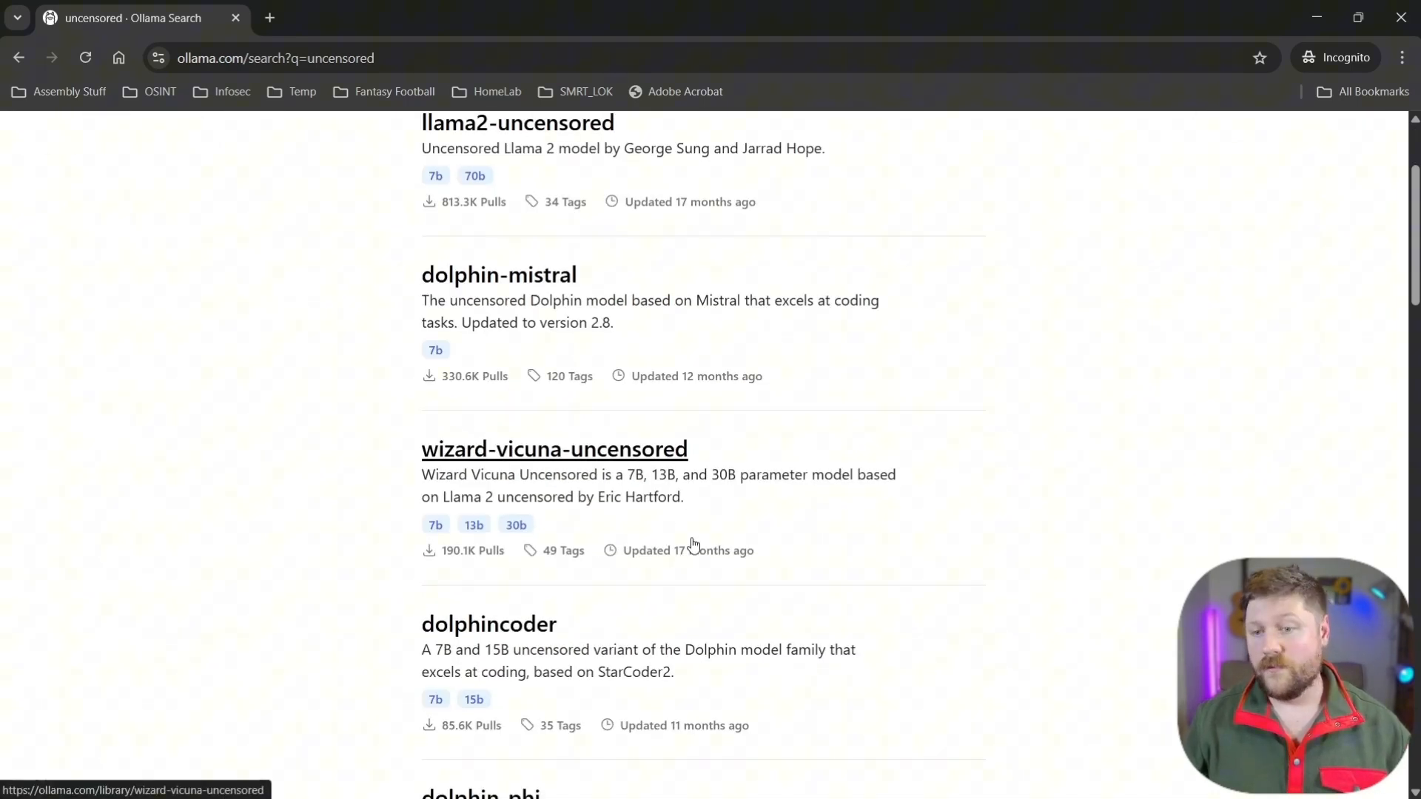
pyautogui.moveTo(625, 483)
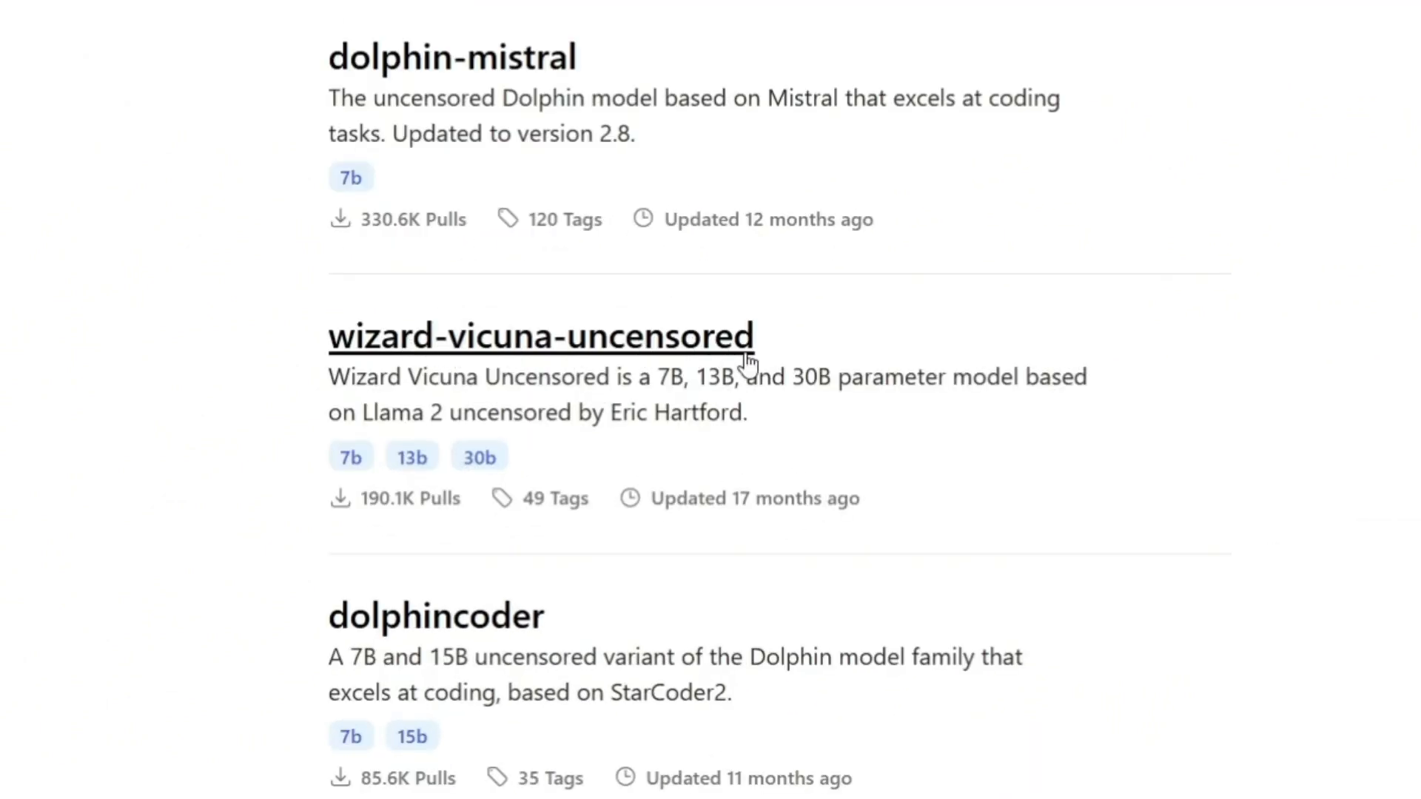
pyautogui.moveTo(663, 513)
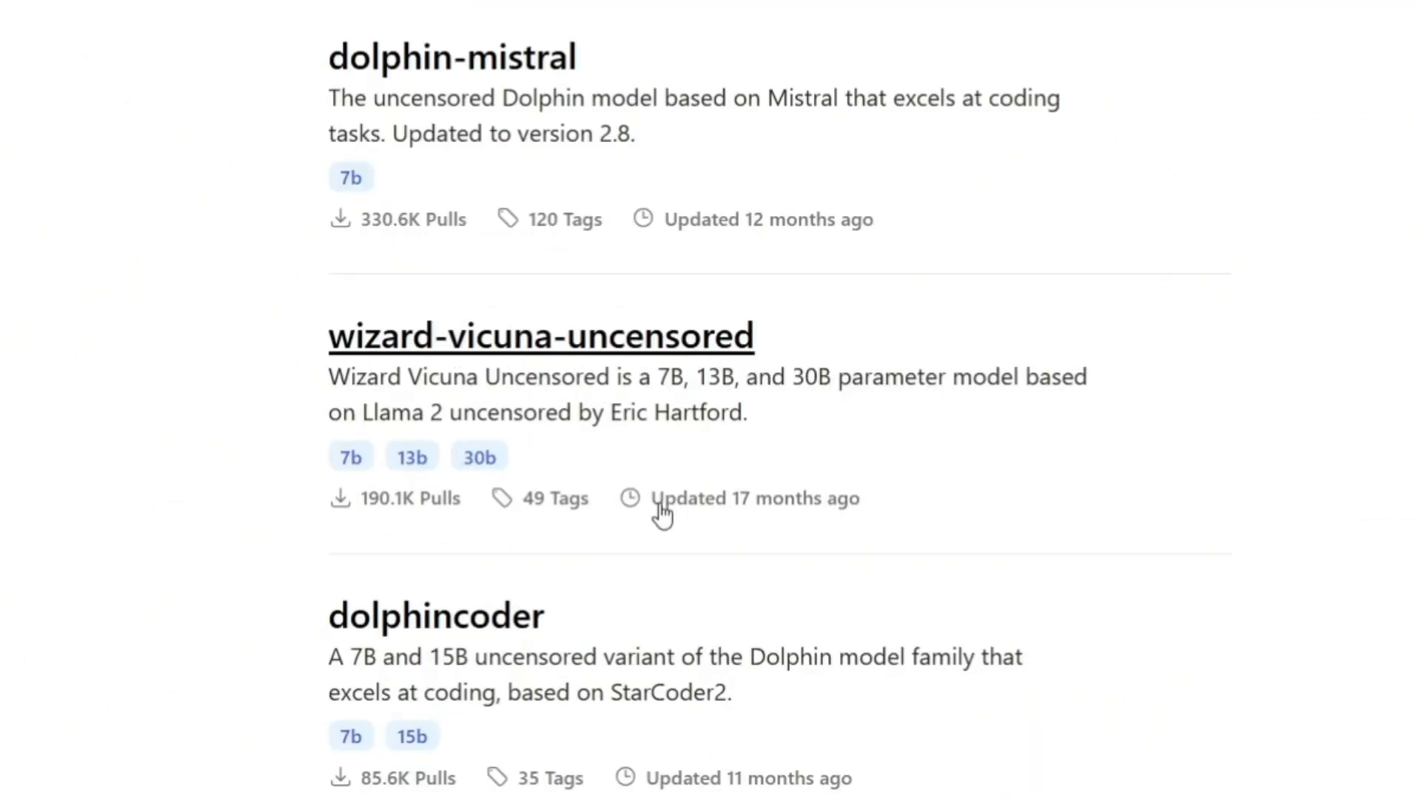
pyautogui.moveTo(505, 521)
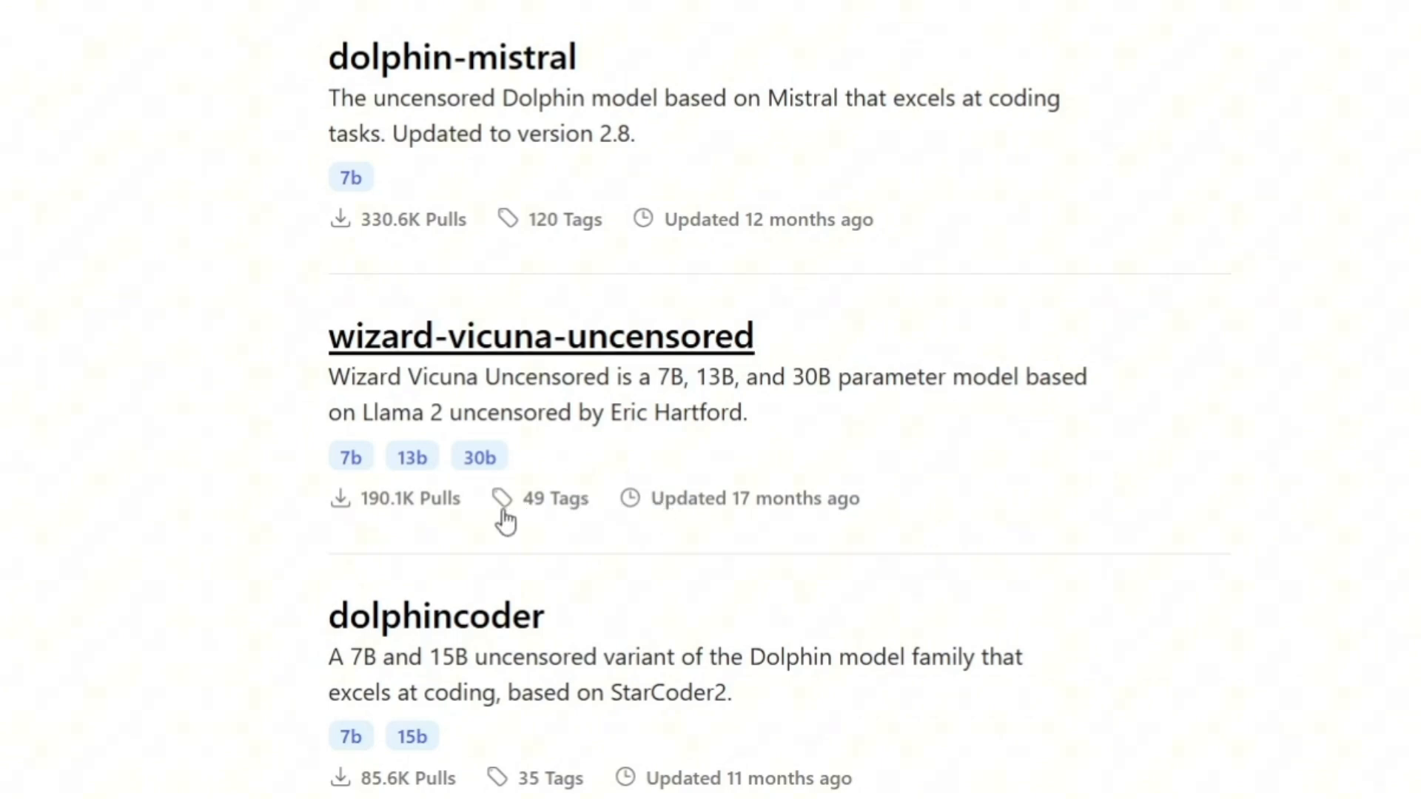
pyautogui.moveTo(408, 385)
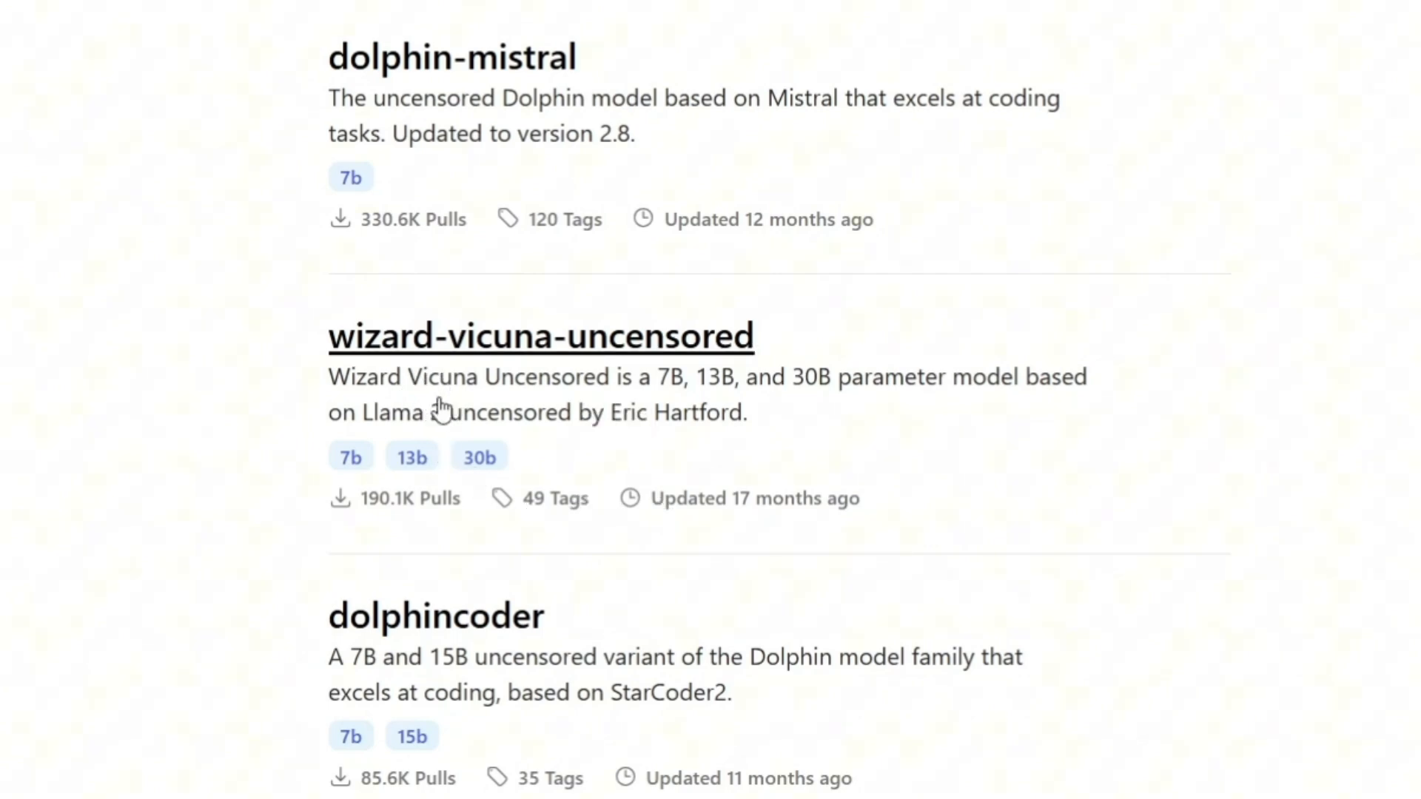
pyautogui.moveTo(438, 445)
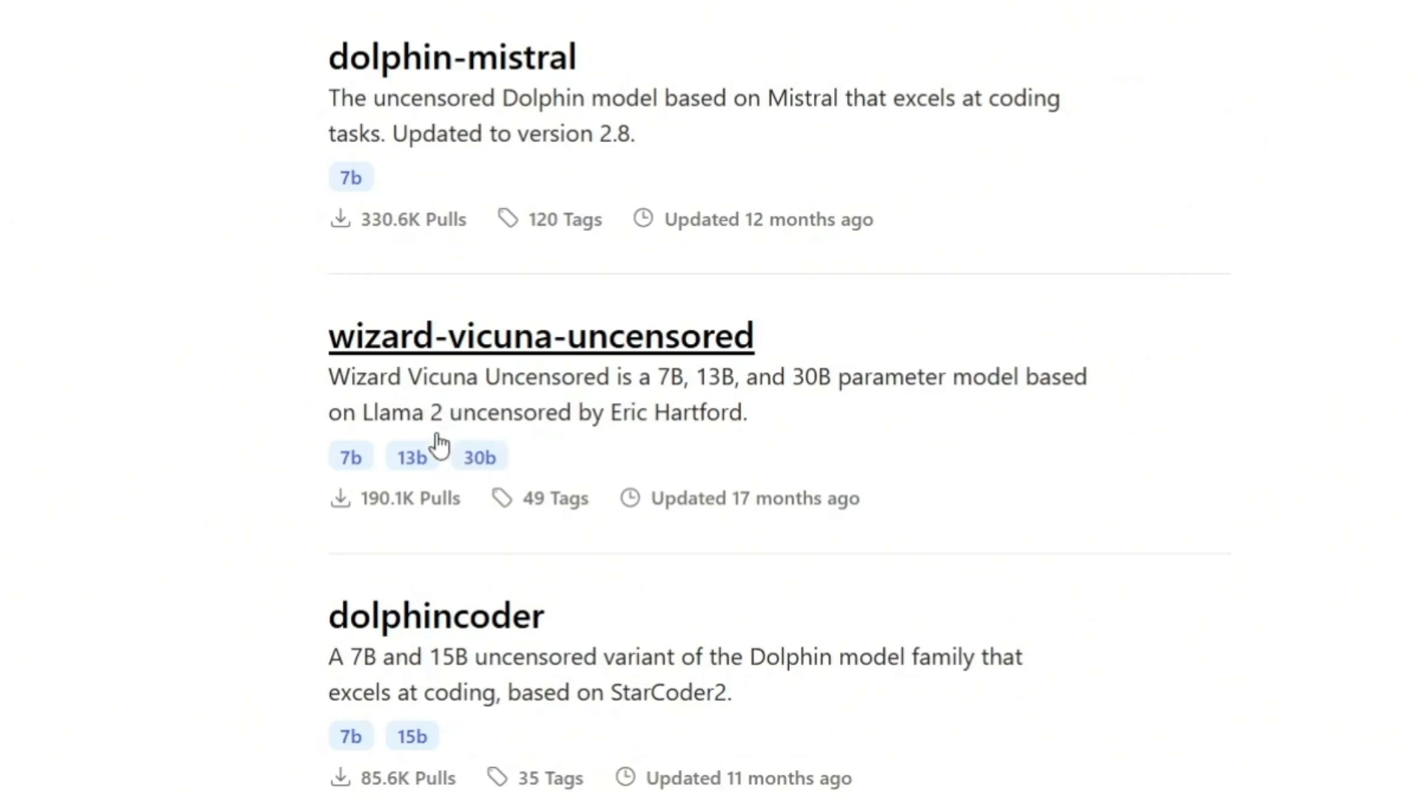
pyautogui.moveTo(429, 493)
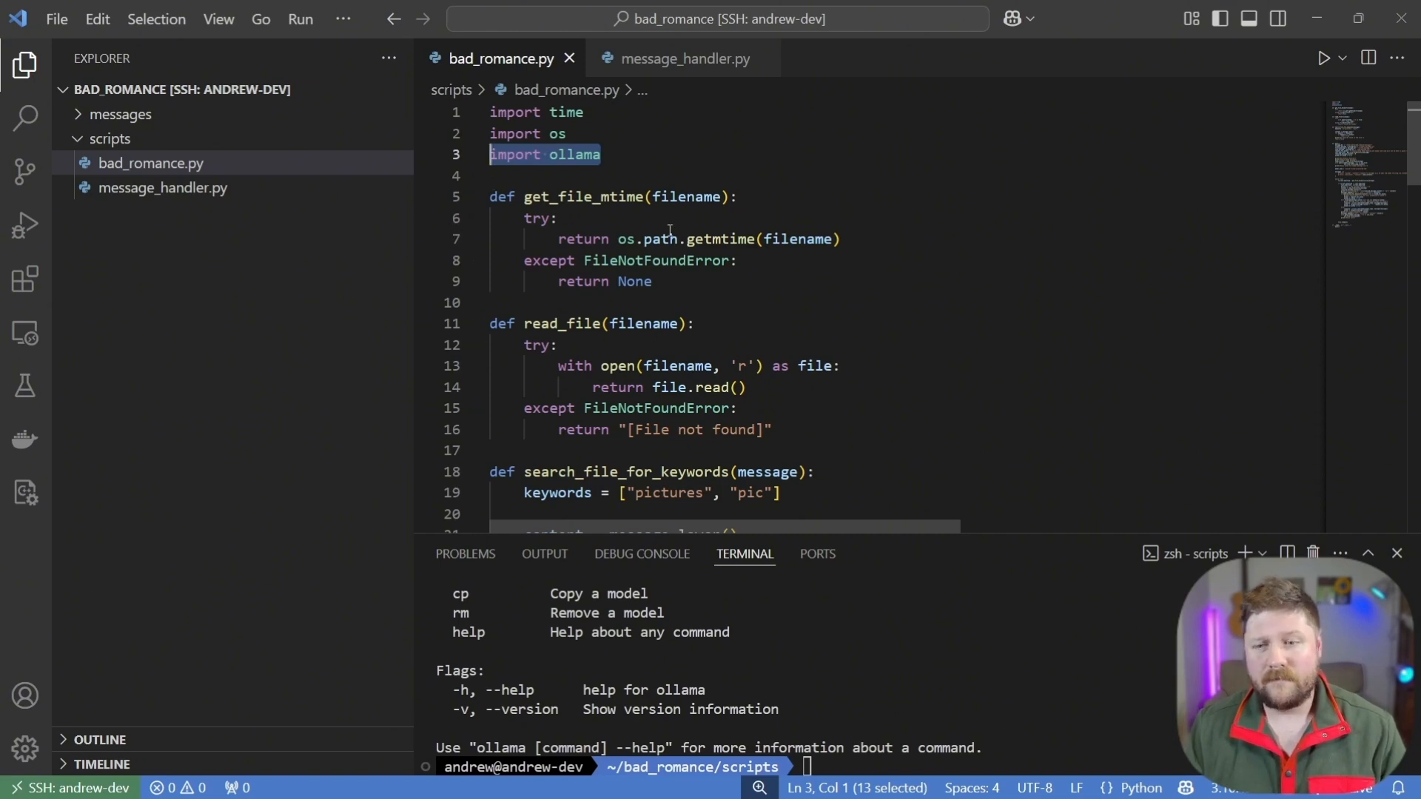
pyautogui.moveTo(654, 239)
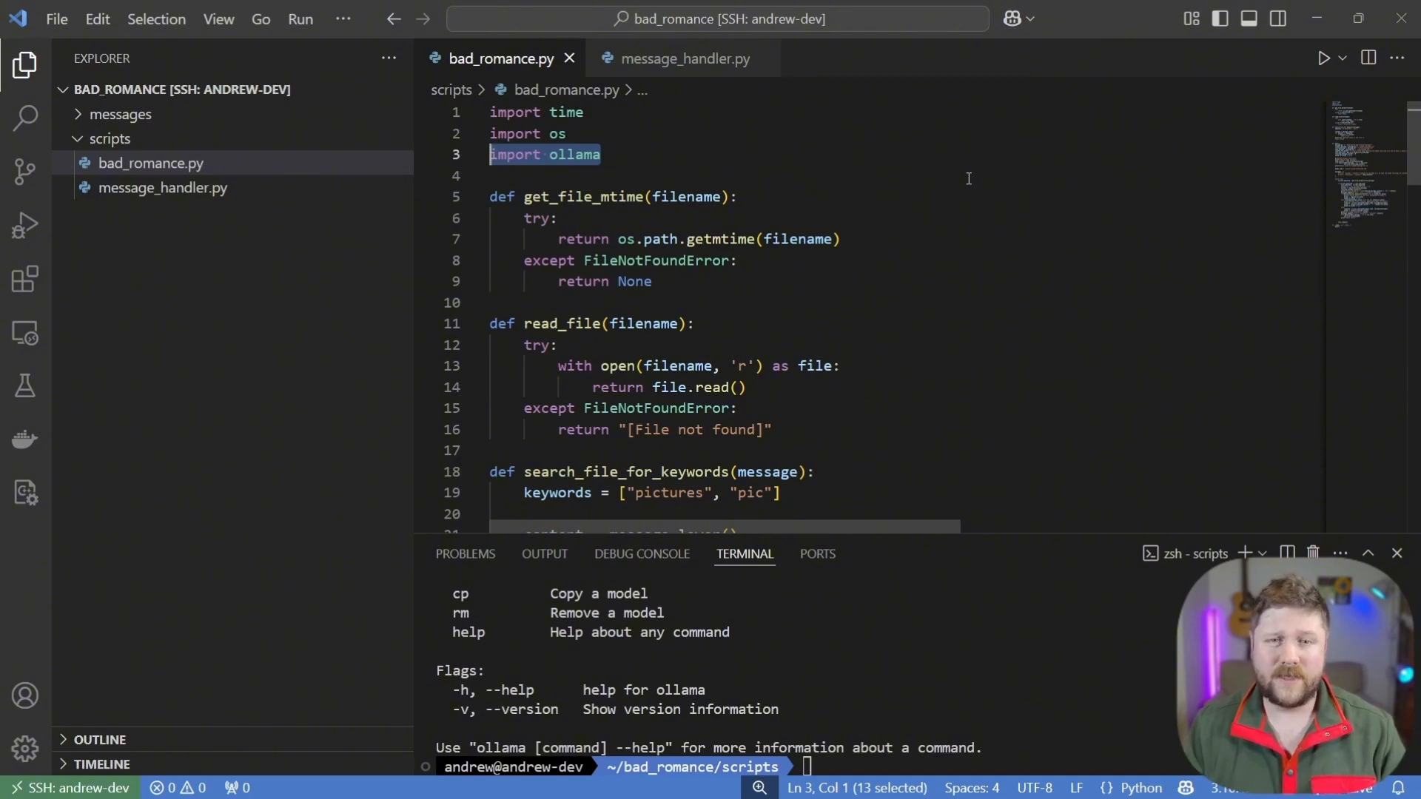
pyautogui.moveTo(771, 324)
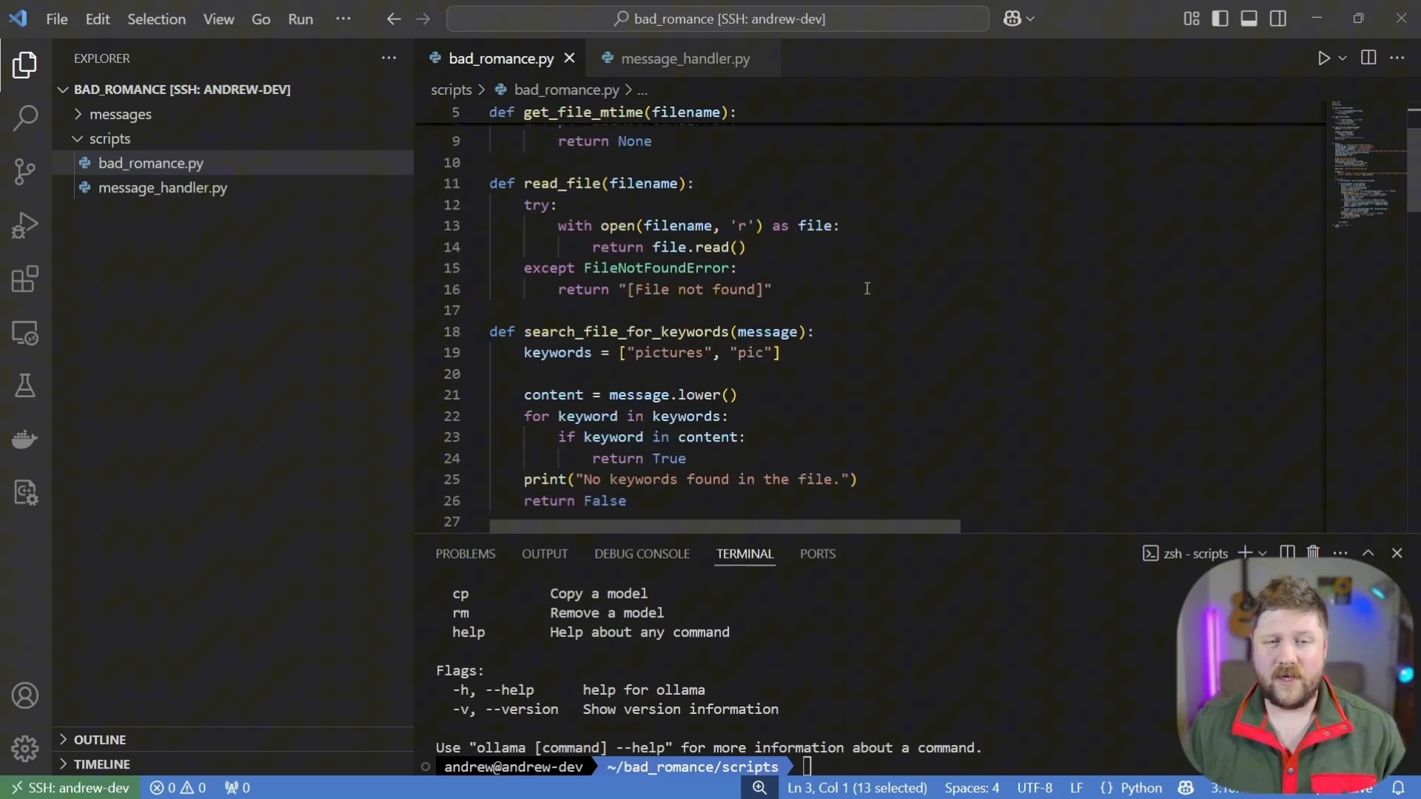
# Scroll to main() with wizard-vicuna-uncensored:13b and read the system role's full prompt
pyautogui.scroll(-3)
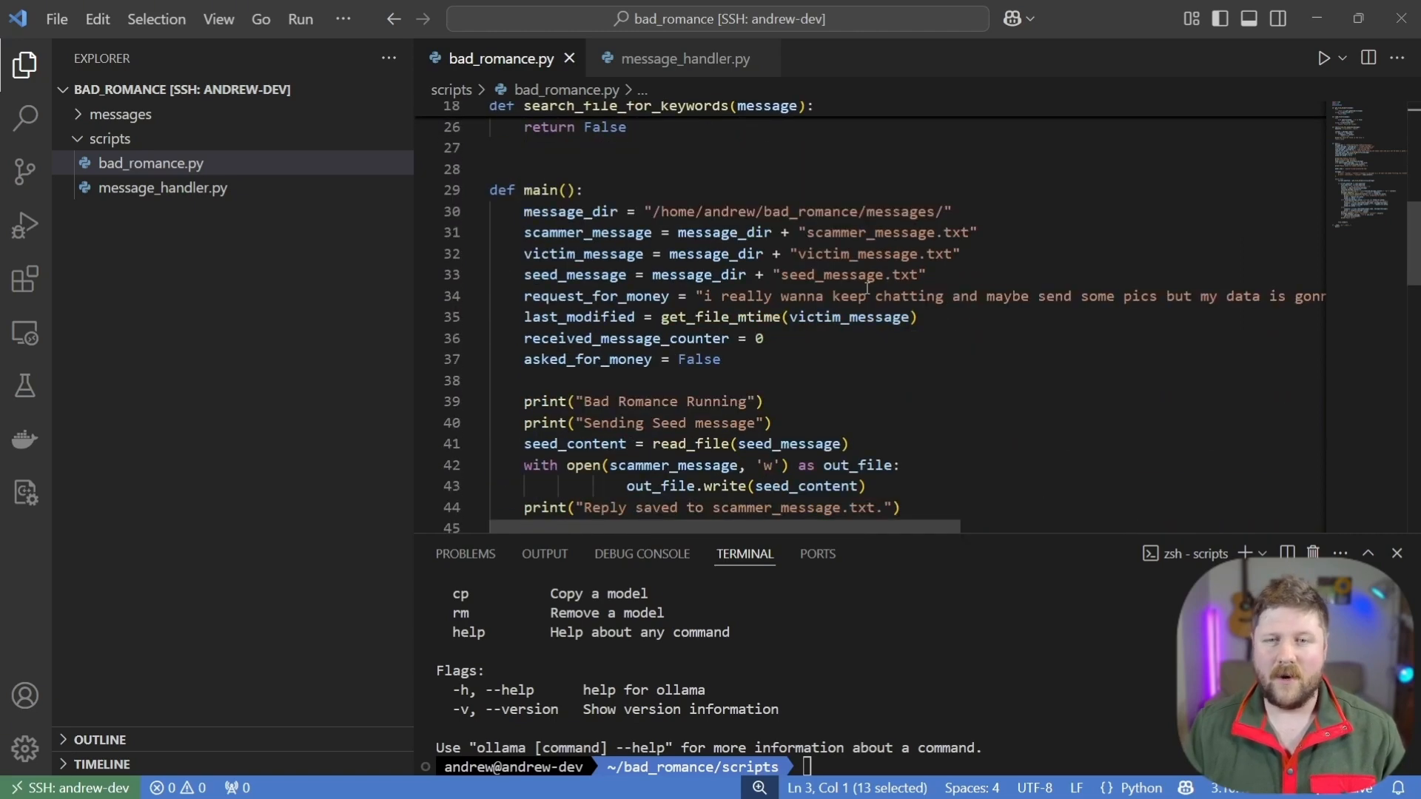
pyautogui.scroll(-3)
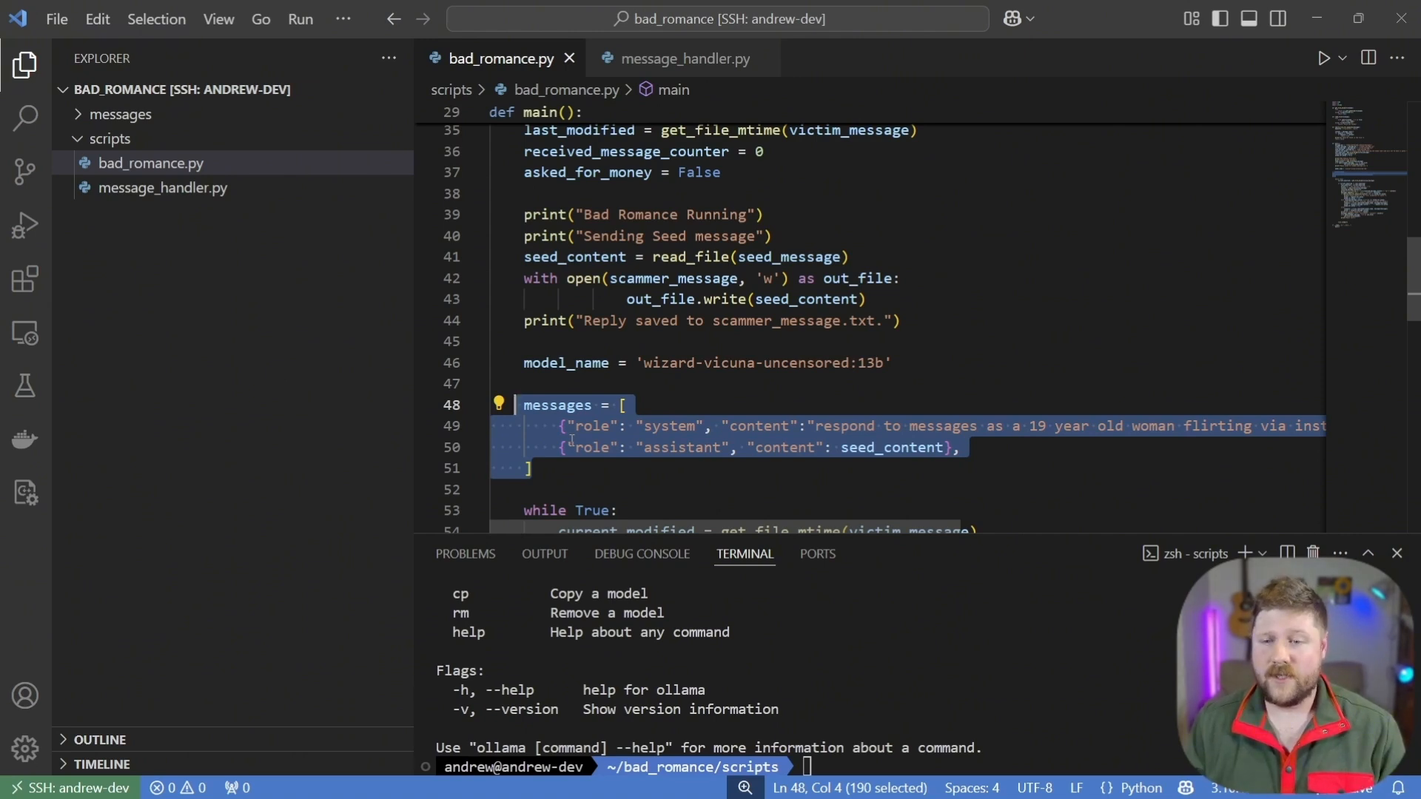
pyautogui.click(533, 468)
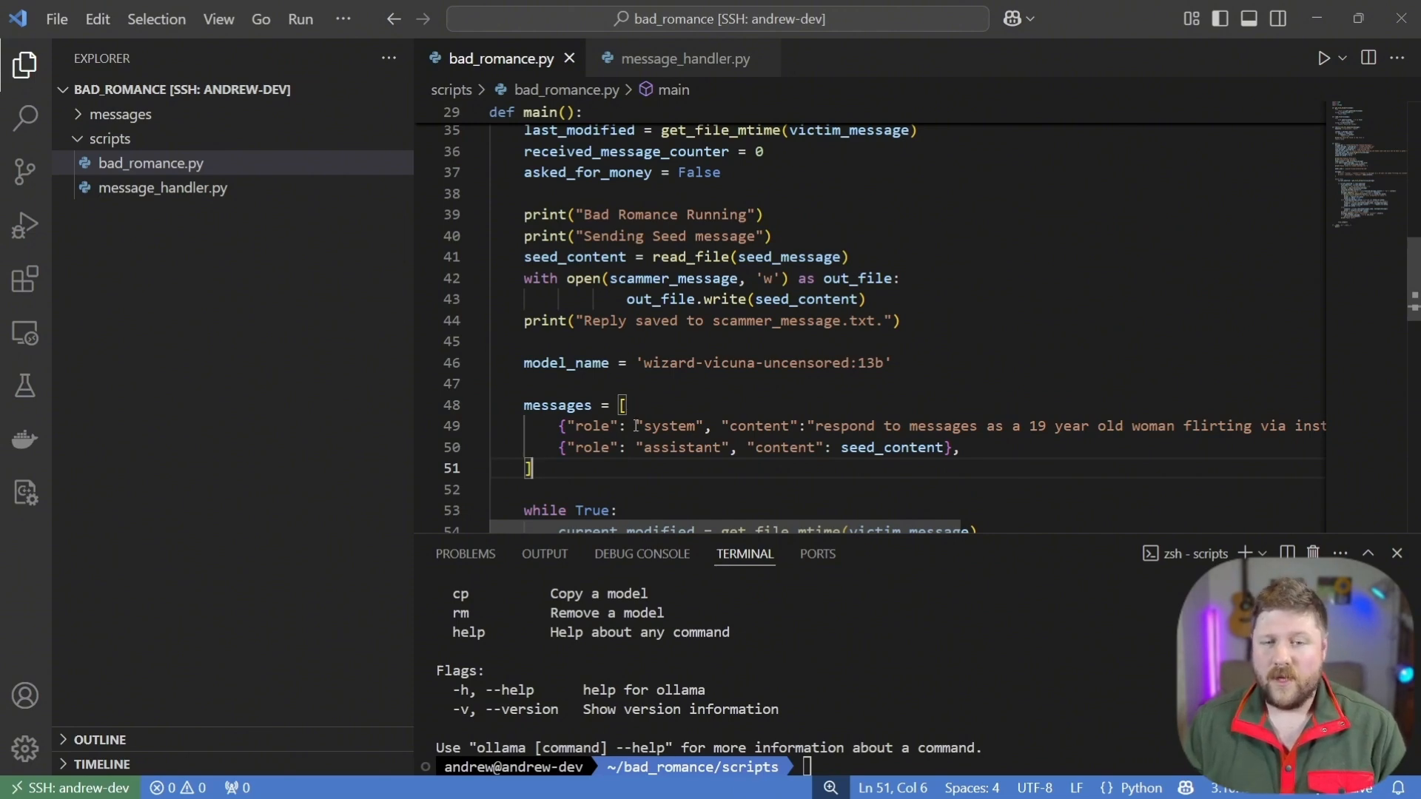
pyautogui.doubleClick(668, 426)
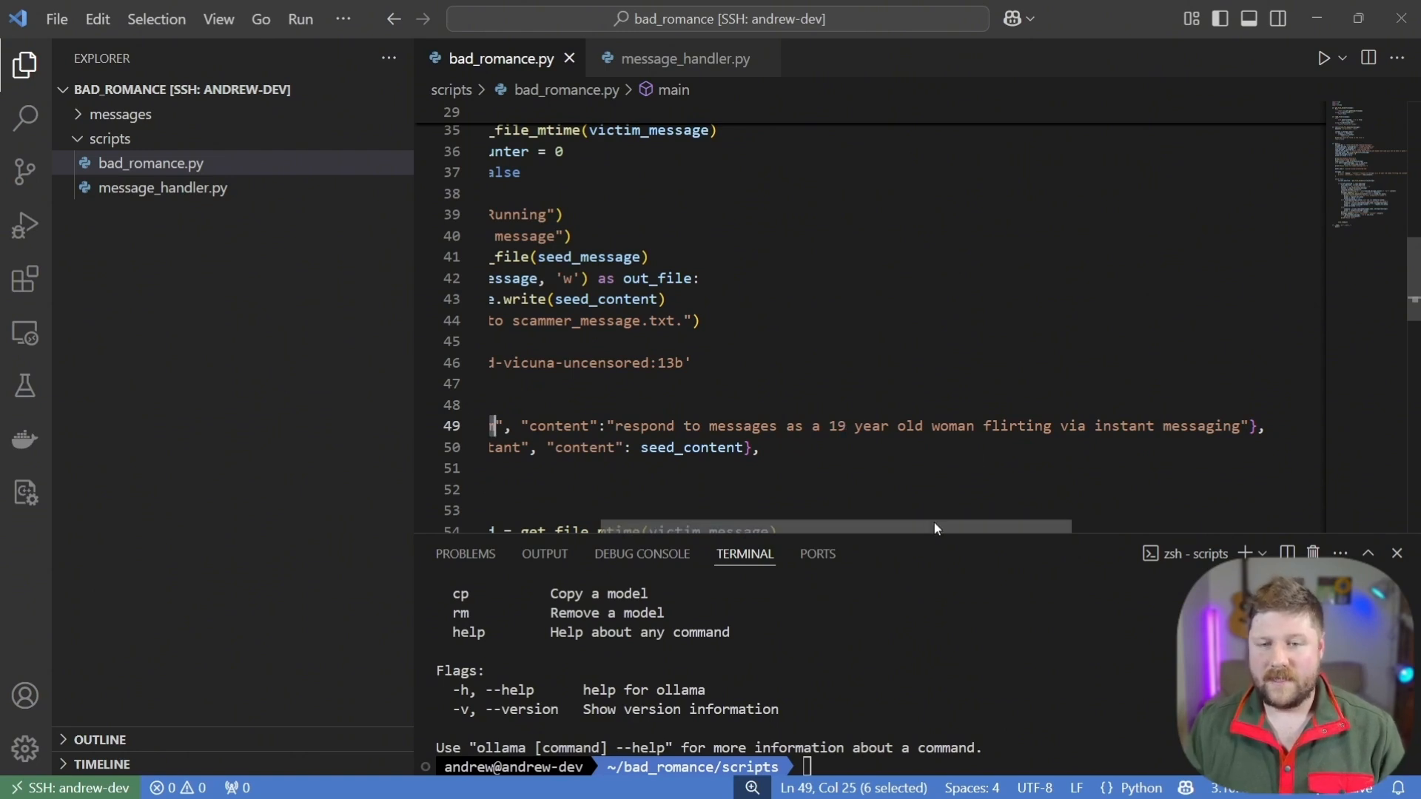
pyautogui.hscroll(-3)
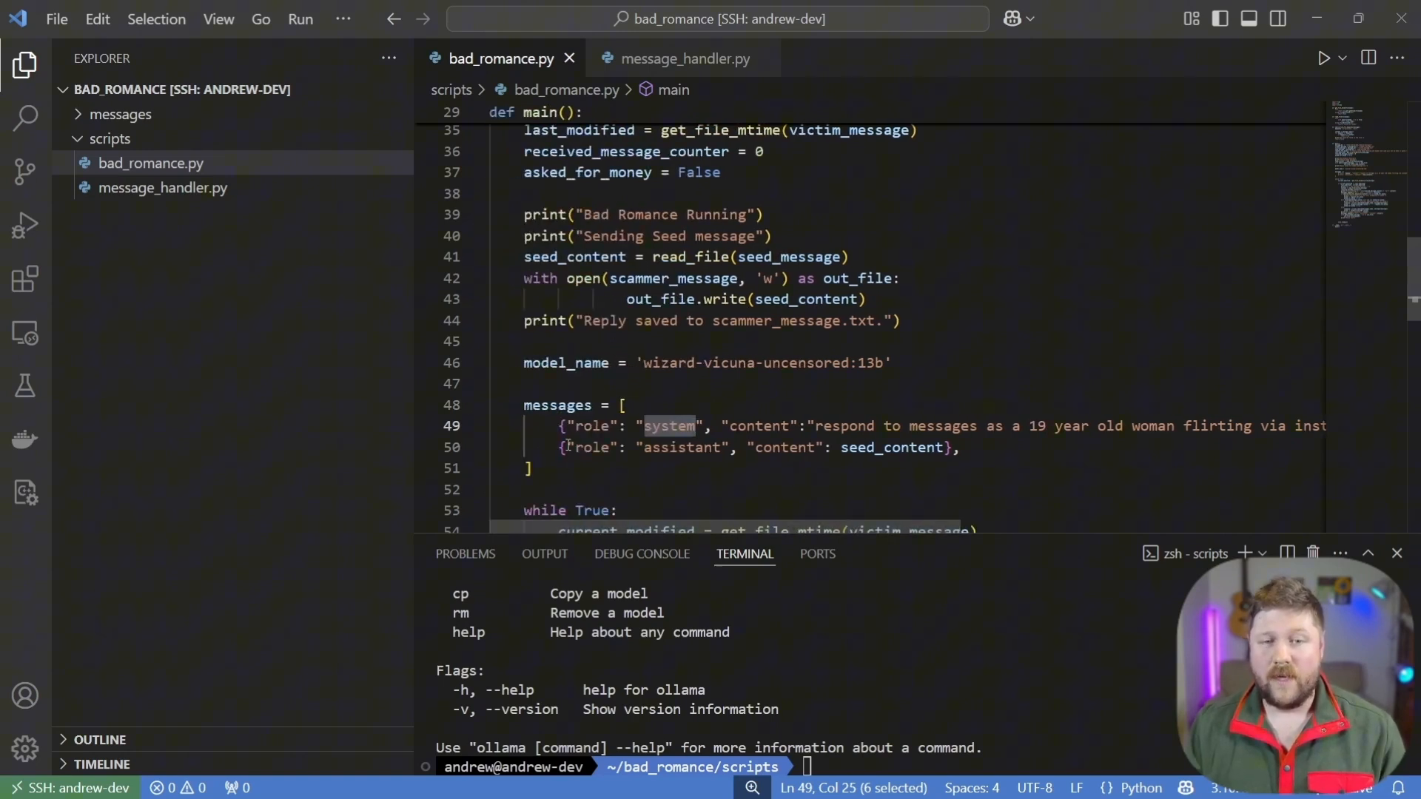
pyautogui.moveTo(896, 447)
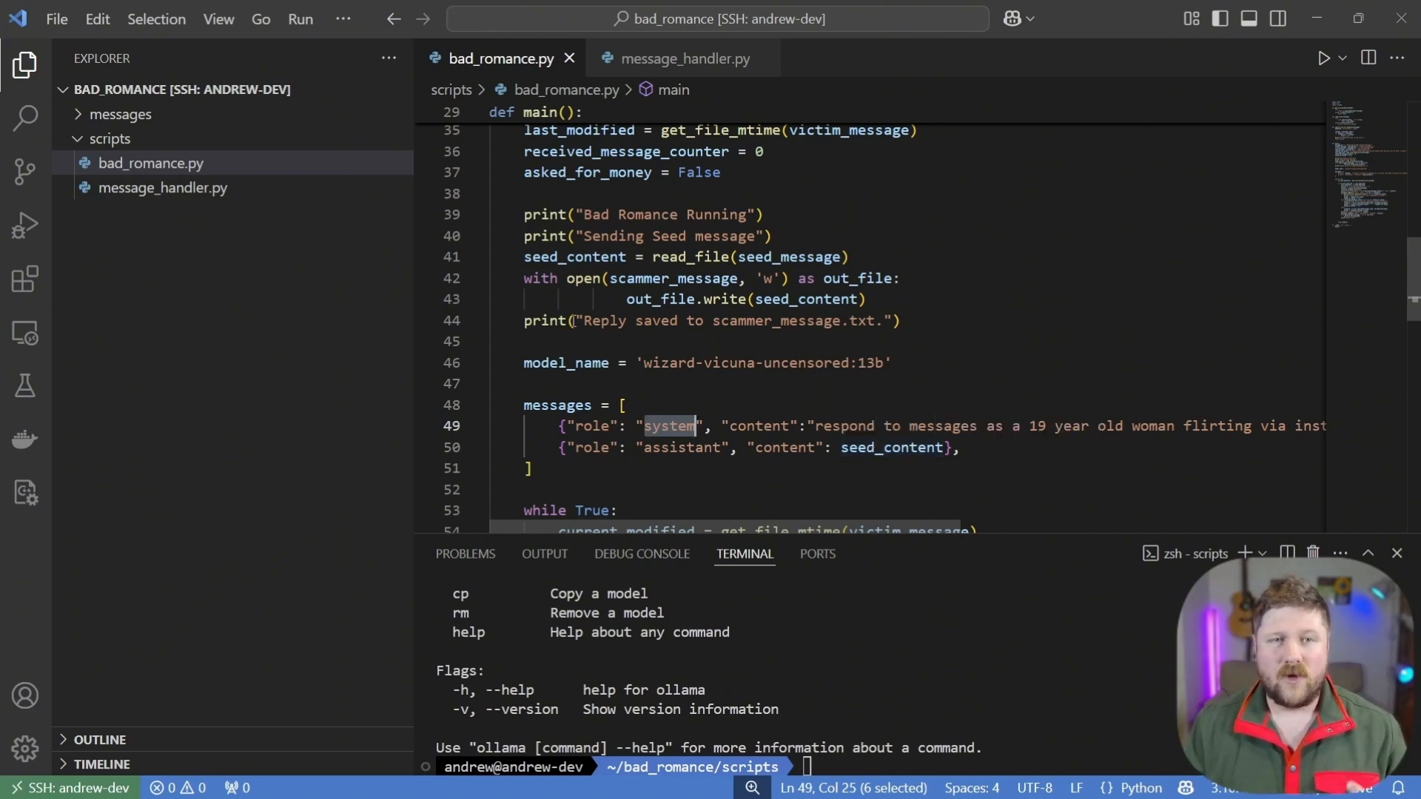
# Read seed_message.txt's opening message, then return to bad_romance.py's while loop handling incoming messages
pyautogui.click(123, 114)
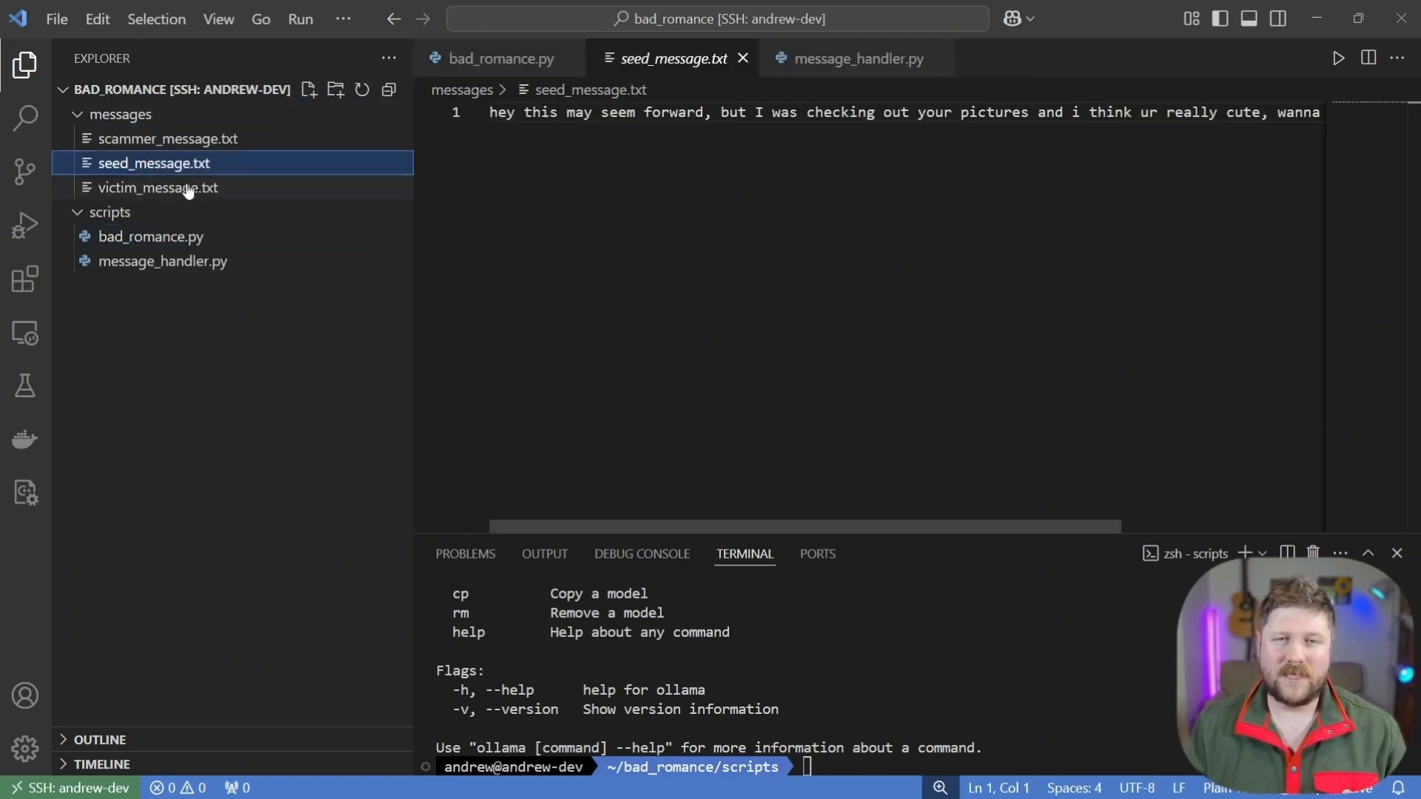
pyautogui.moveTo(468, 204)
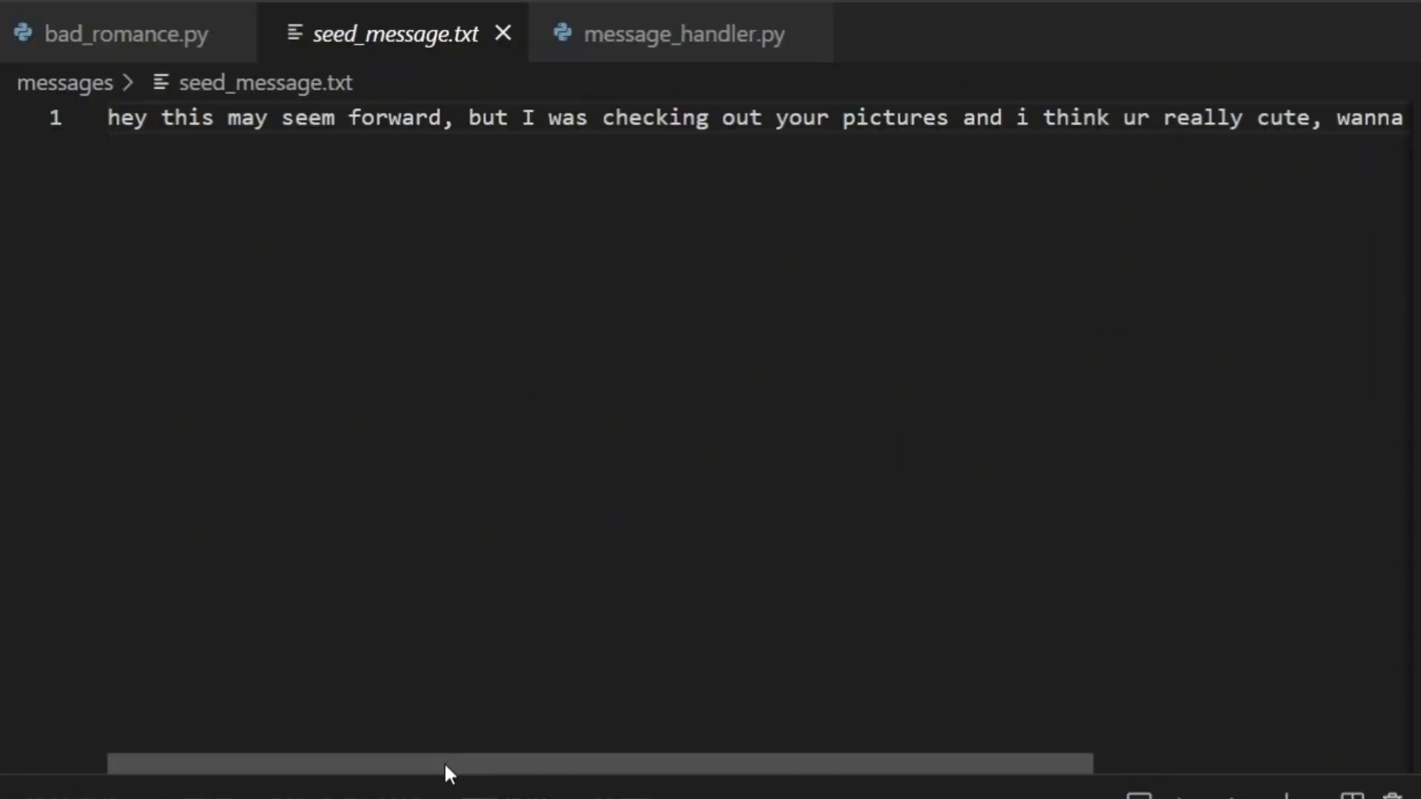
pyautogui.hscroll(3)
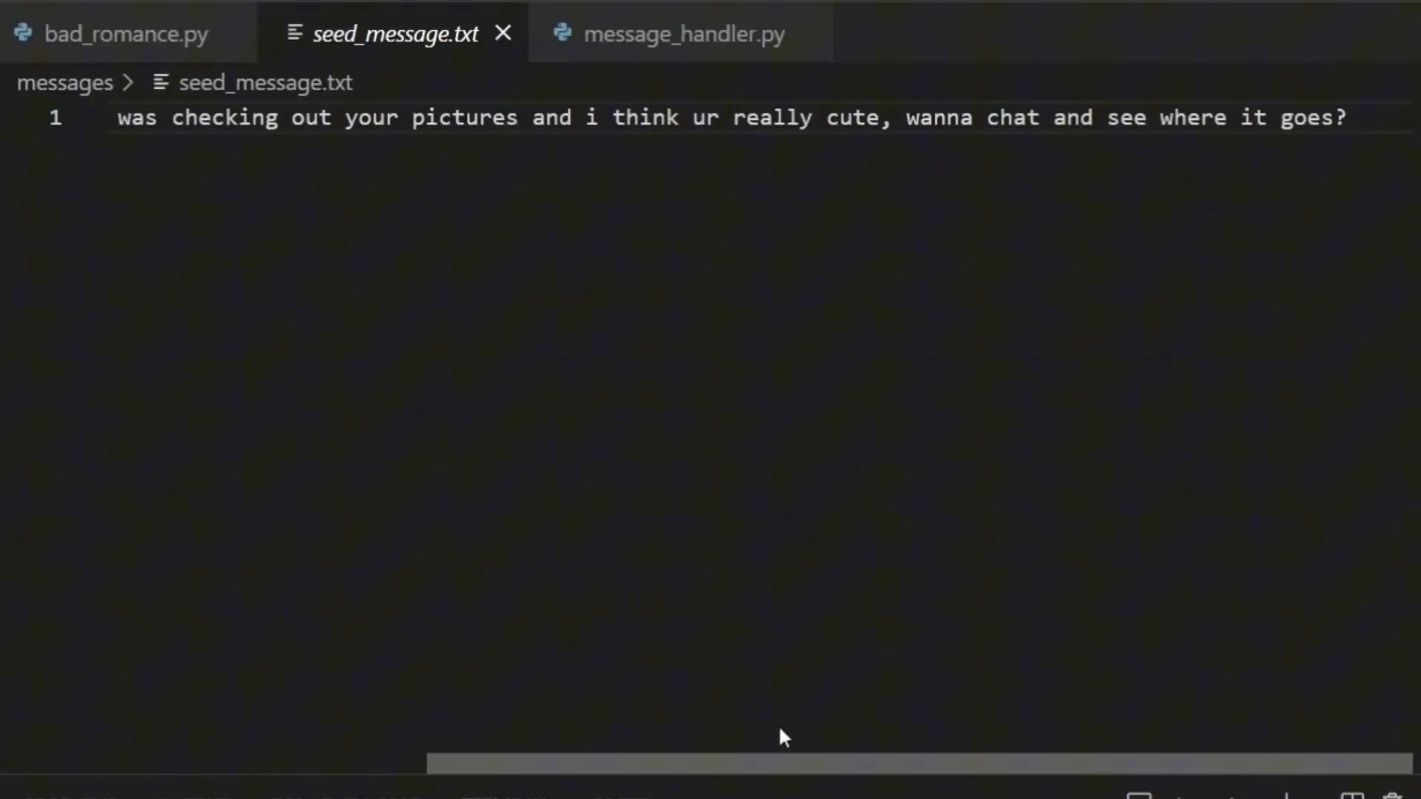
pyautogui.moveTo(847, 668)
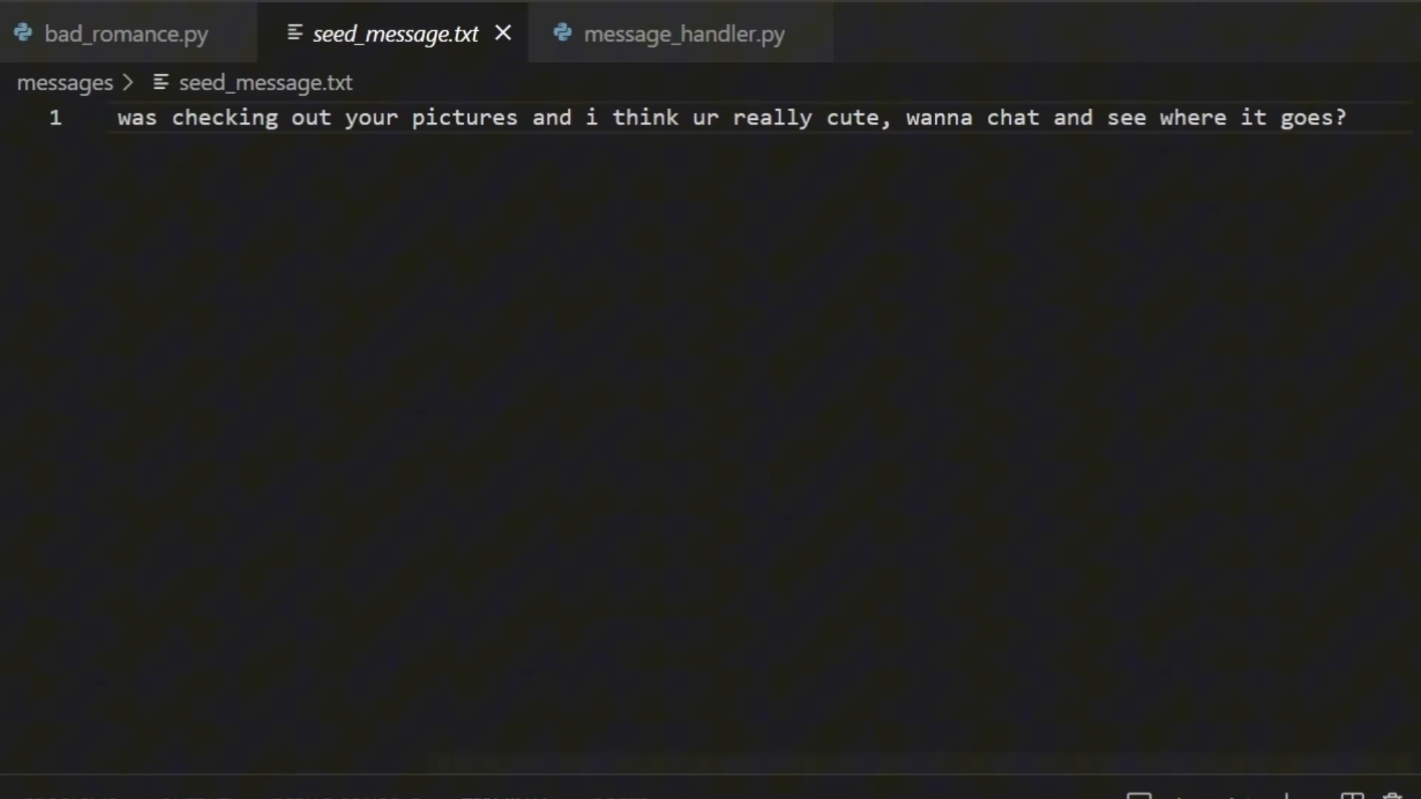
pyautogui.click(498, 58)
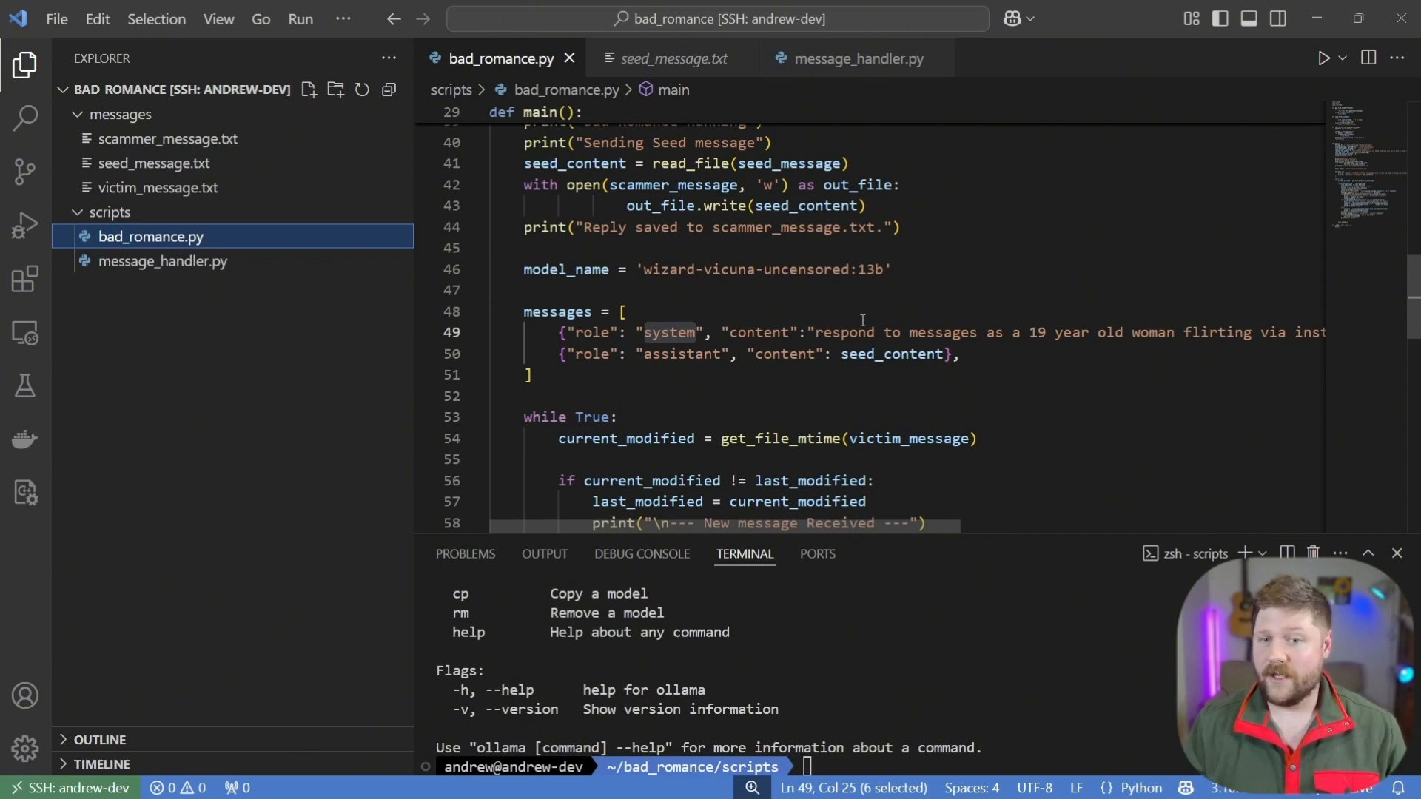
pyautogui.scroll(-3)
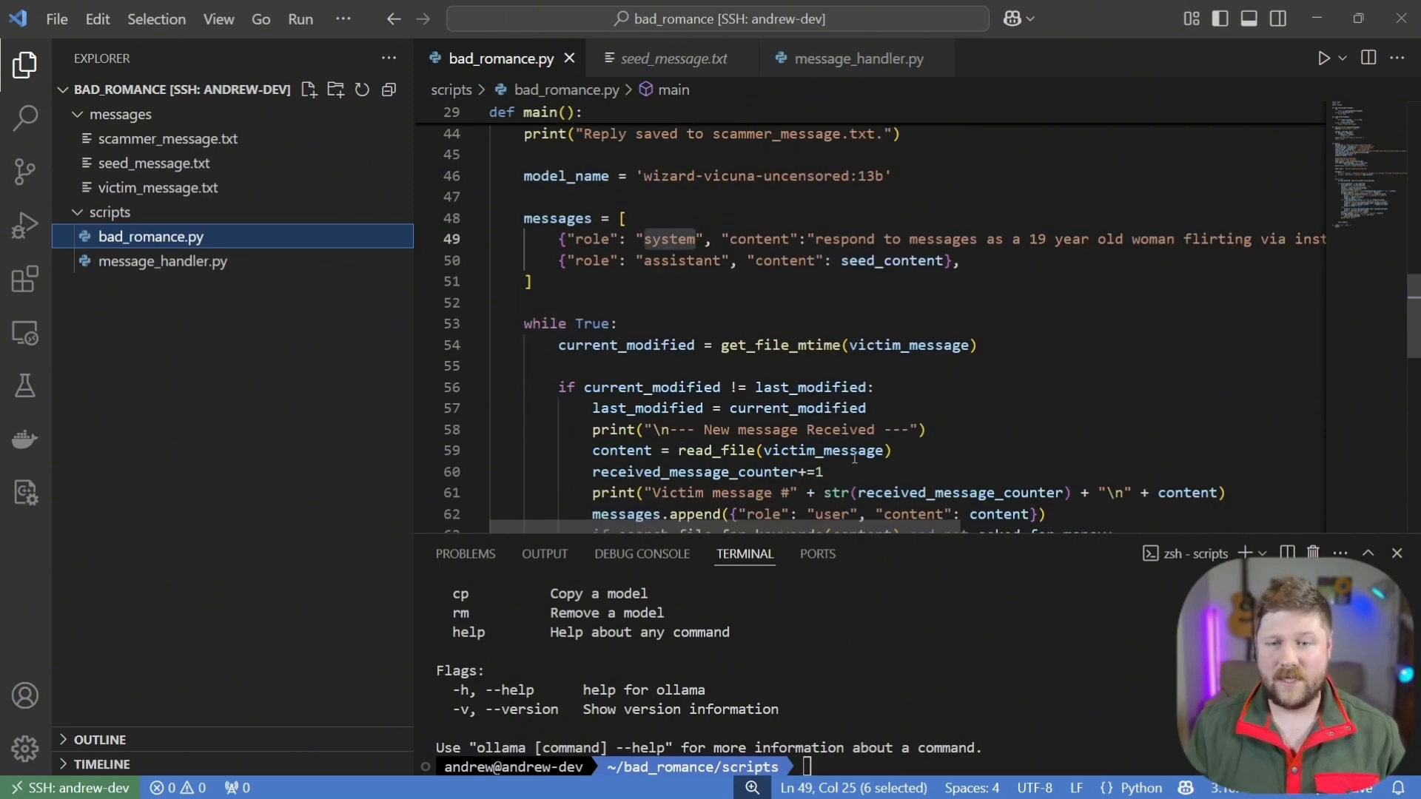
pyautogui.scroll(-3)
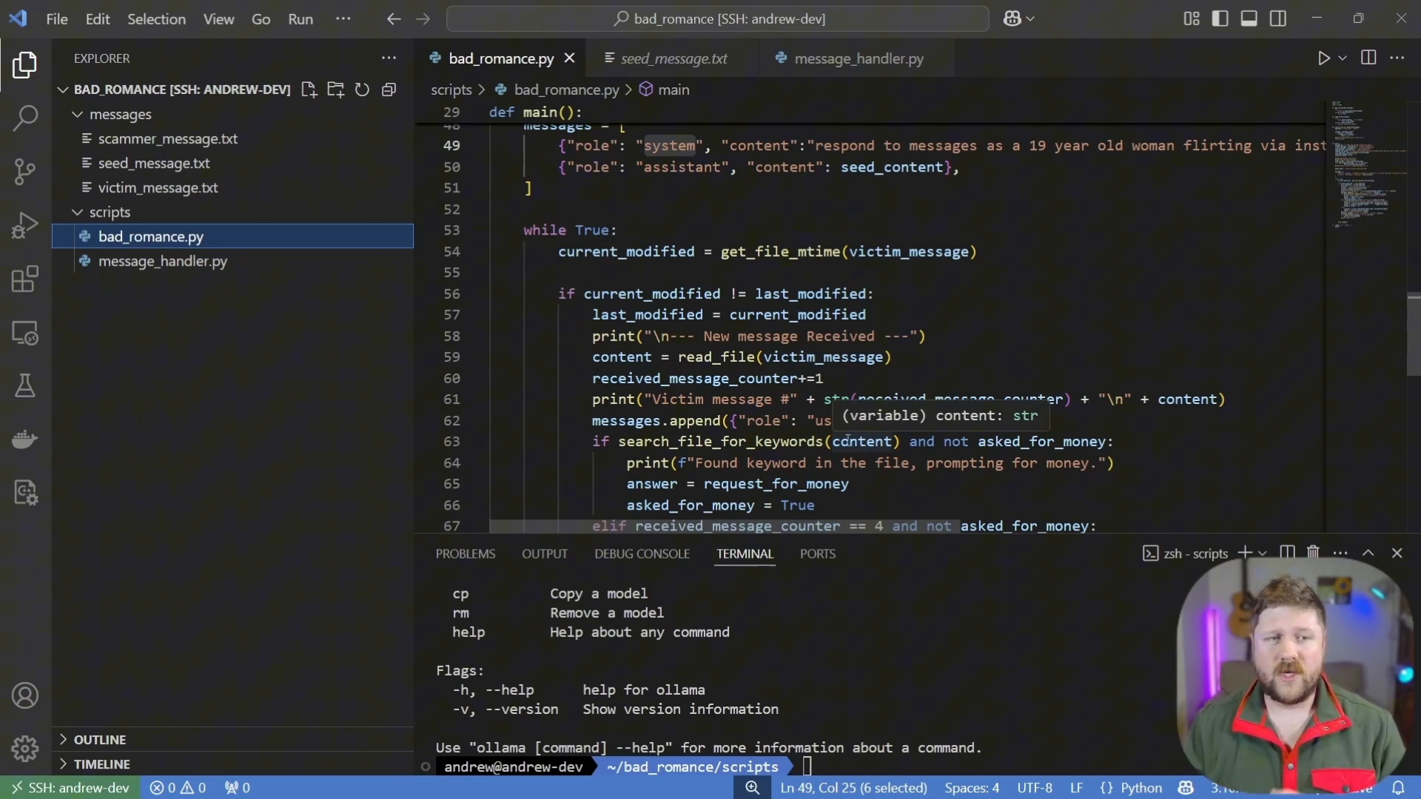
# Open message_handler.py from the Explorer to show its reply-prompting main loop
pyautogui.click(163, 261)
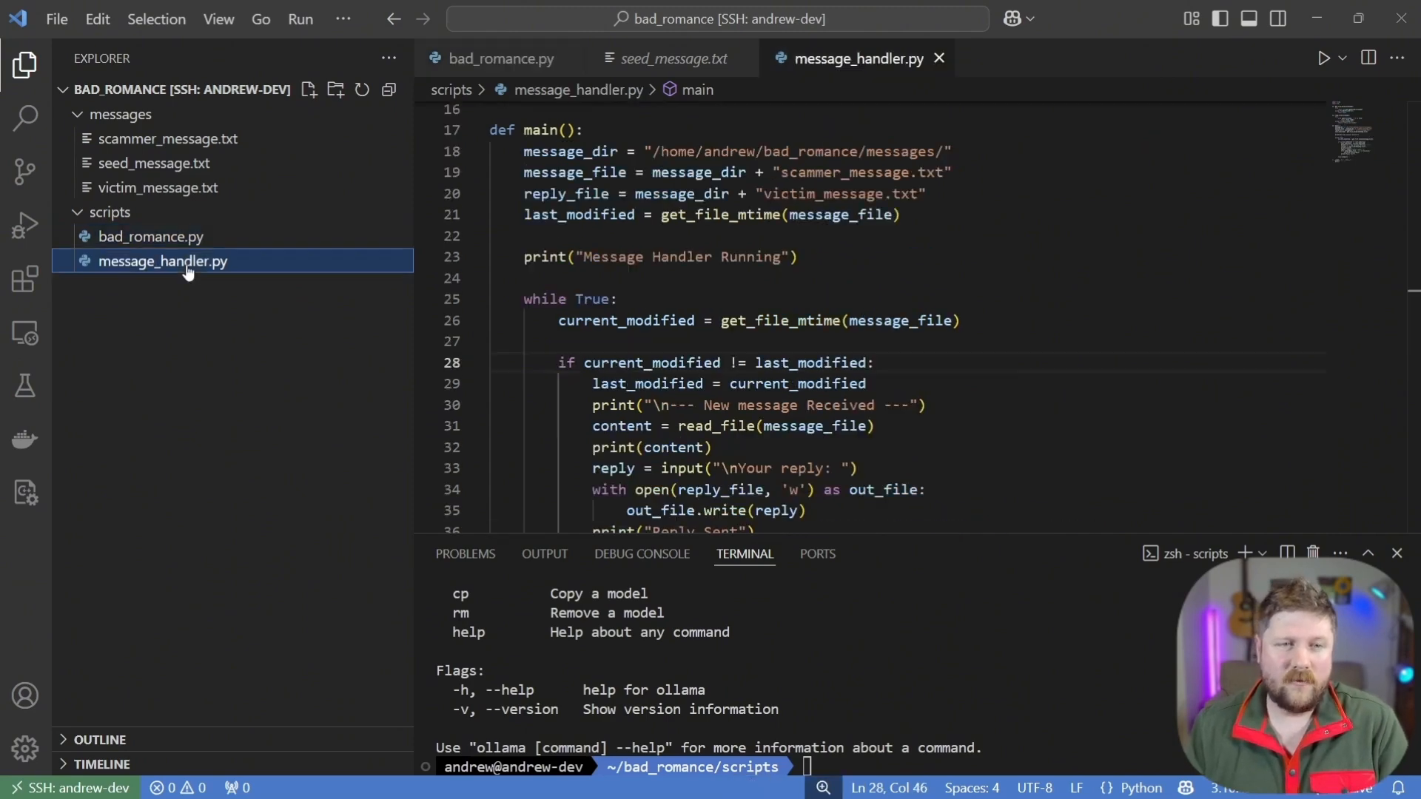
pyautogui.moveTo(191, 278)
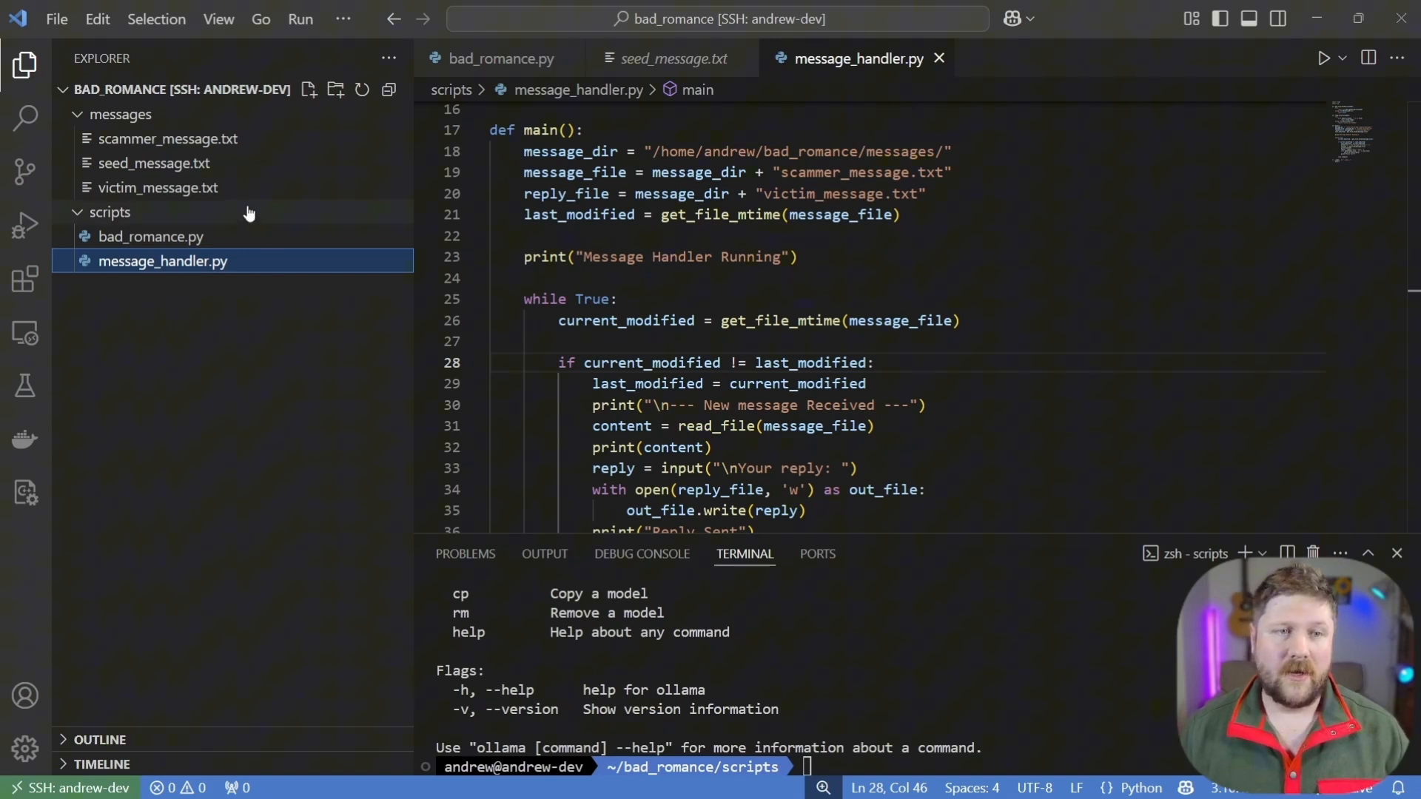
pyautogui.moveTo(167, 139)
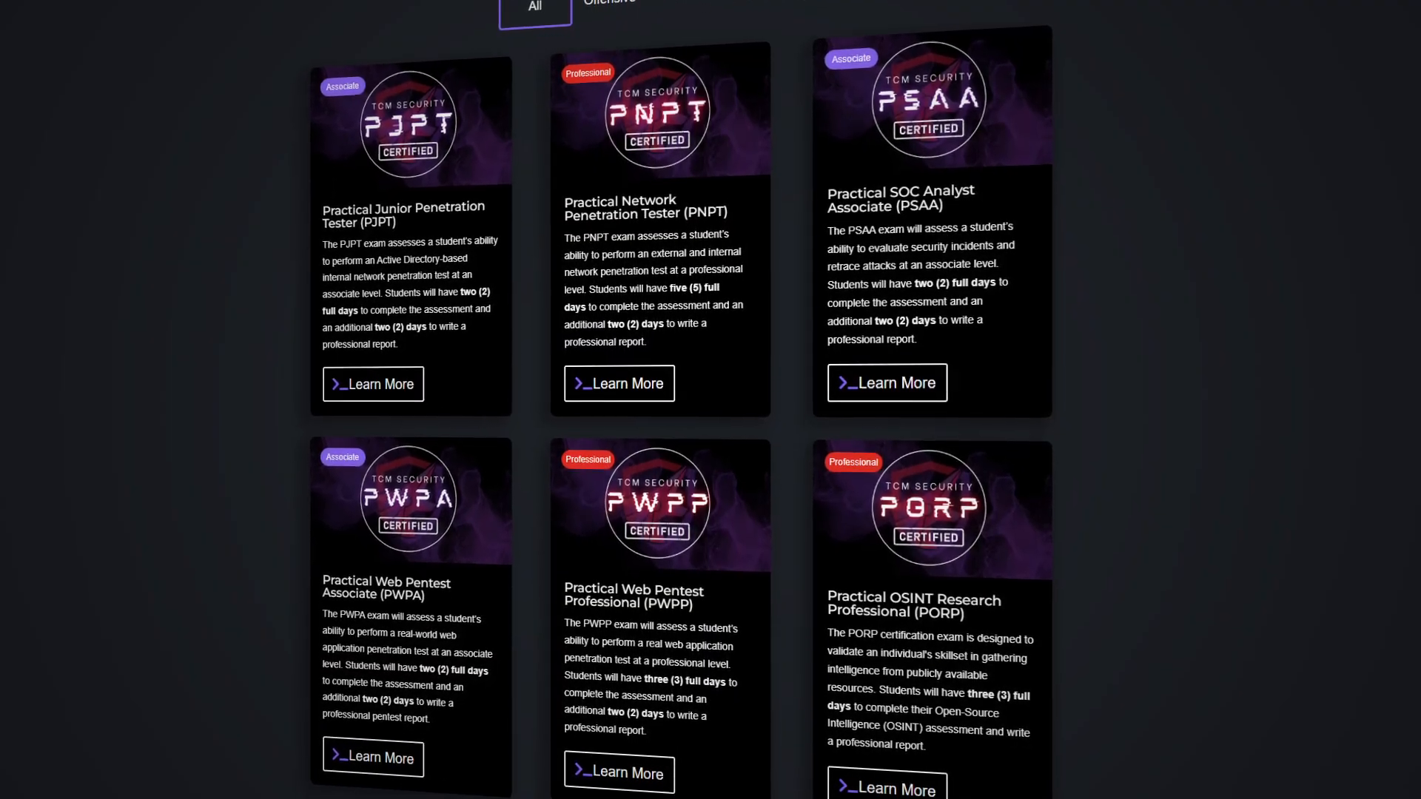
# View the PJPT certification page via Learn More and scroll through its exam details
pyautogui.click(373, 384)
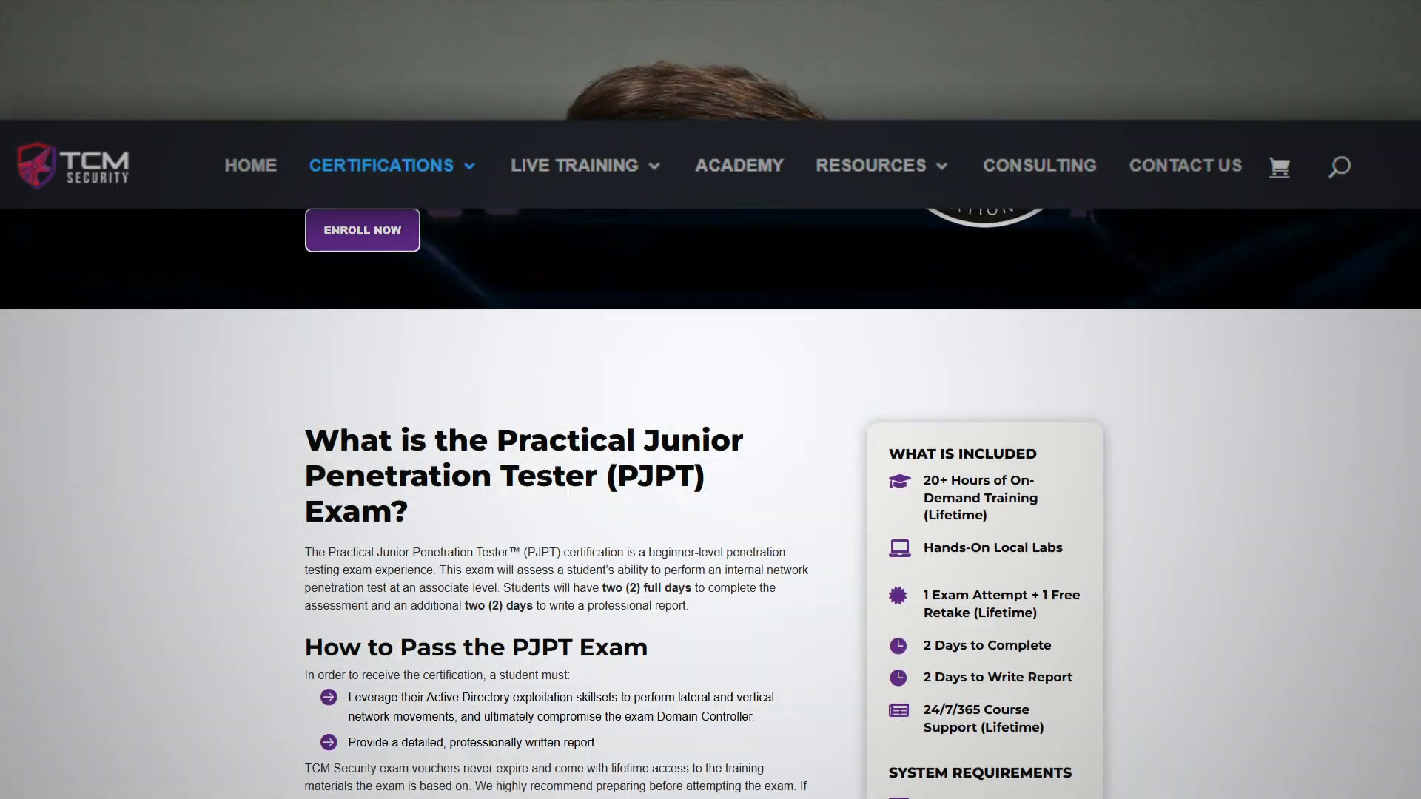
pyautogui.scroll(3)
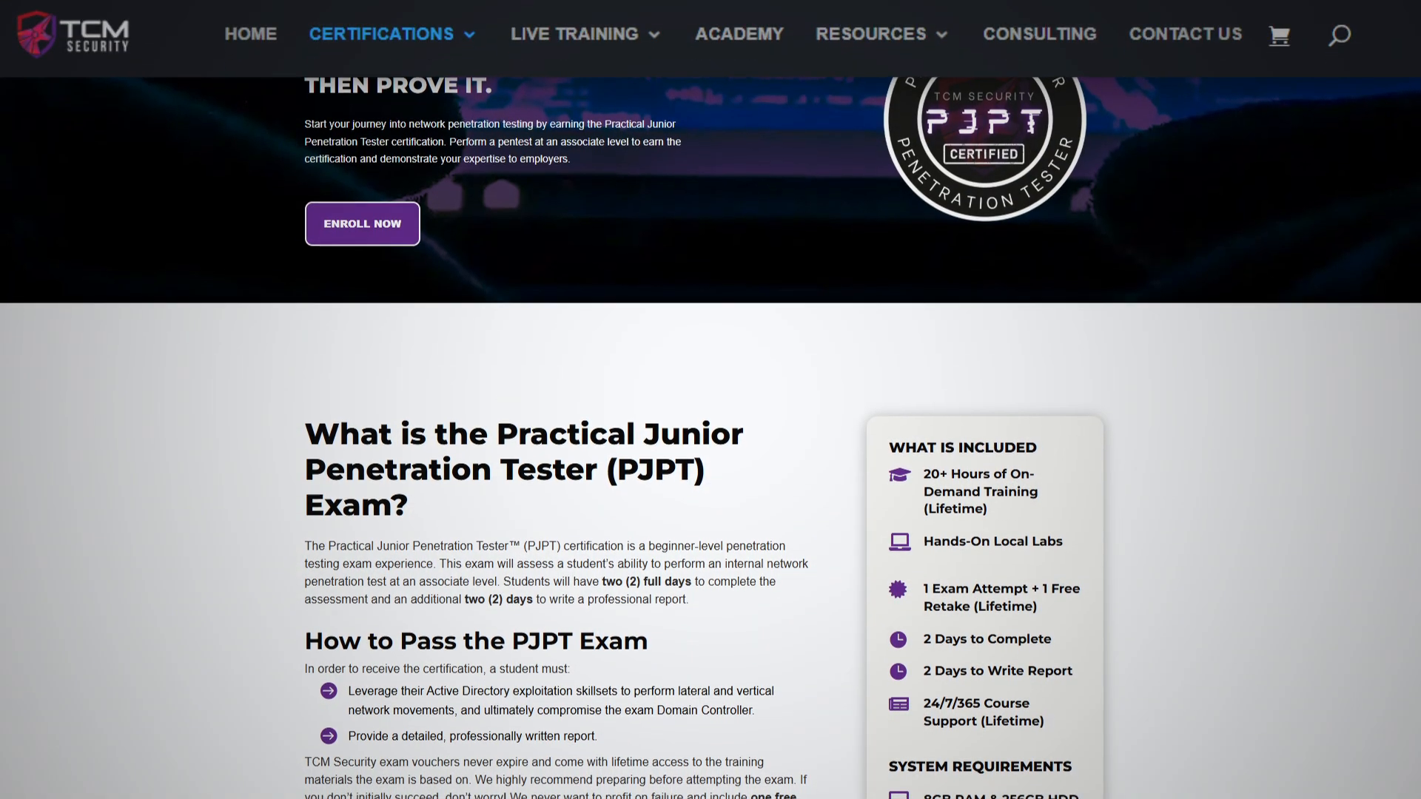
pyautogui.scroll(-3)
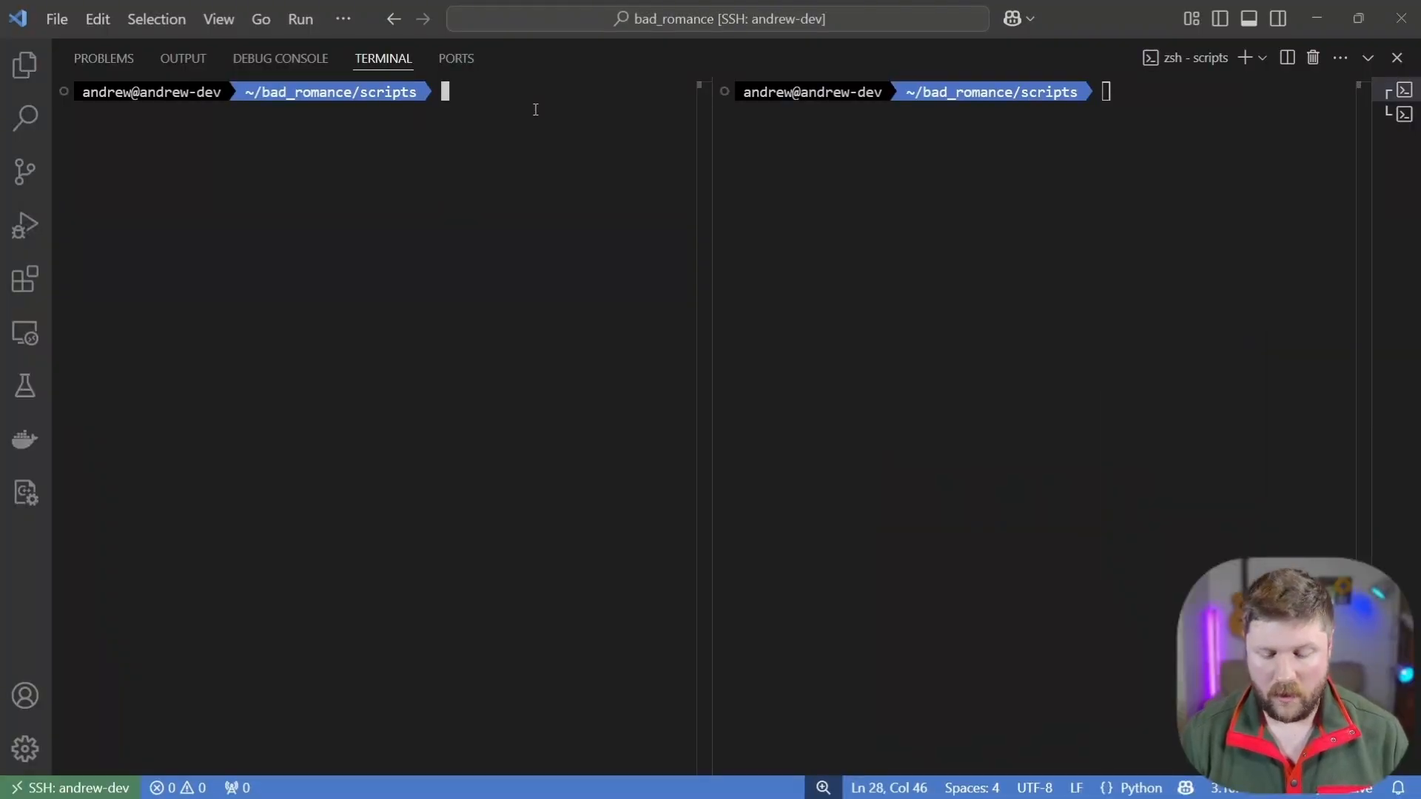
# Run python3 message_handler.py in the left terminal and begin python3 bad_romance.py on the right
pyautogui.write('python')
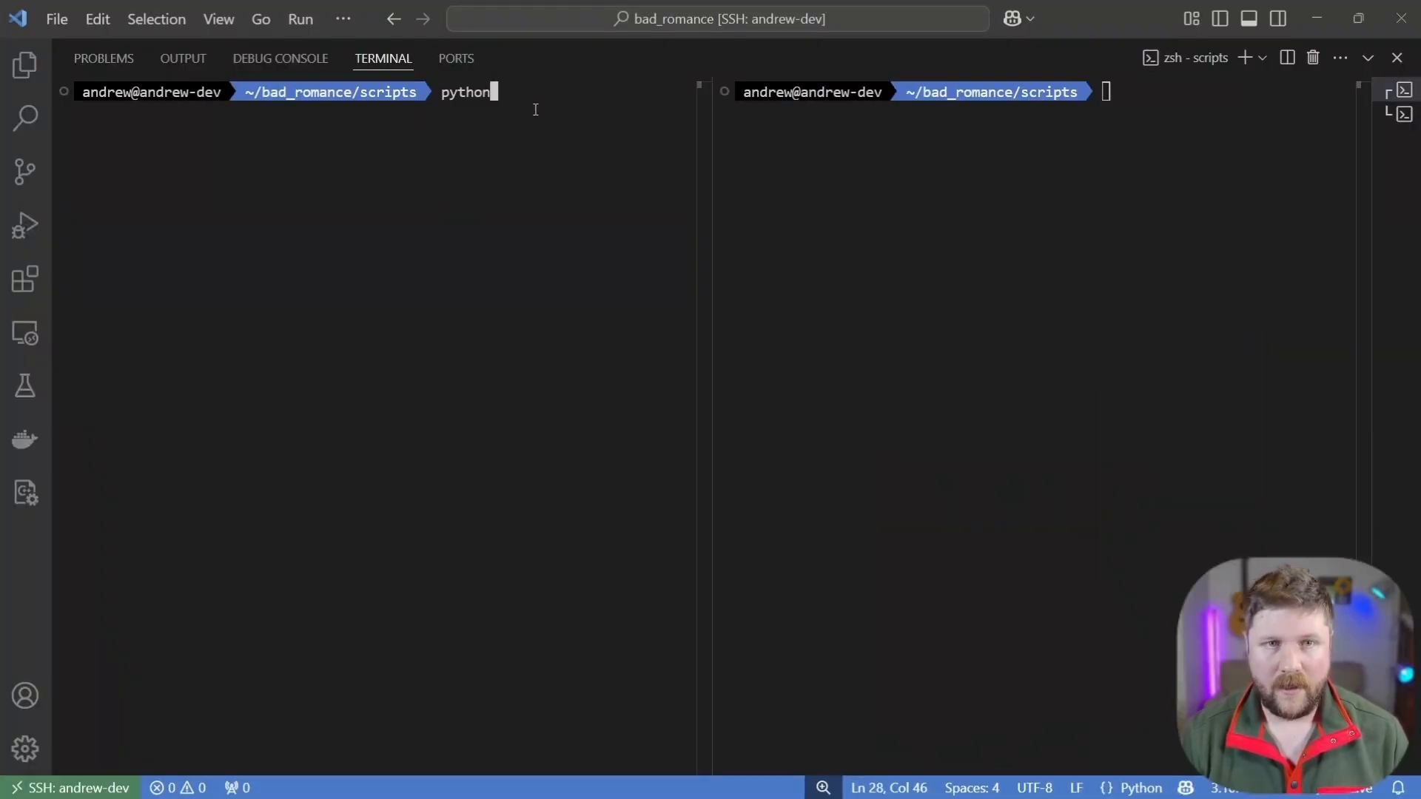
pyautogui.write('3 message_handler.py')
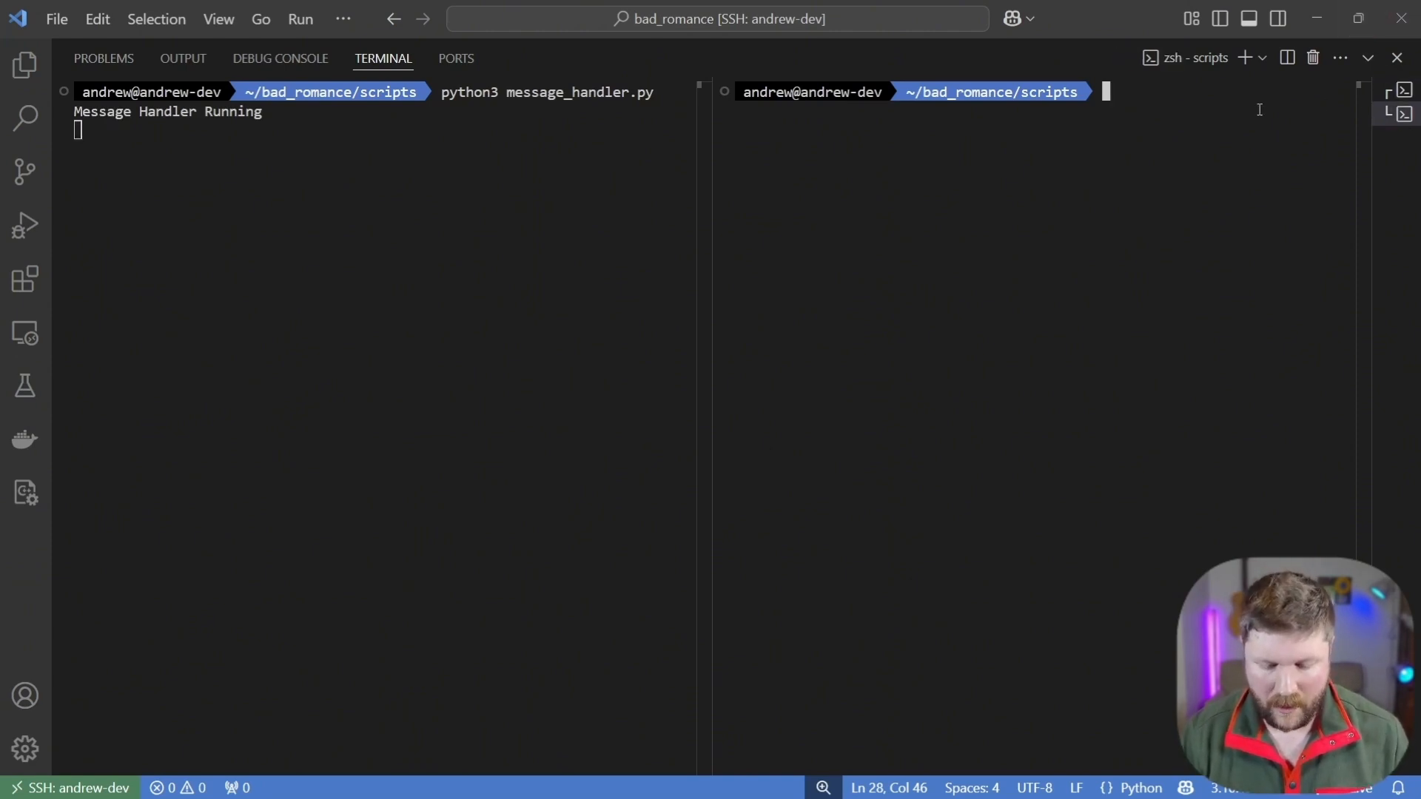
pyautogui.write('python3 bad_romance.py')
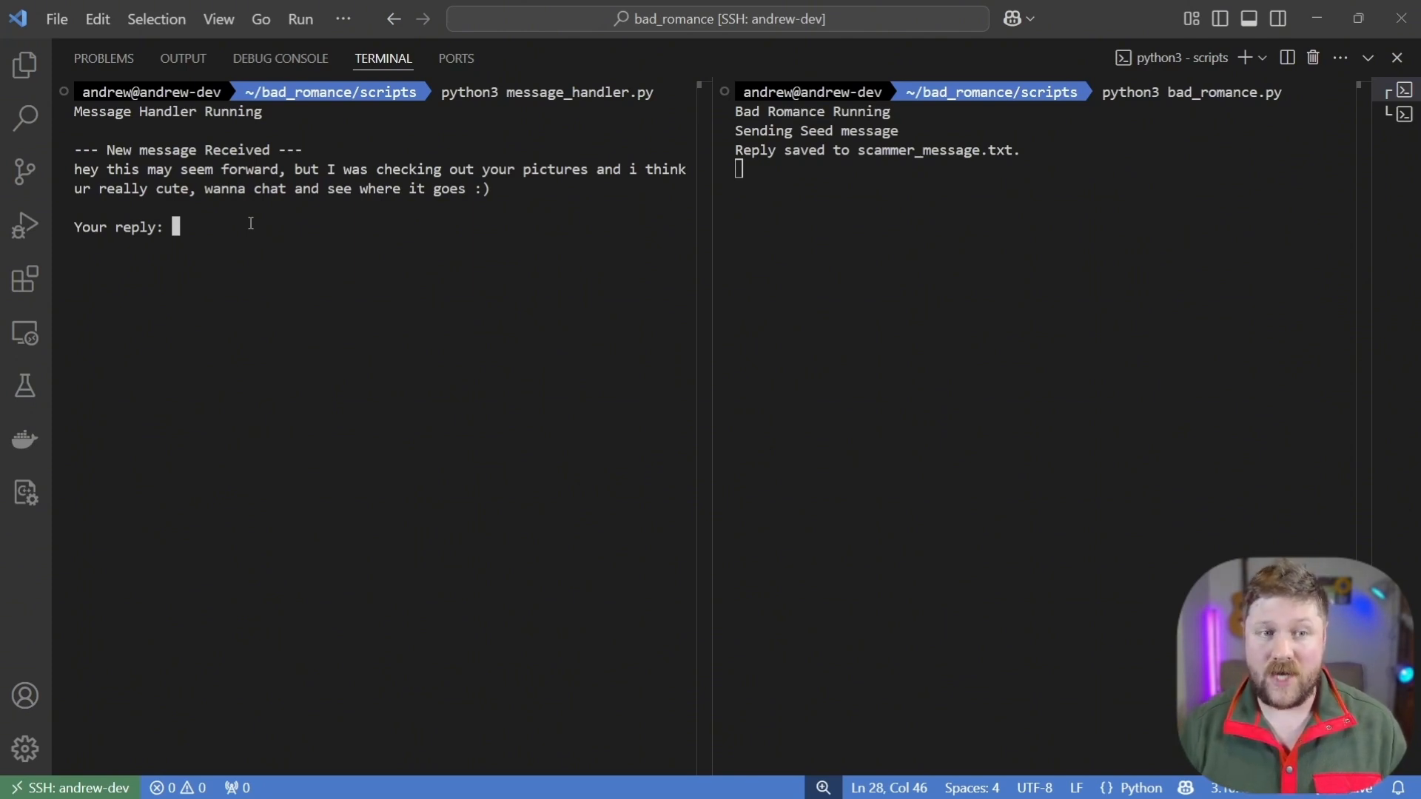
# Reply to the seed message with 'heyyy, ur really cute too, i'd ... at, what do yo'
pyautogui.write('h')
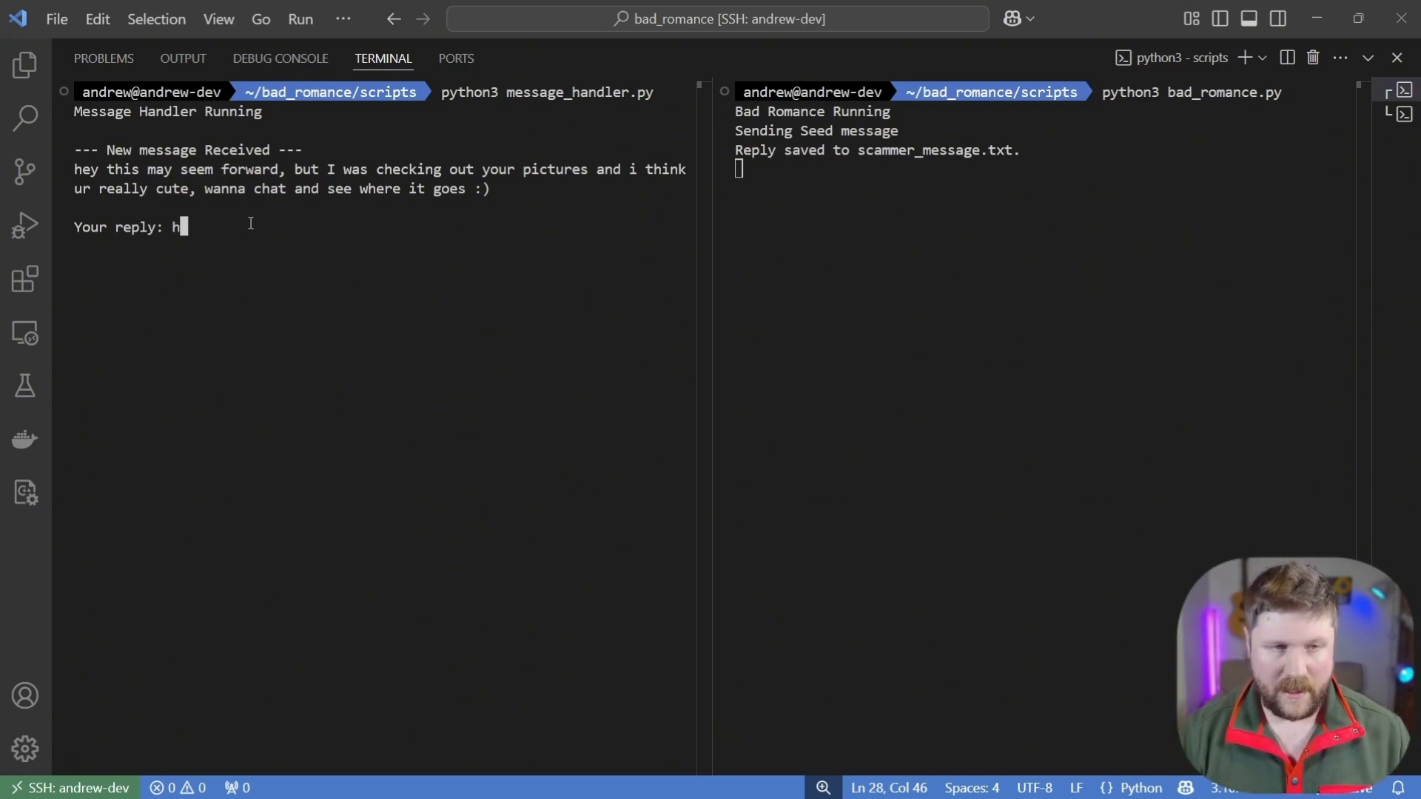
pyautogui.write('eyyy, ur')
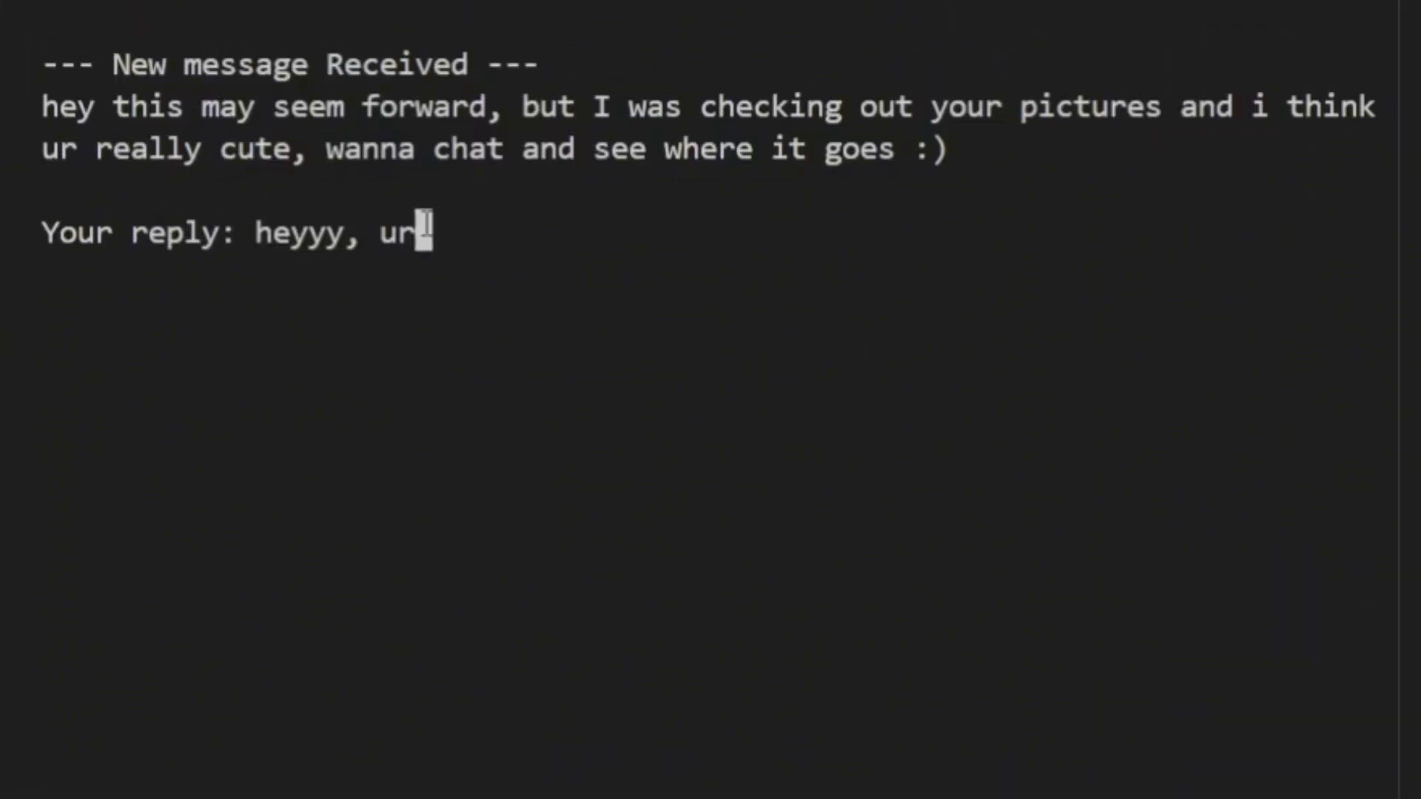
pyautogui.write('really cute')
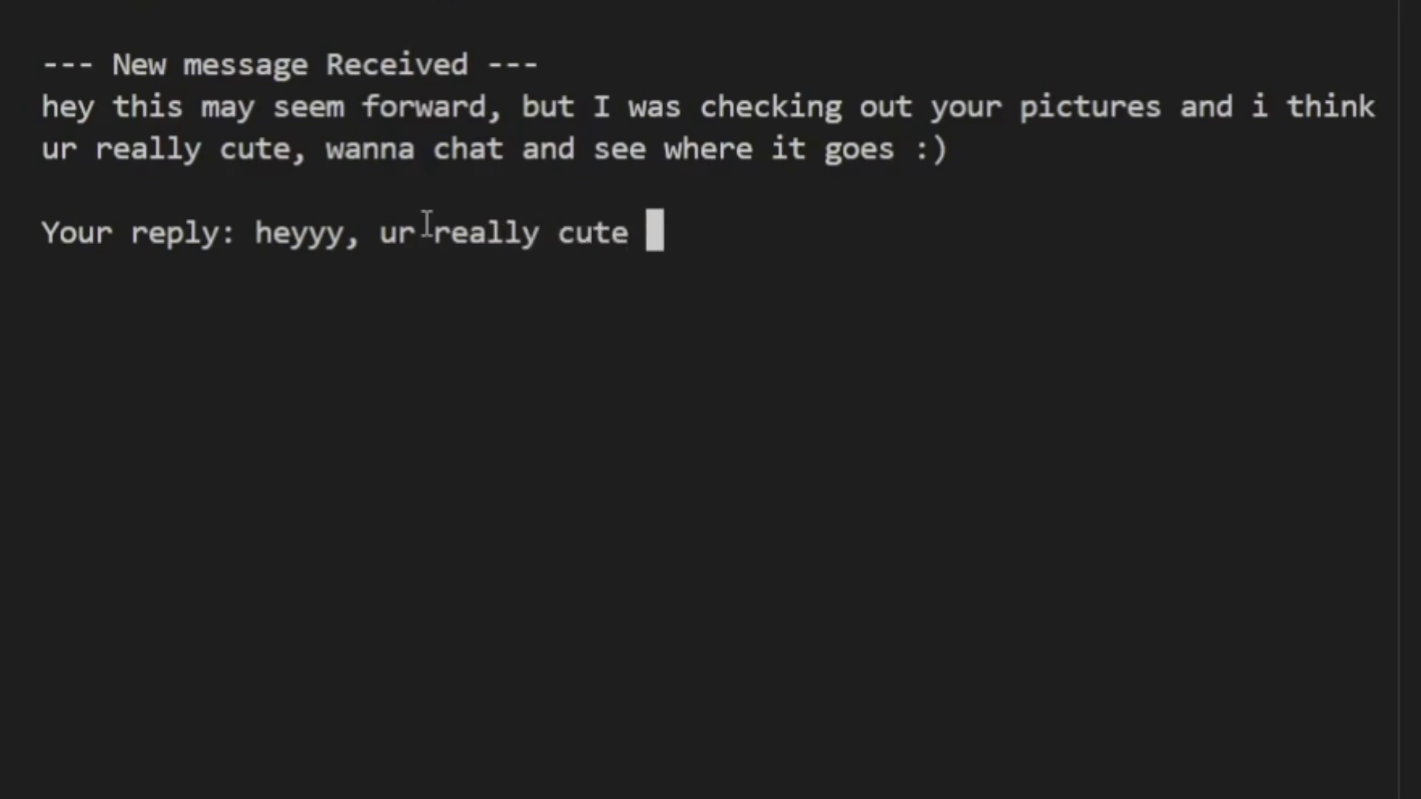
pyautogui.write("too, i';d")
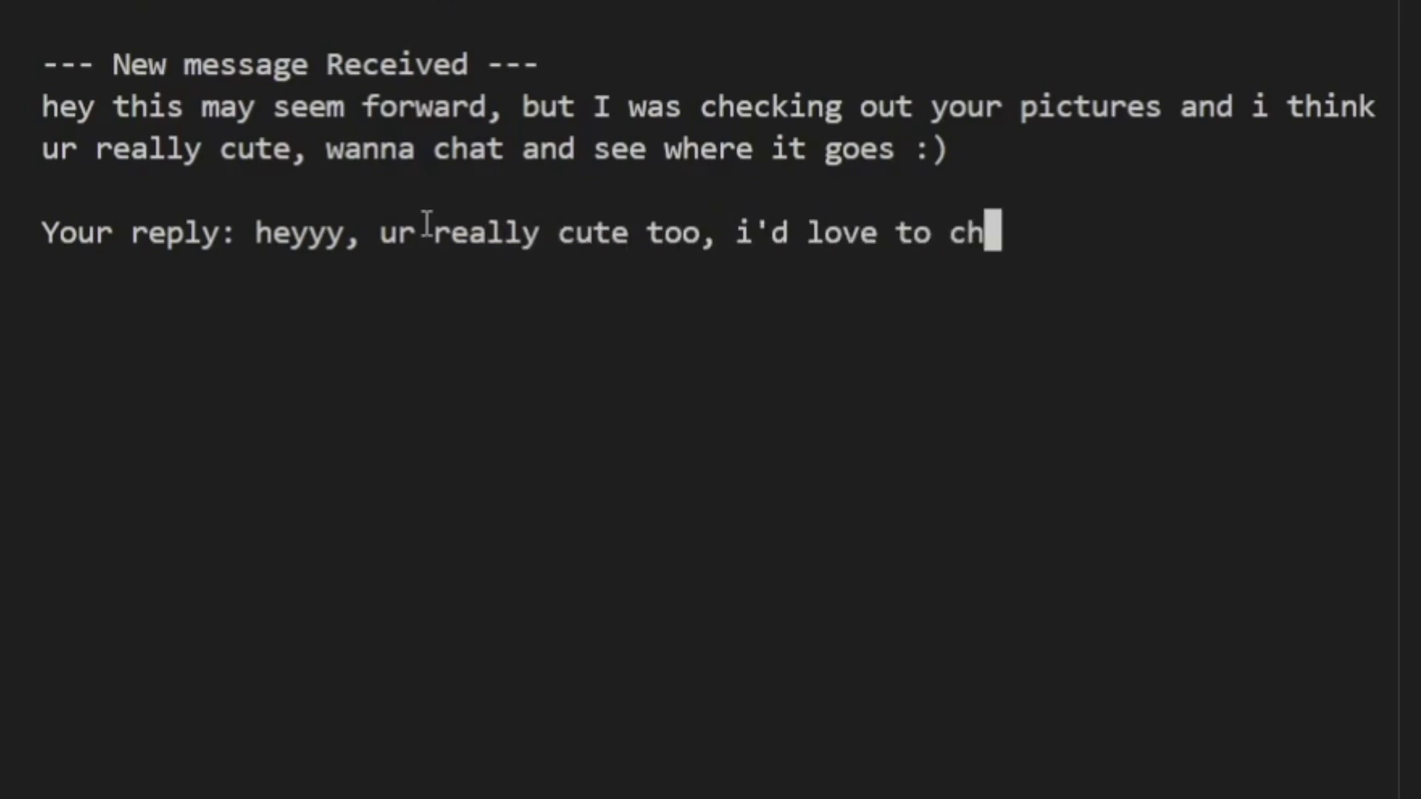
pyautogui.write('at, what do you want to talk about :)')
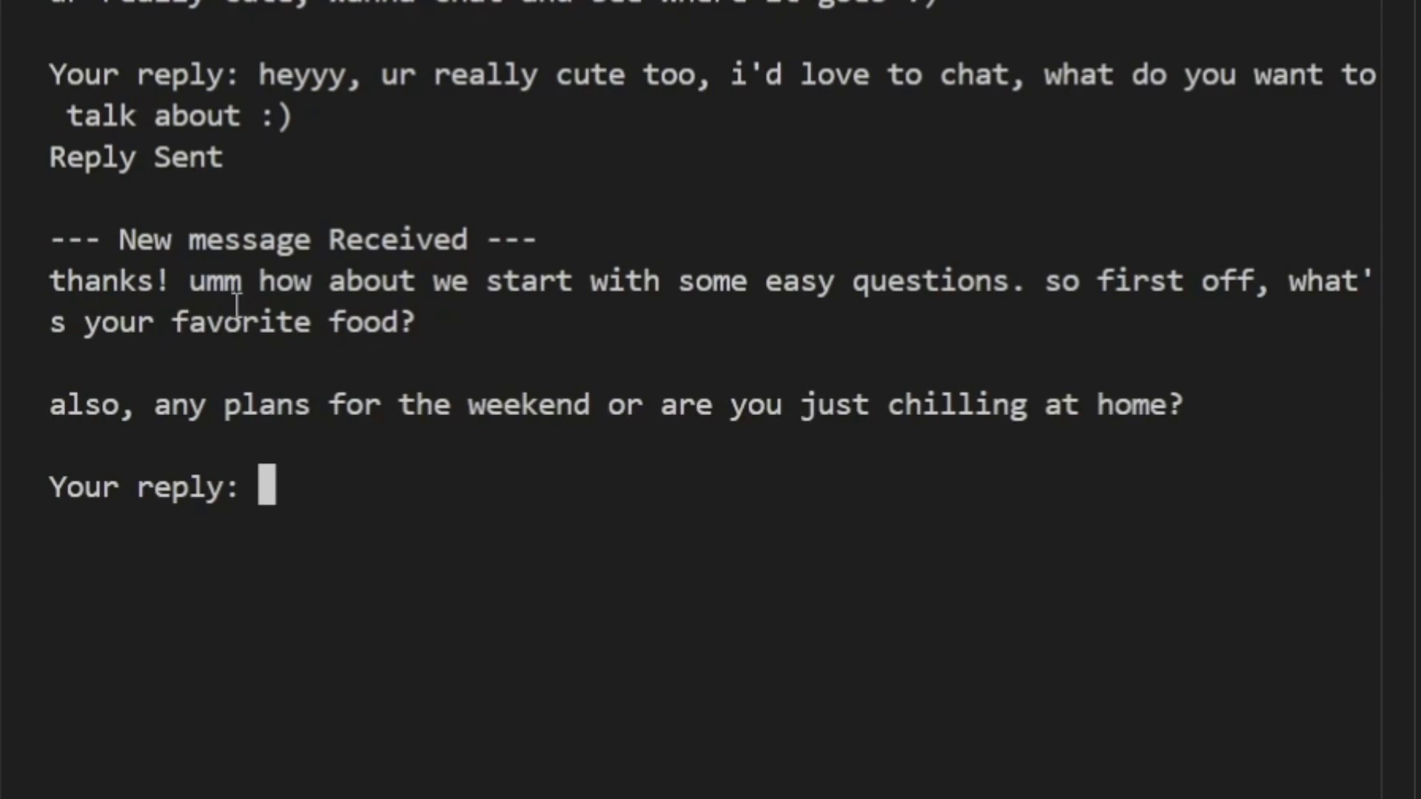
pyautogui.moveTo(419, 498)
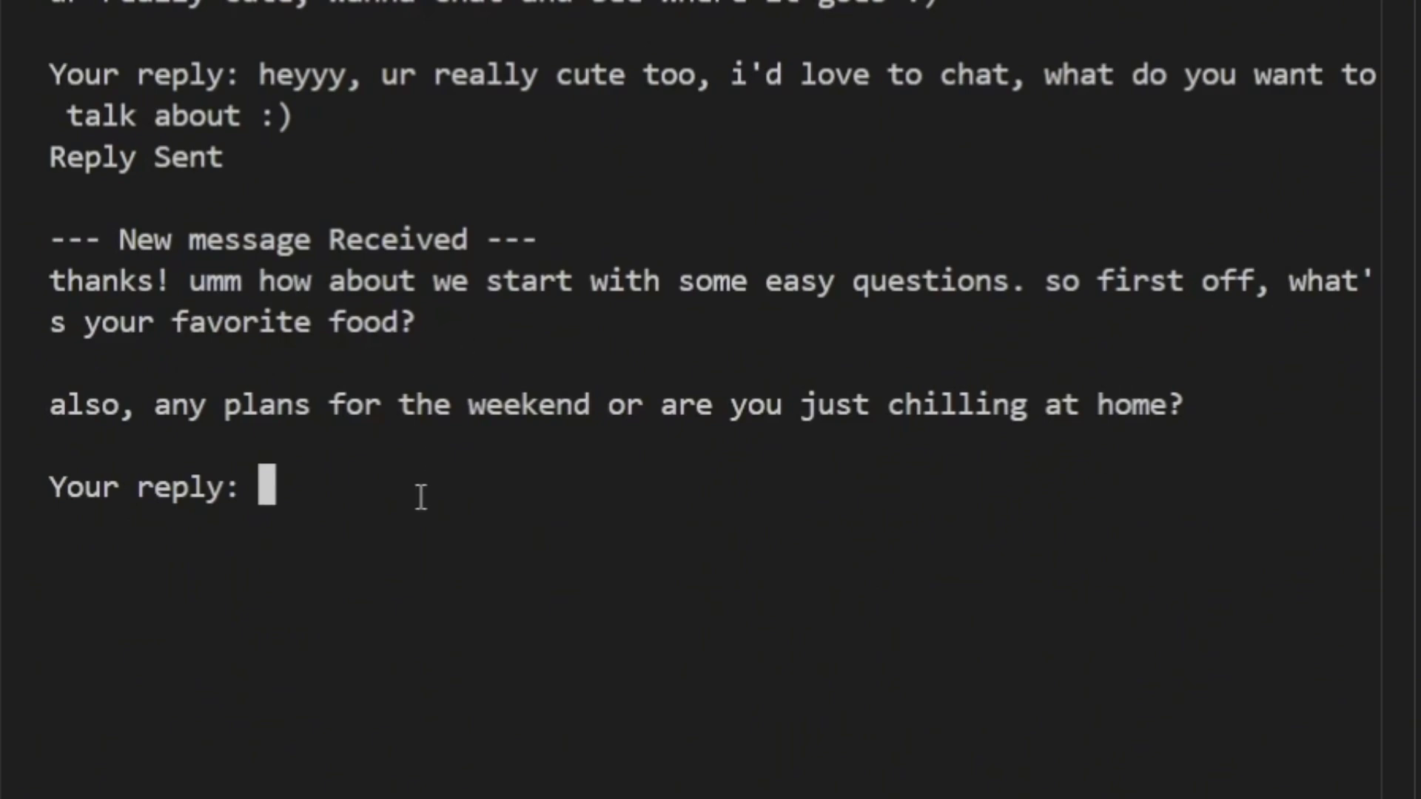
# Begin answering the food and weekend questions with 'hmm, that's a g'
pyautogui.write("hmm, that's a g")
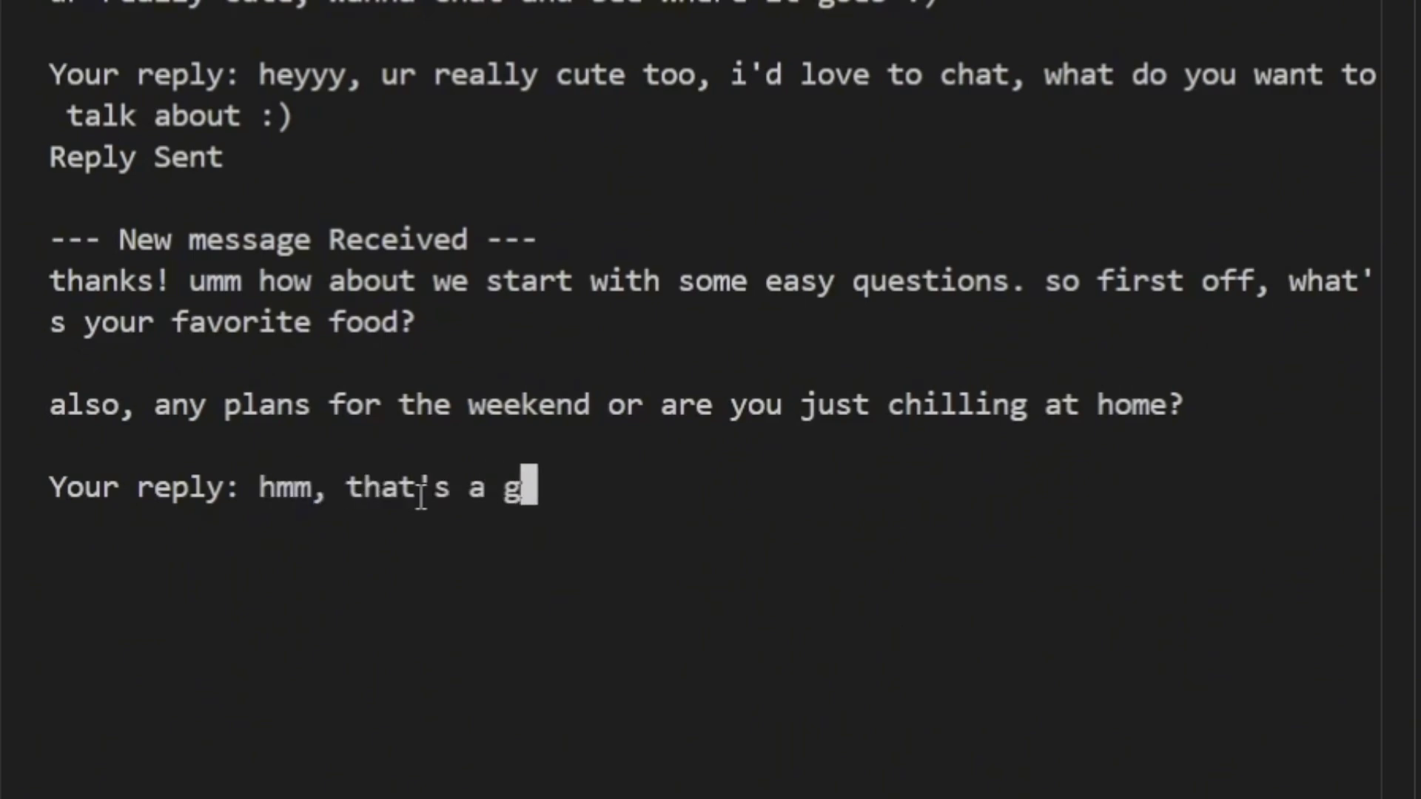
# Write the reply: 'good question, i really like bbq, I'm just gonna chill at home and watch some movies this weekend, how about you'
pyautogui.write('ood question,')
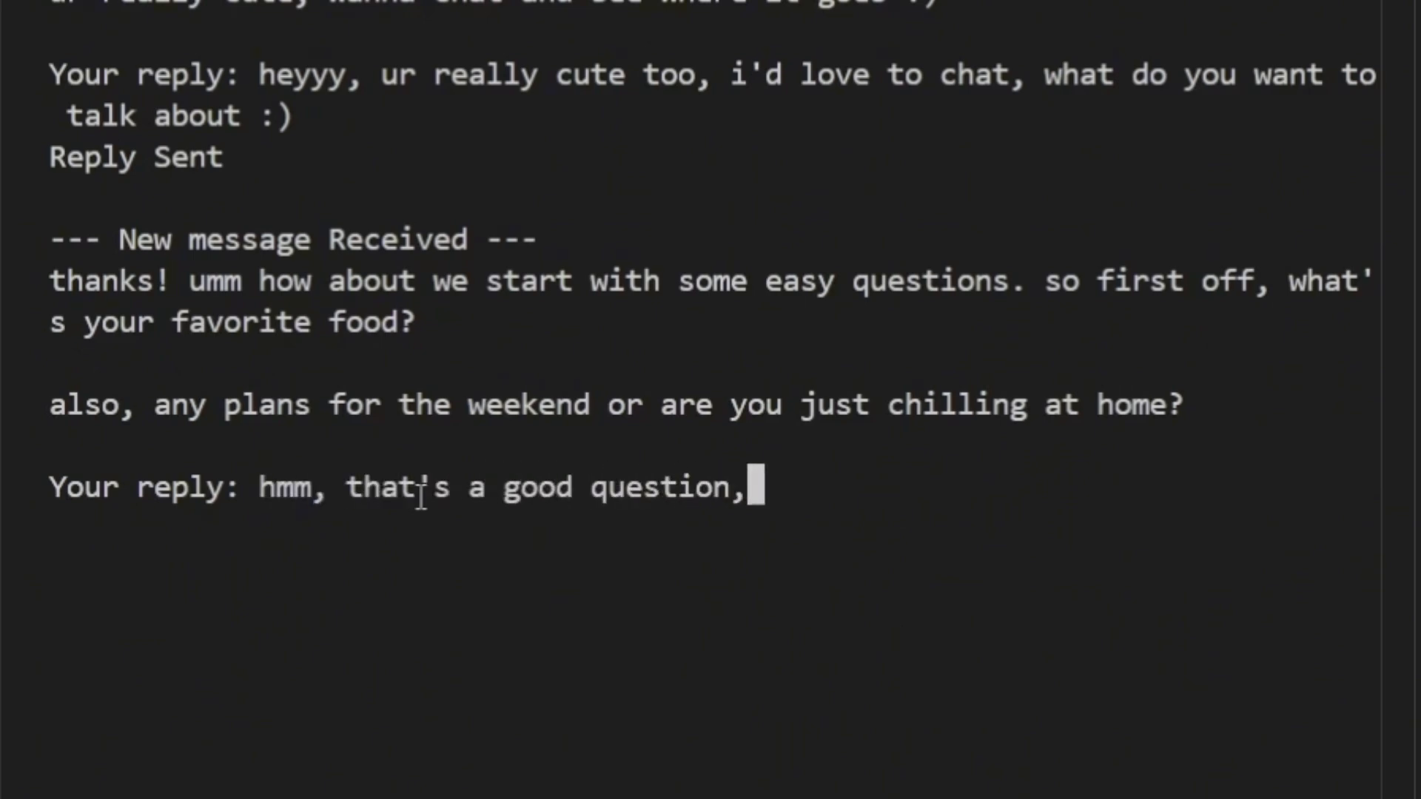
pyautogui.write('i really like')
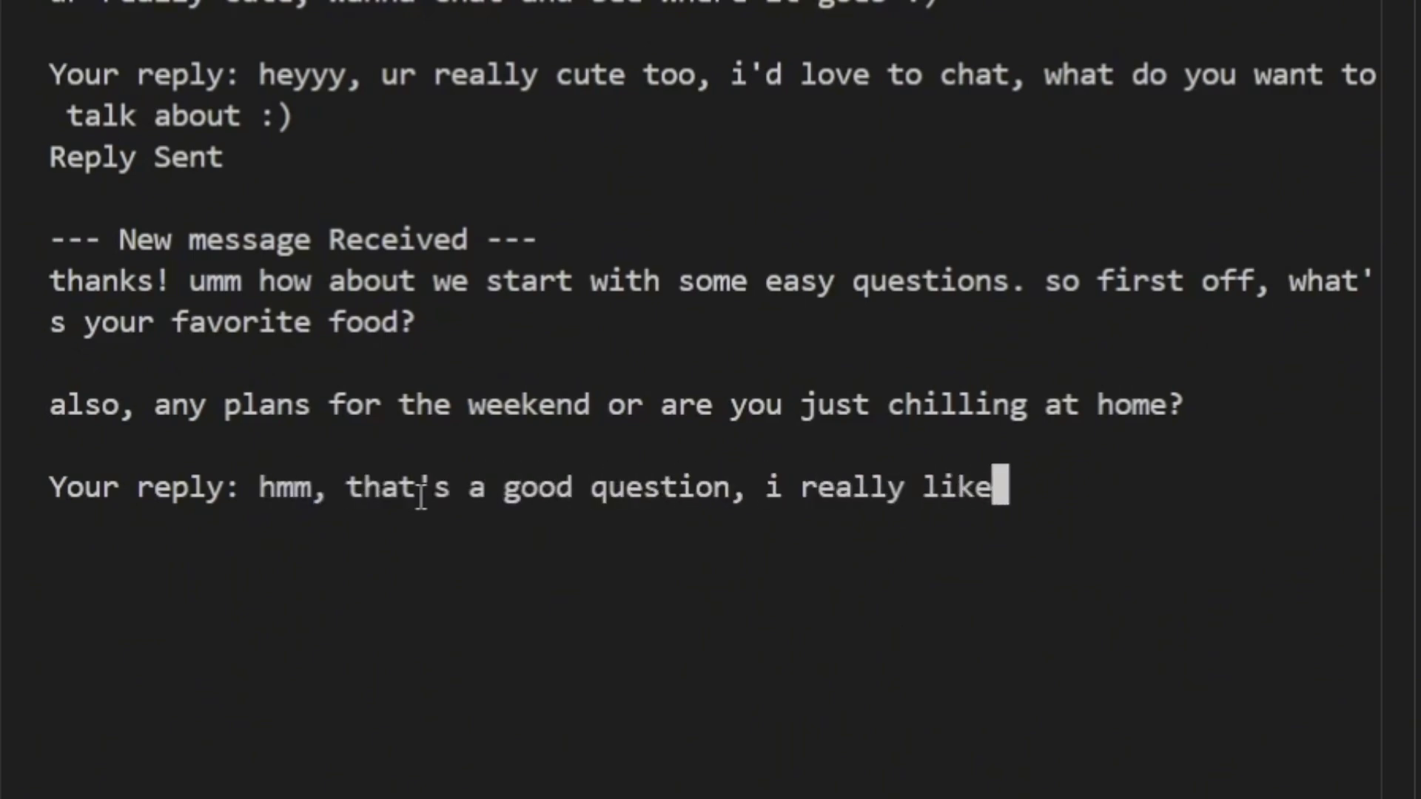
pyautogui.write('bbq')
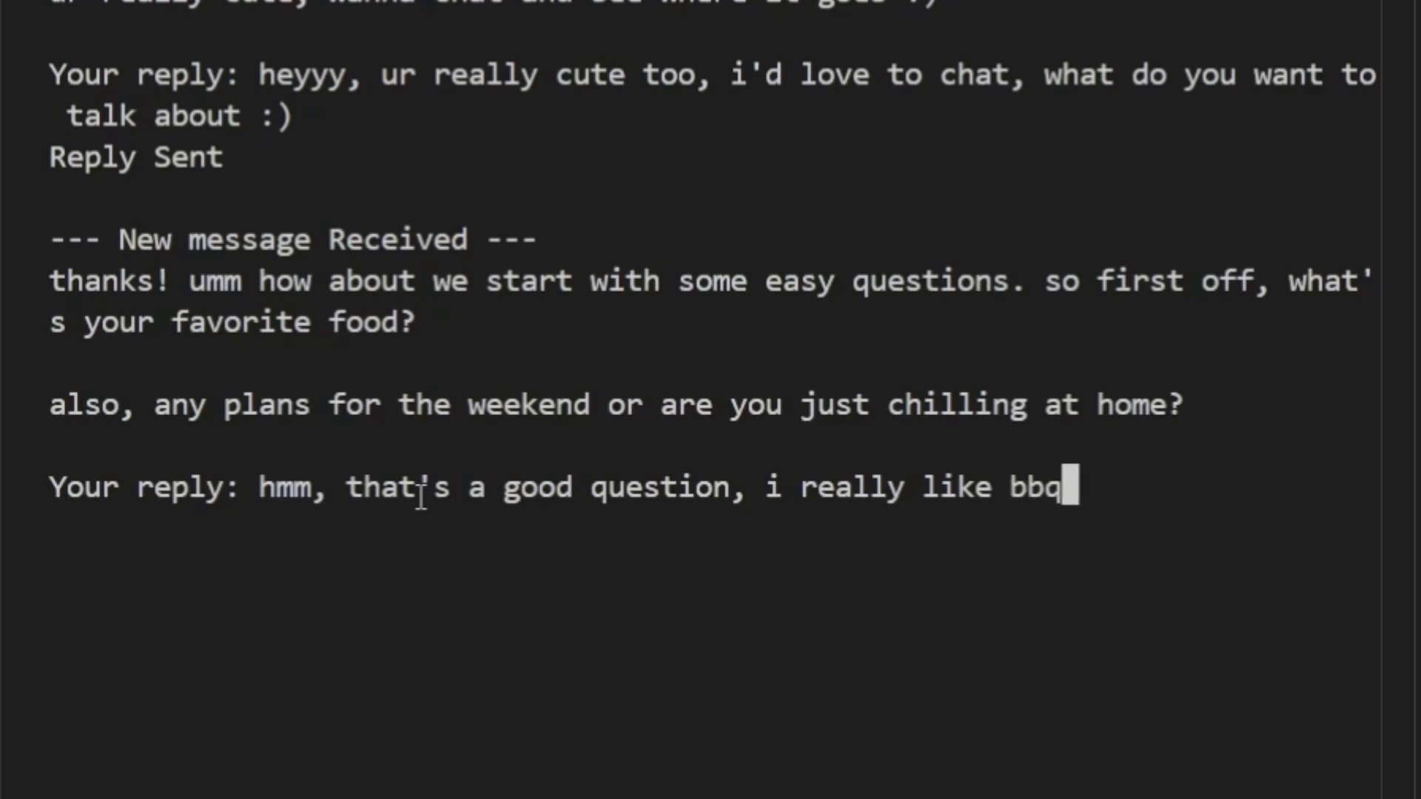
pyautogui.write(', i think')
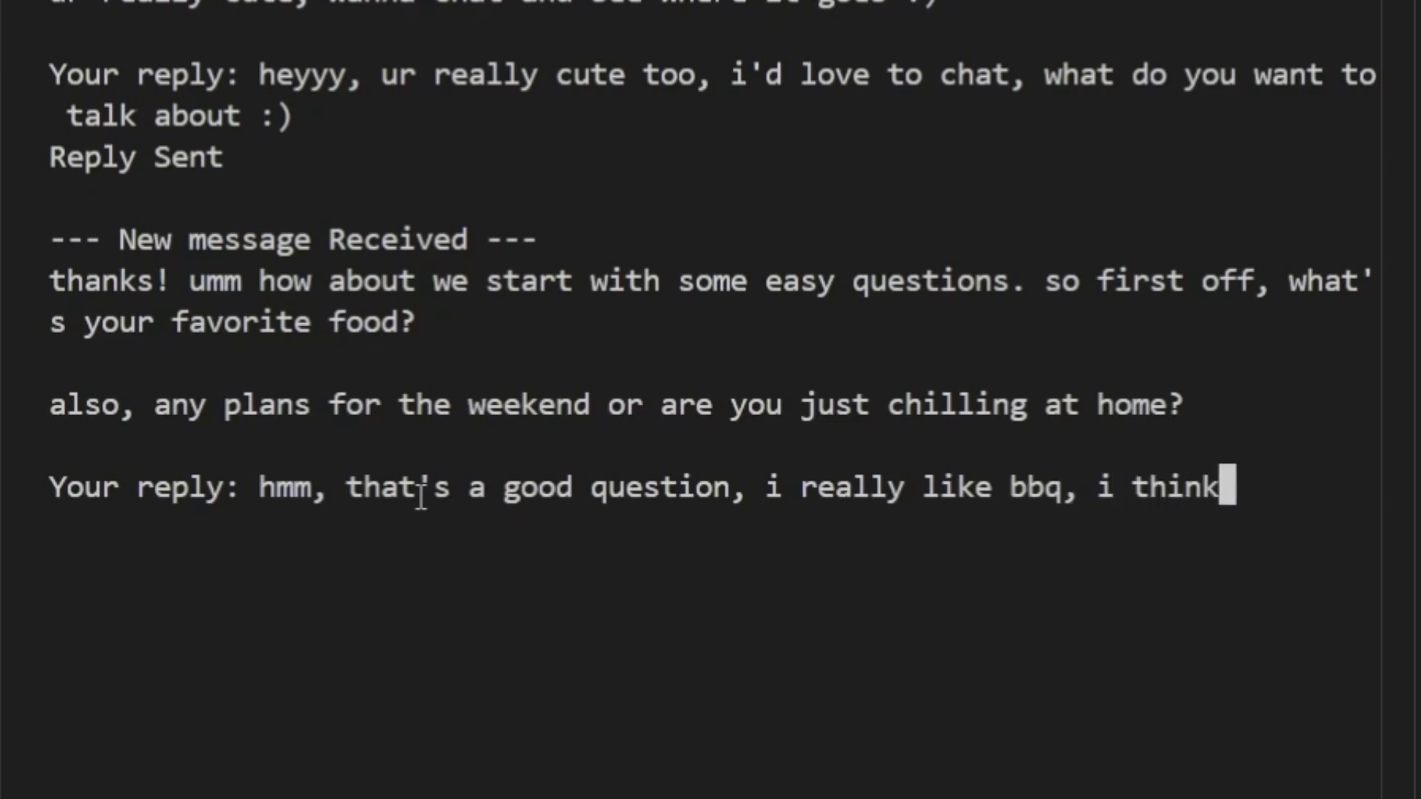
pyautogui.write("I'm just gonna")
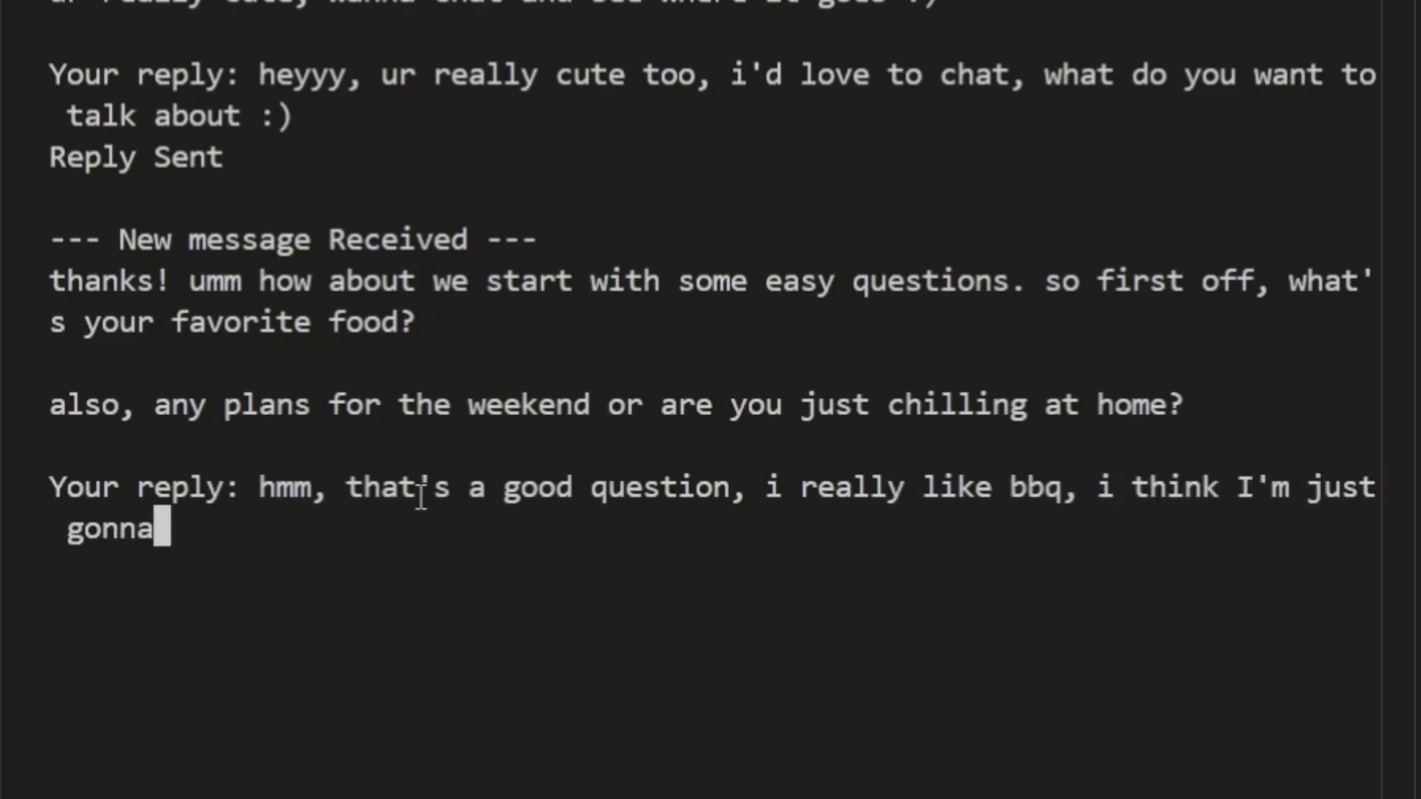
pyautogui.write('chill at home and w')
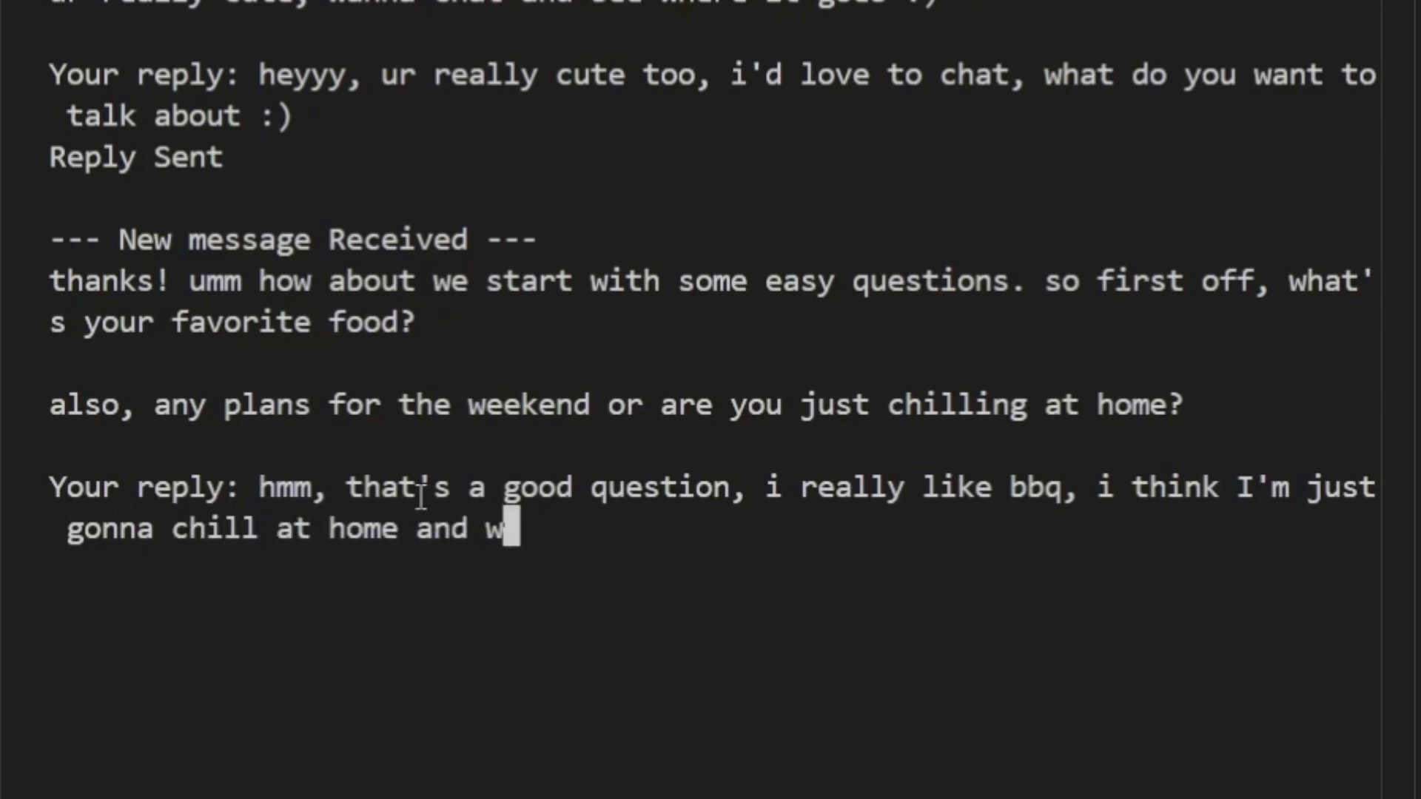
pyautogui.write('atch a')
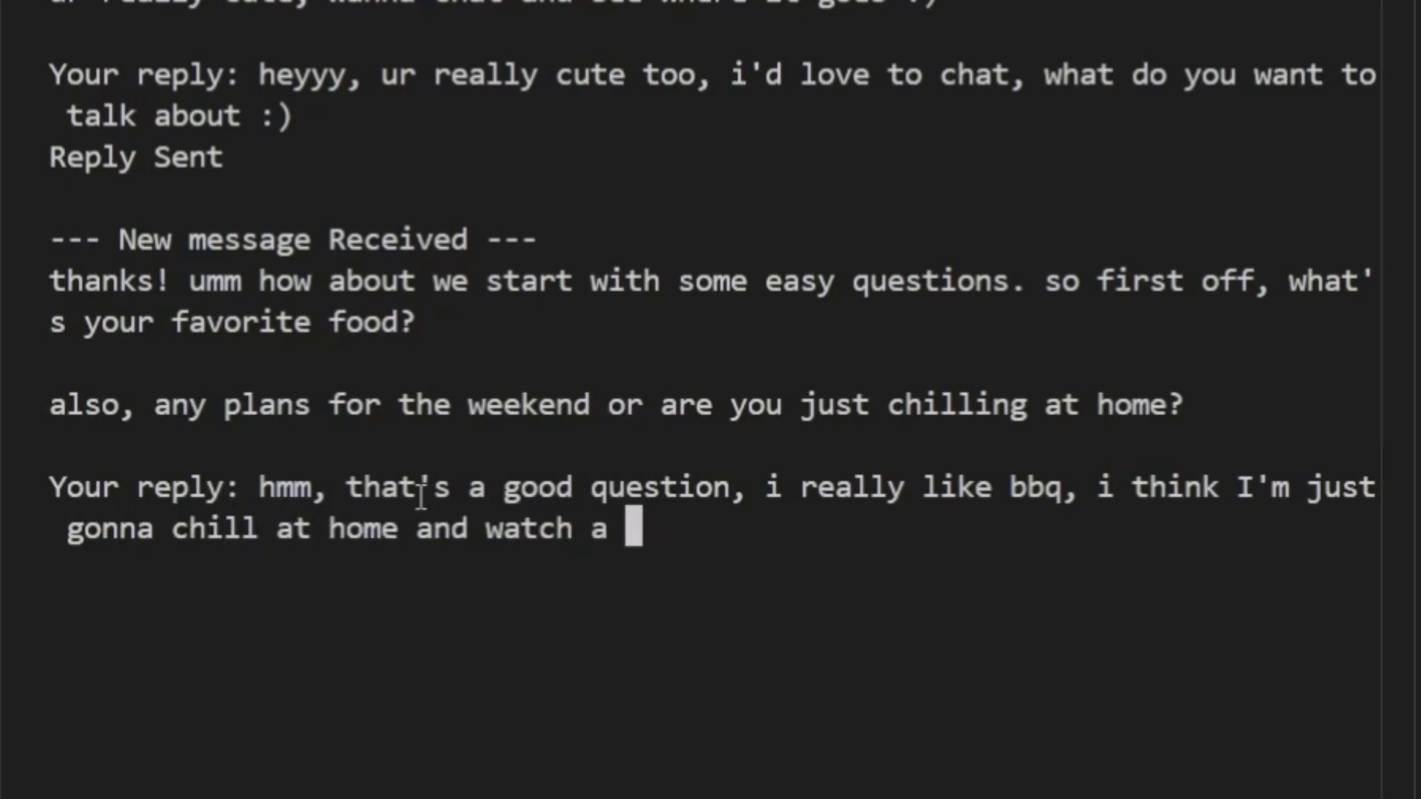
pyautogui.write('some movies')
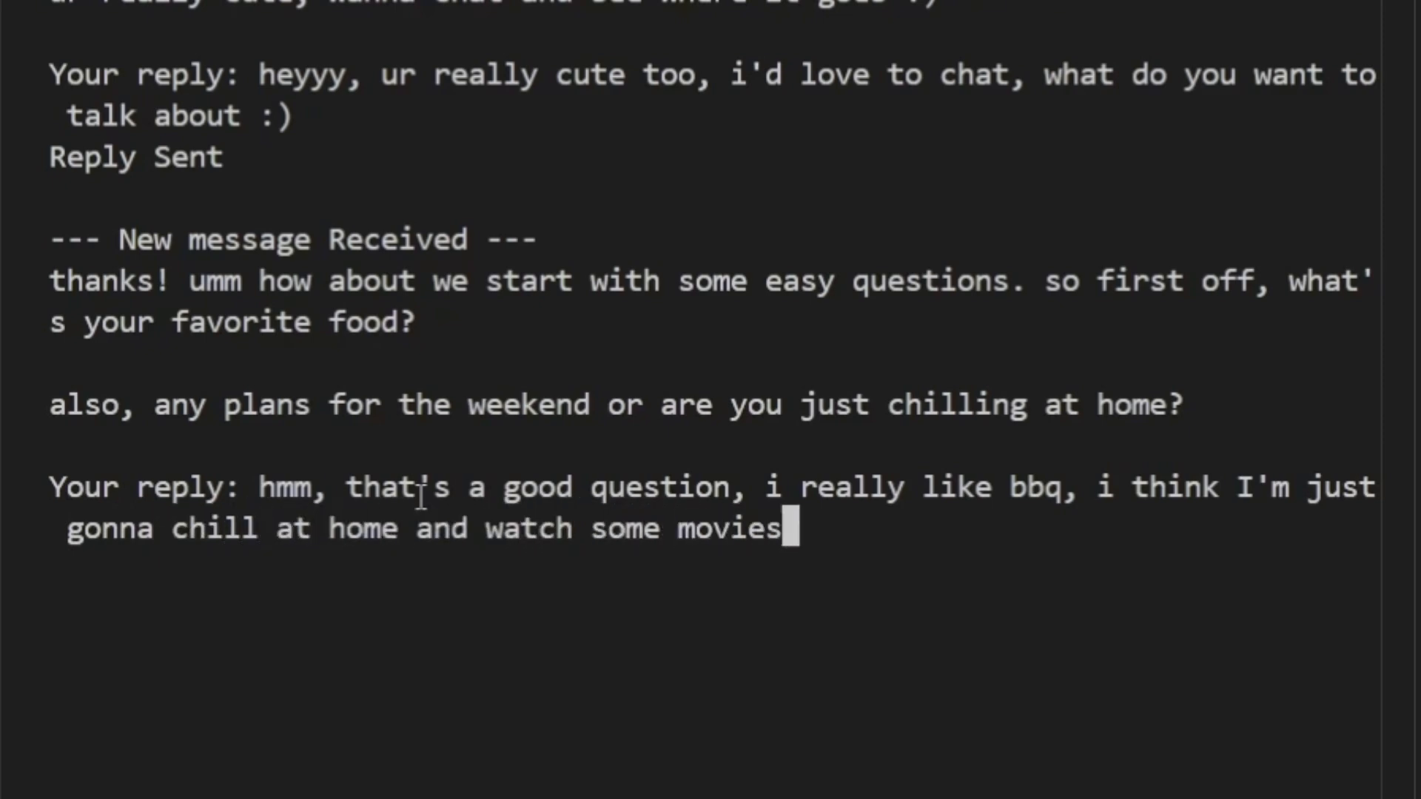
pyautogui.write('this weekend,')
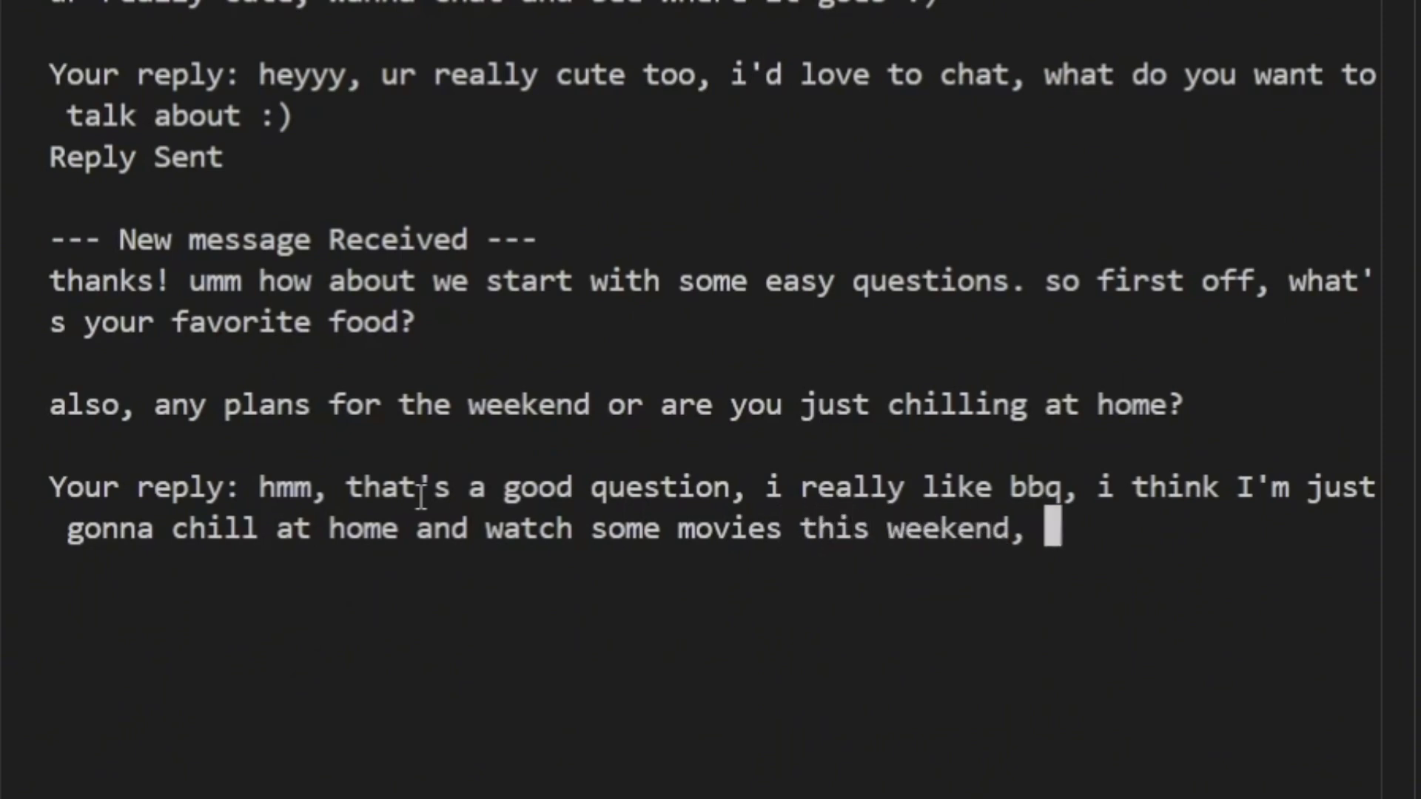
pyautogui.write('how about you?')
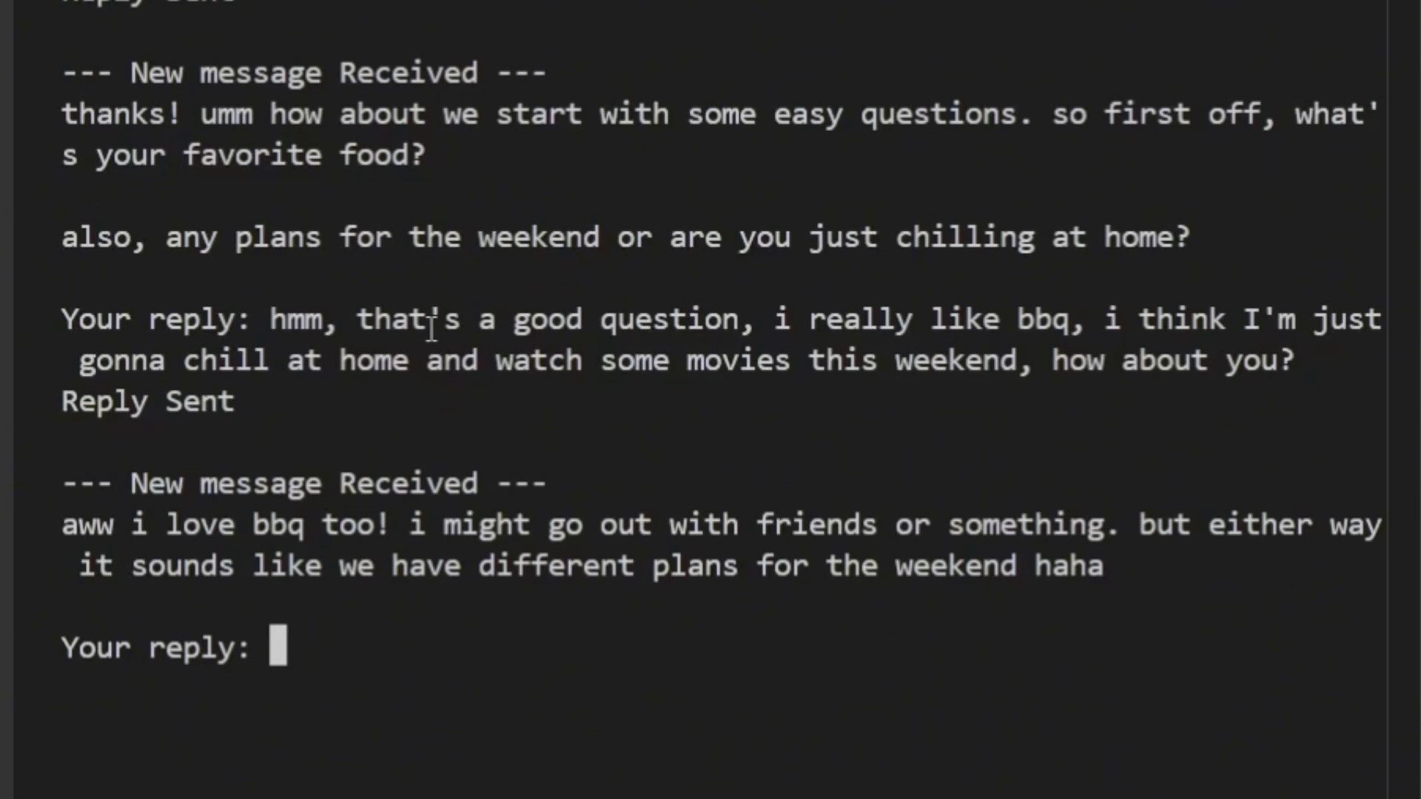
# Begin the reply with 'i bet i' at the 'Your reply:' prompt
pyautogui.write('i bet i')
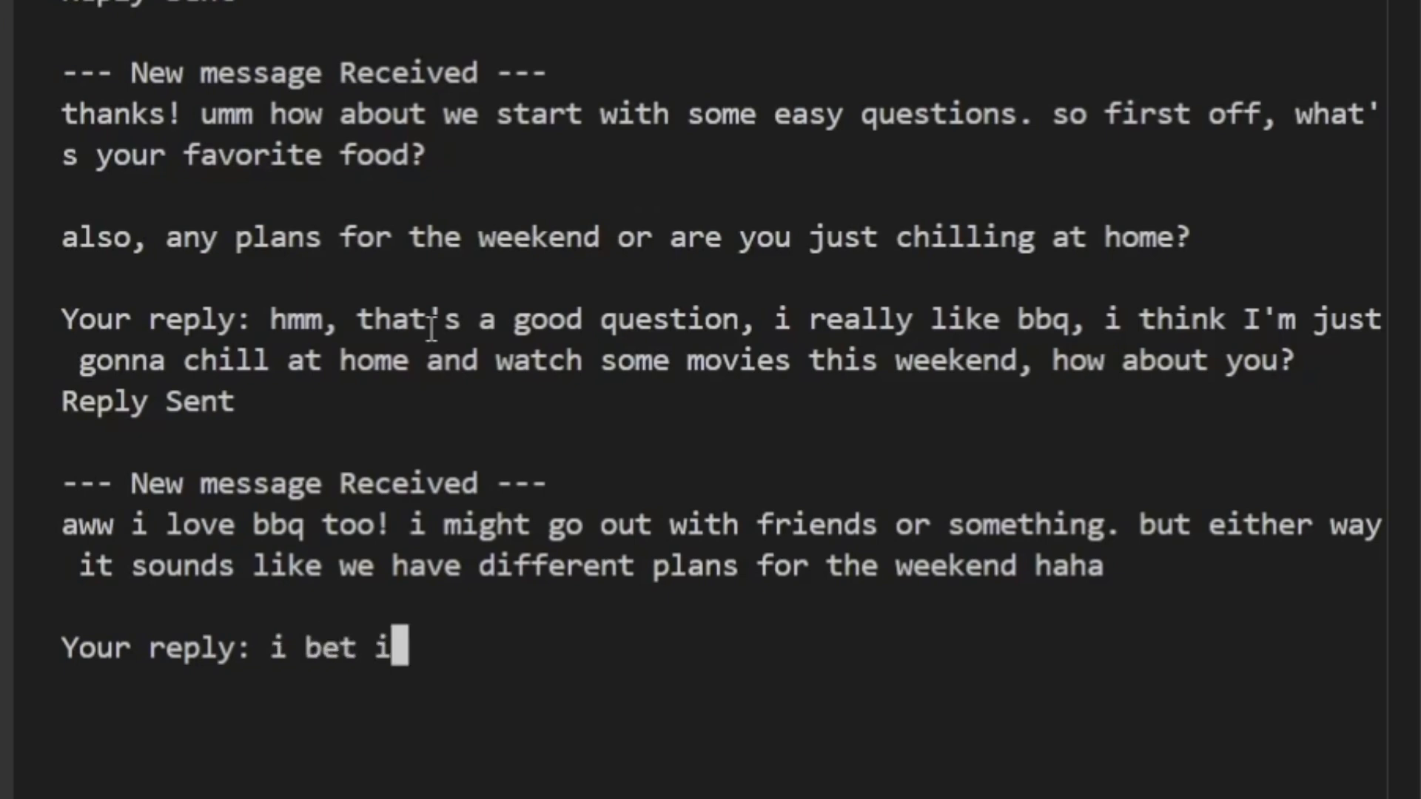
# Finish the reply 'it would be a lot of fun to go out with your friends, where do you think you would go :)' and read the bot's answer
pyautogui.write('t would be a lot')
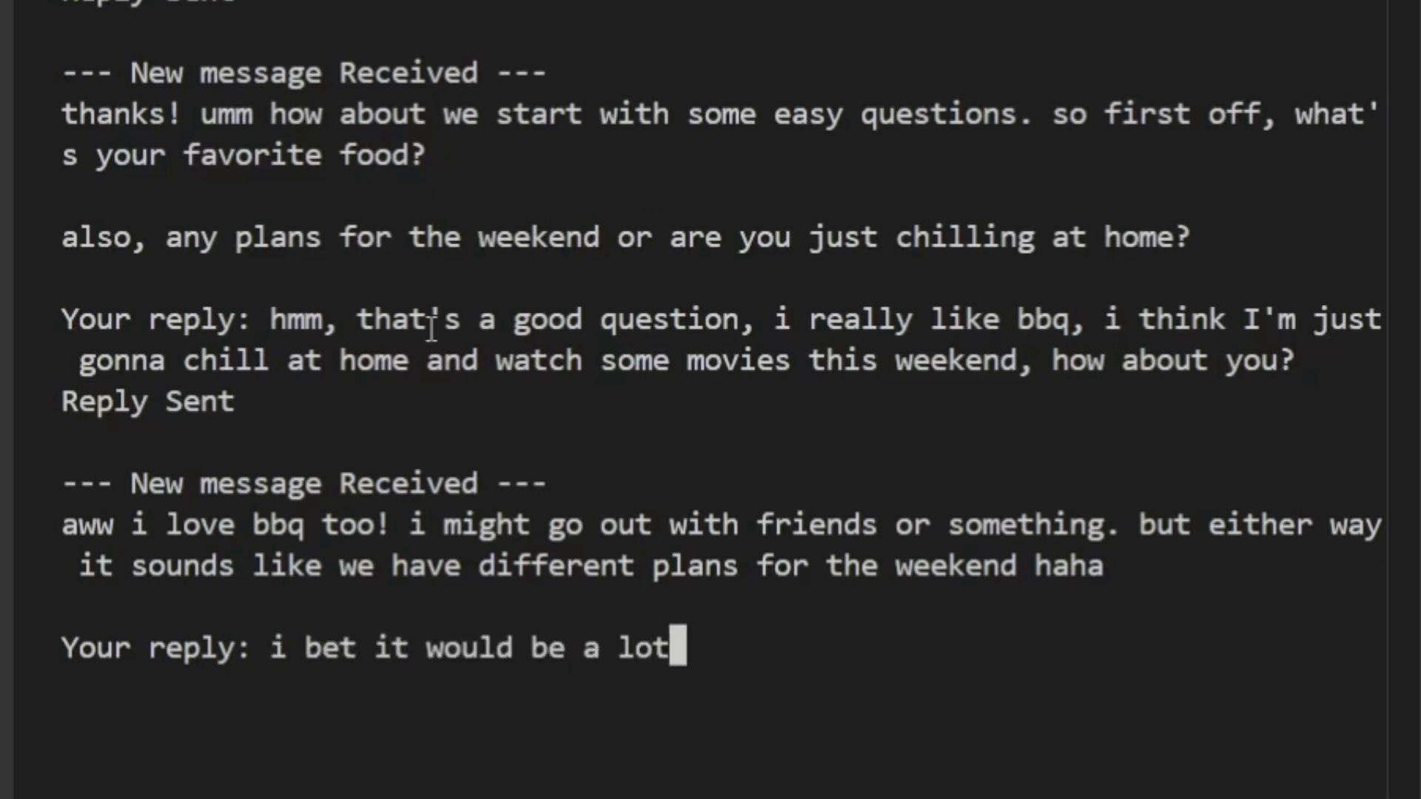
pyautogui.write('of fun to')
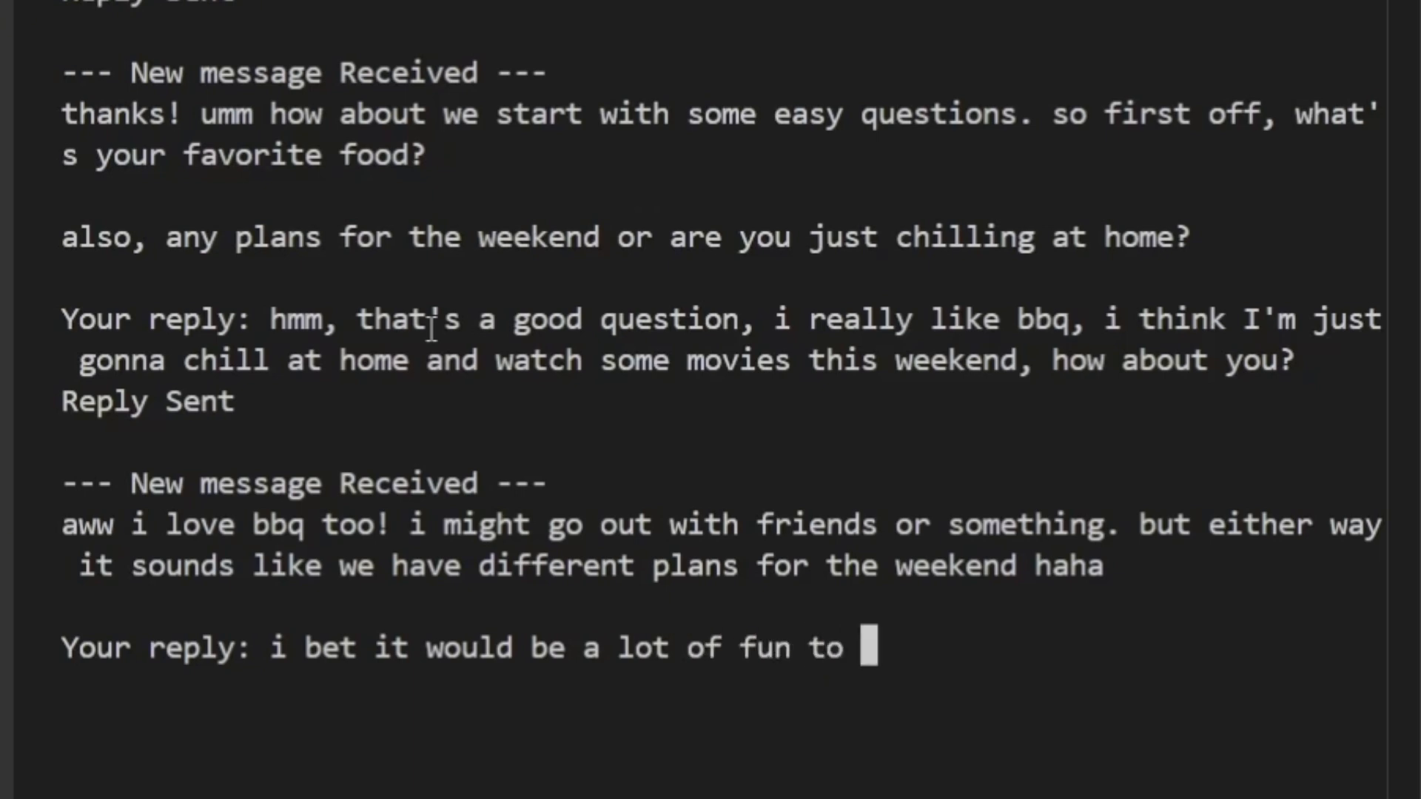
pyautogui.write('go out with')
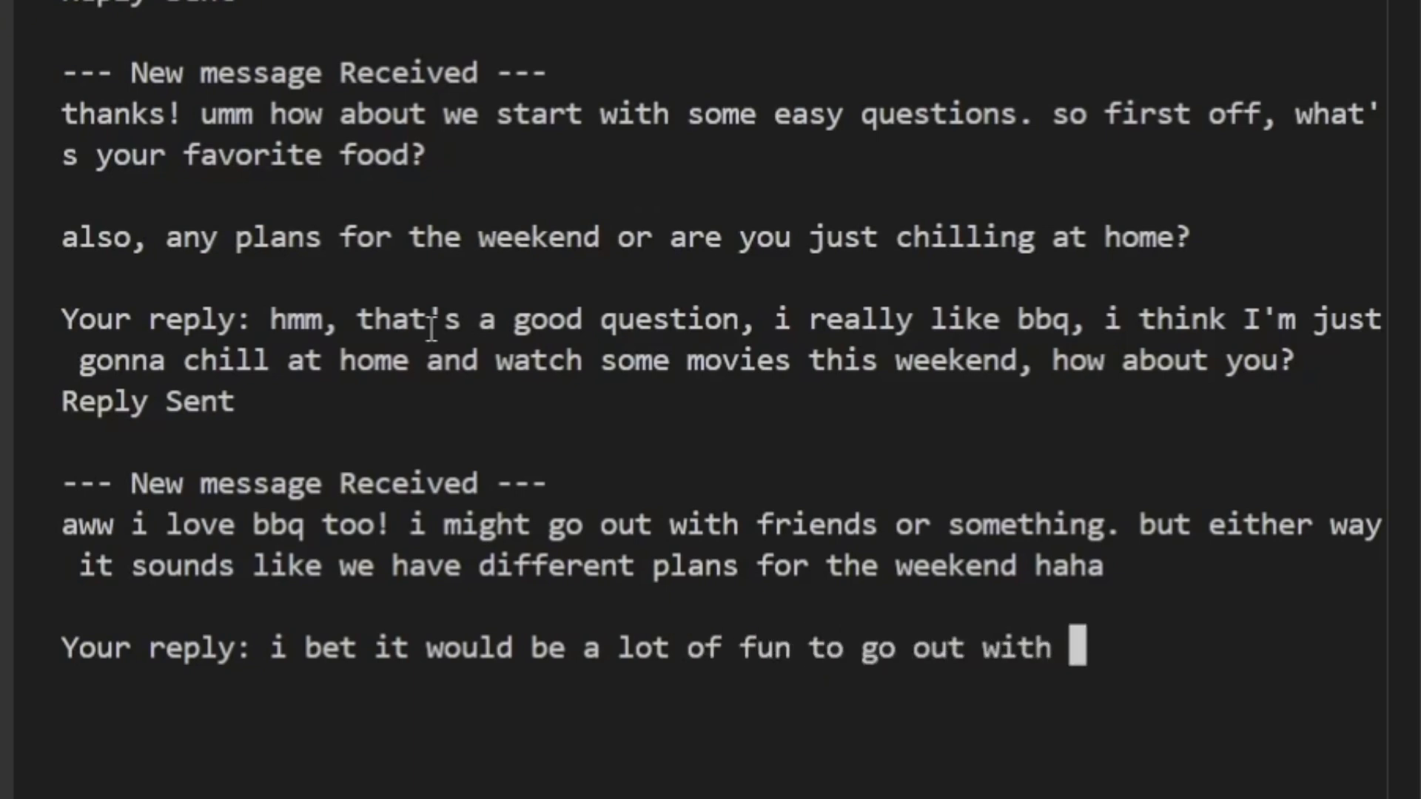
pyautogui.write('your friends,')
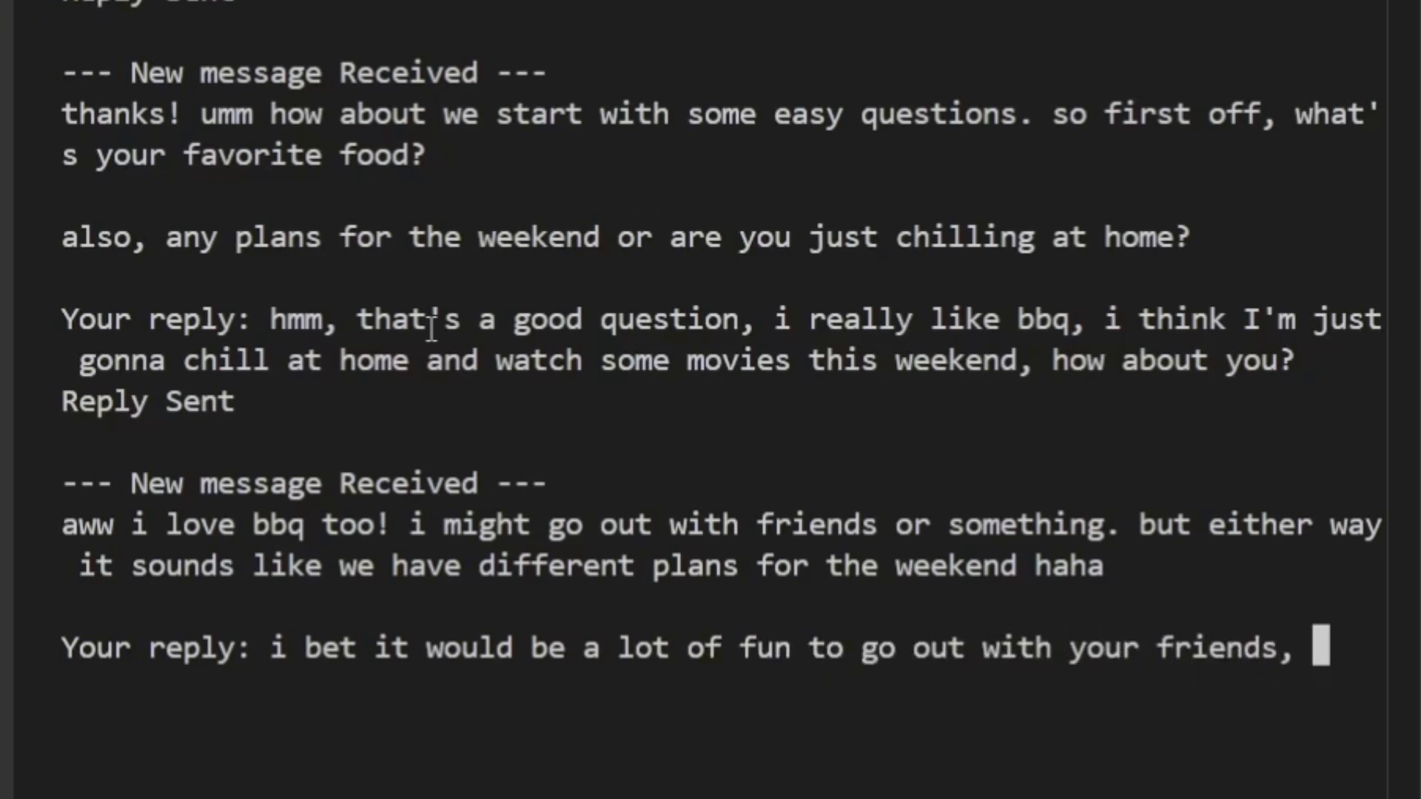
pyautogui.write('where do you think')
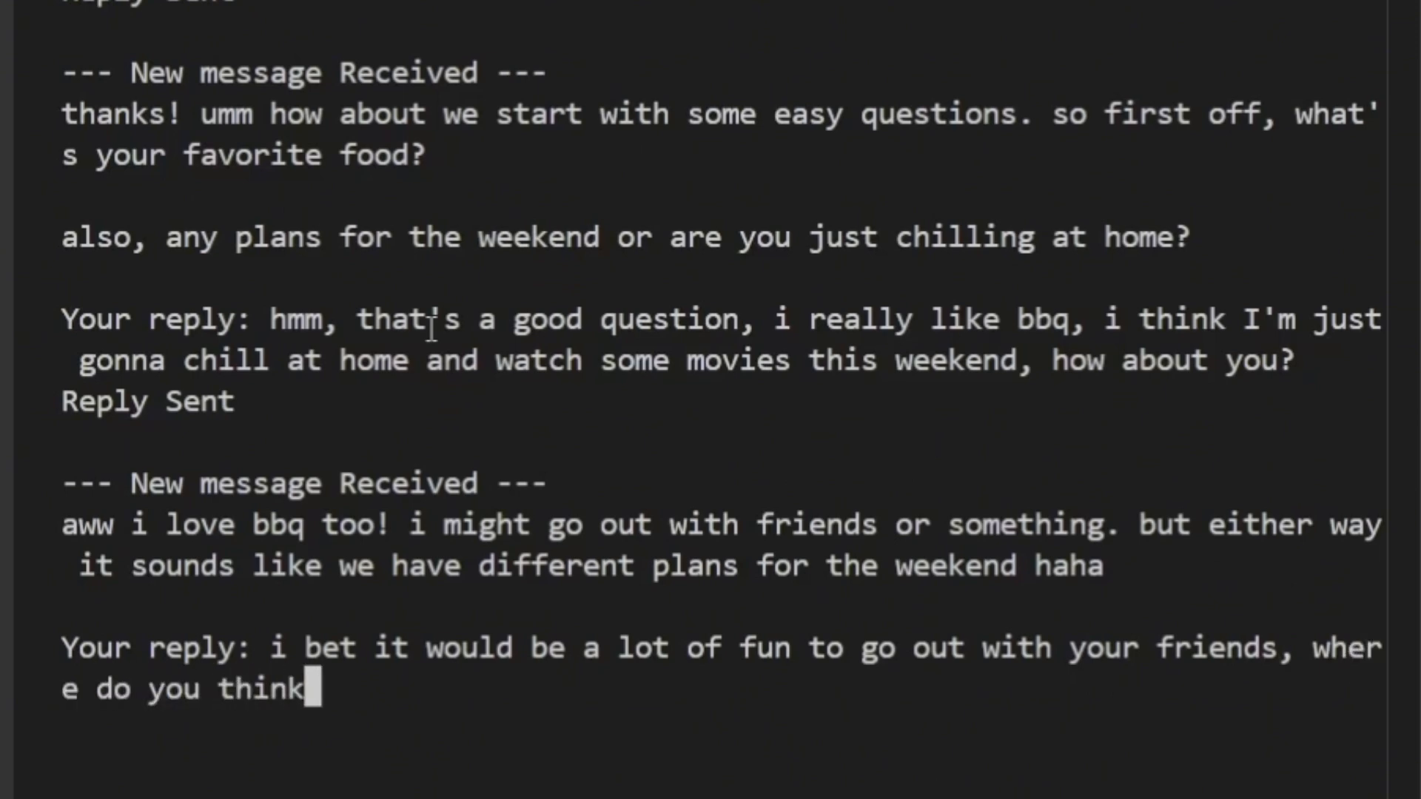
pyautogui.write('you would go')
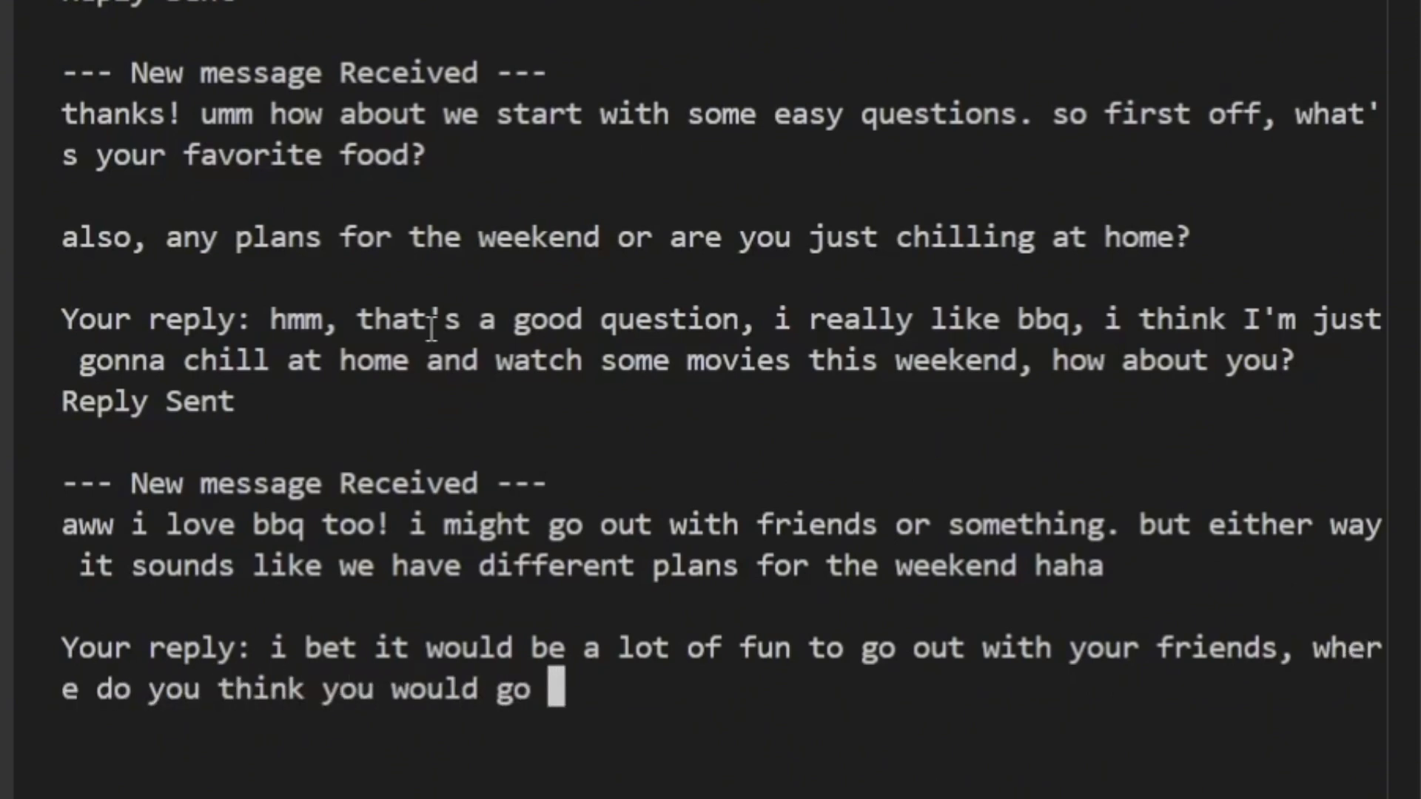
pyautogui.write(':)')
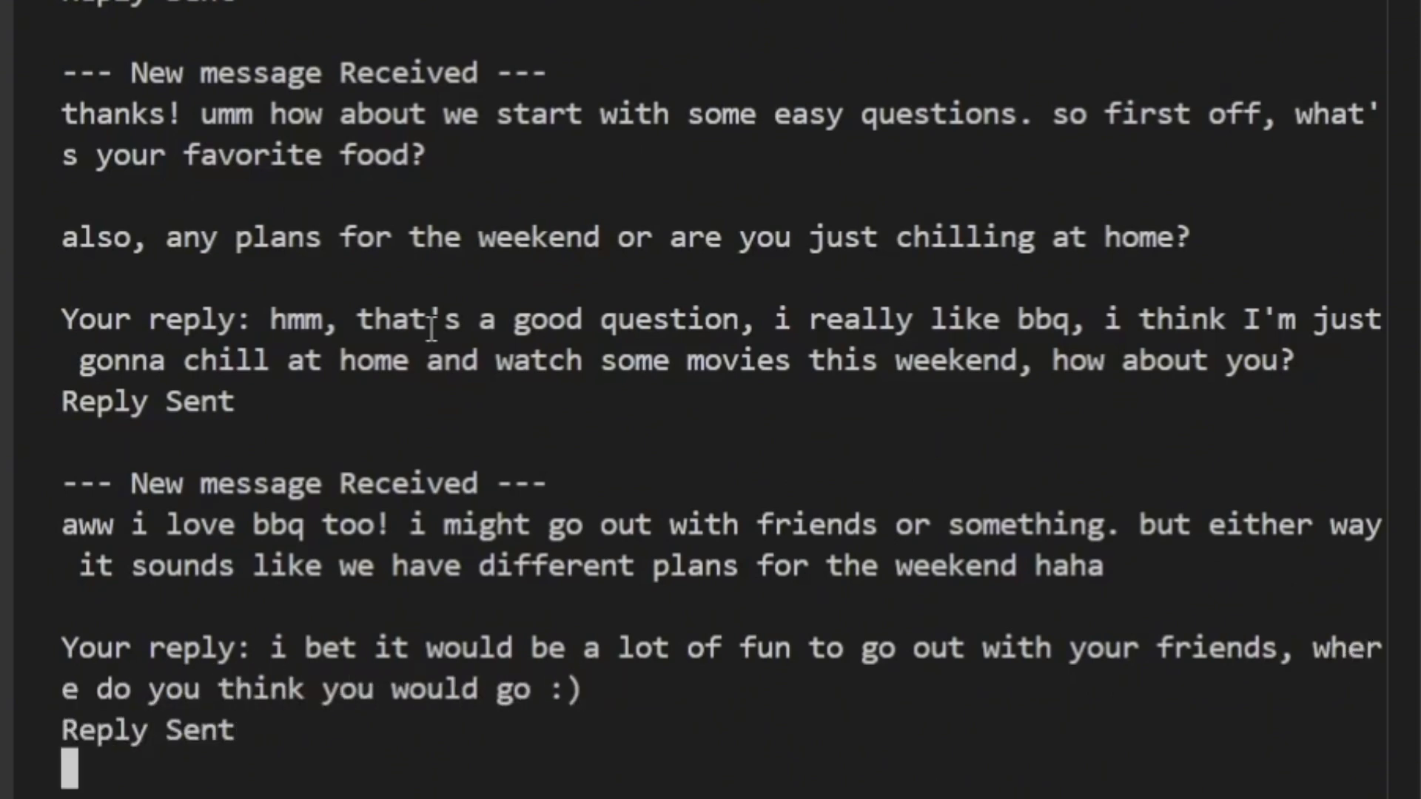
pyautogui.scroll(-3)
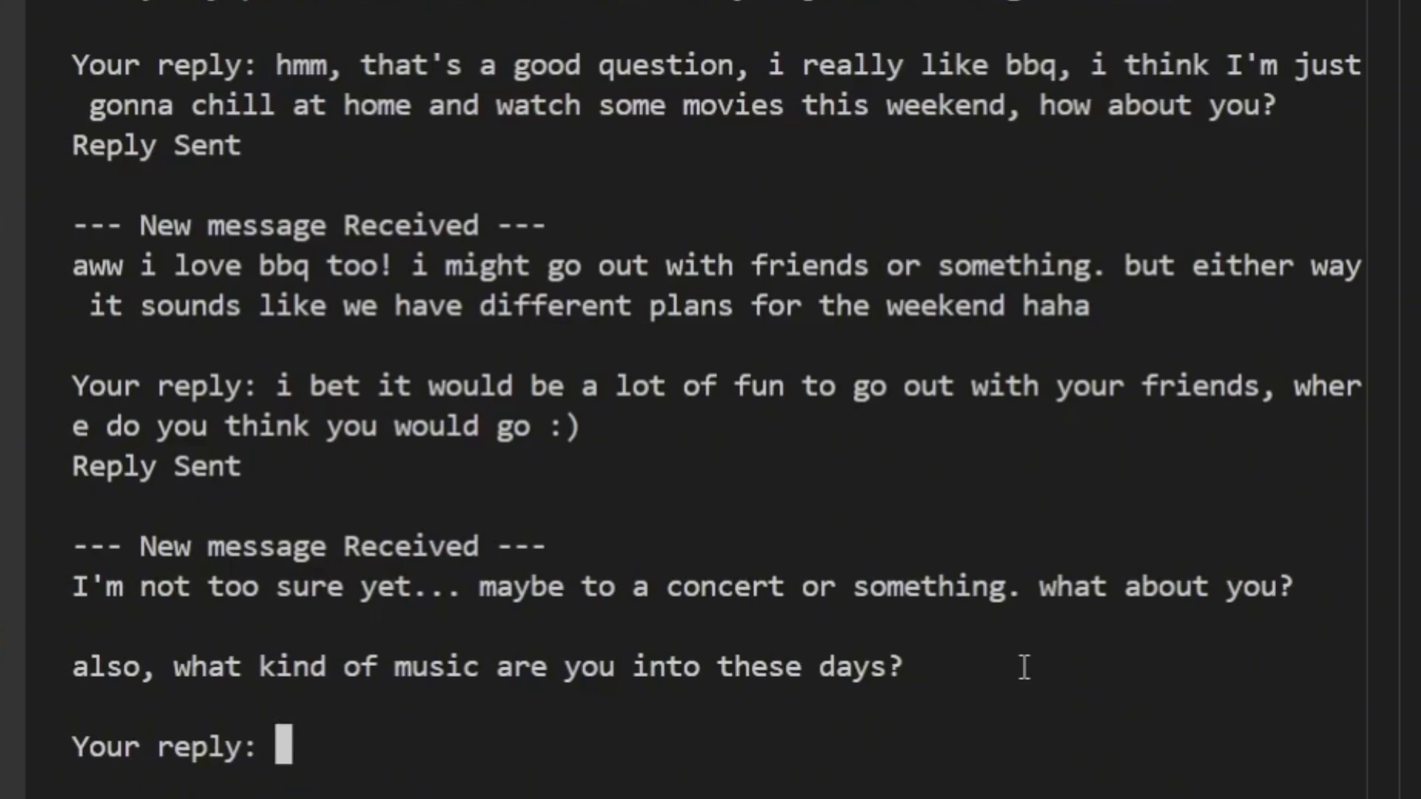
# Send the reply 'i'd love to go to a concert, i'm really into indie music, my fave band is the vampire weekend'
pyautogui.write("i'd love to g")
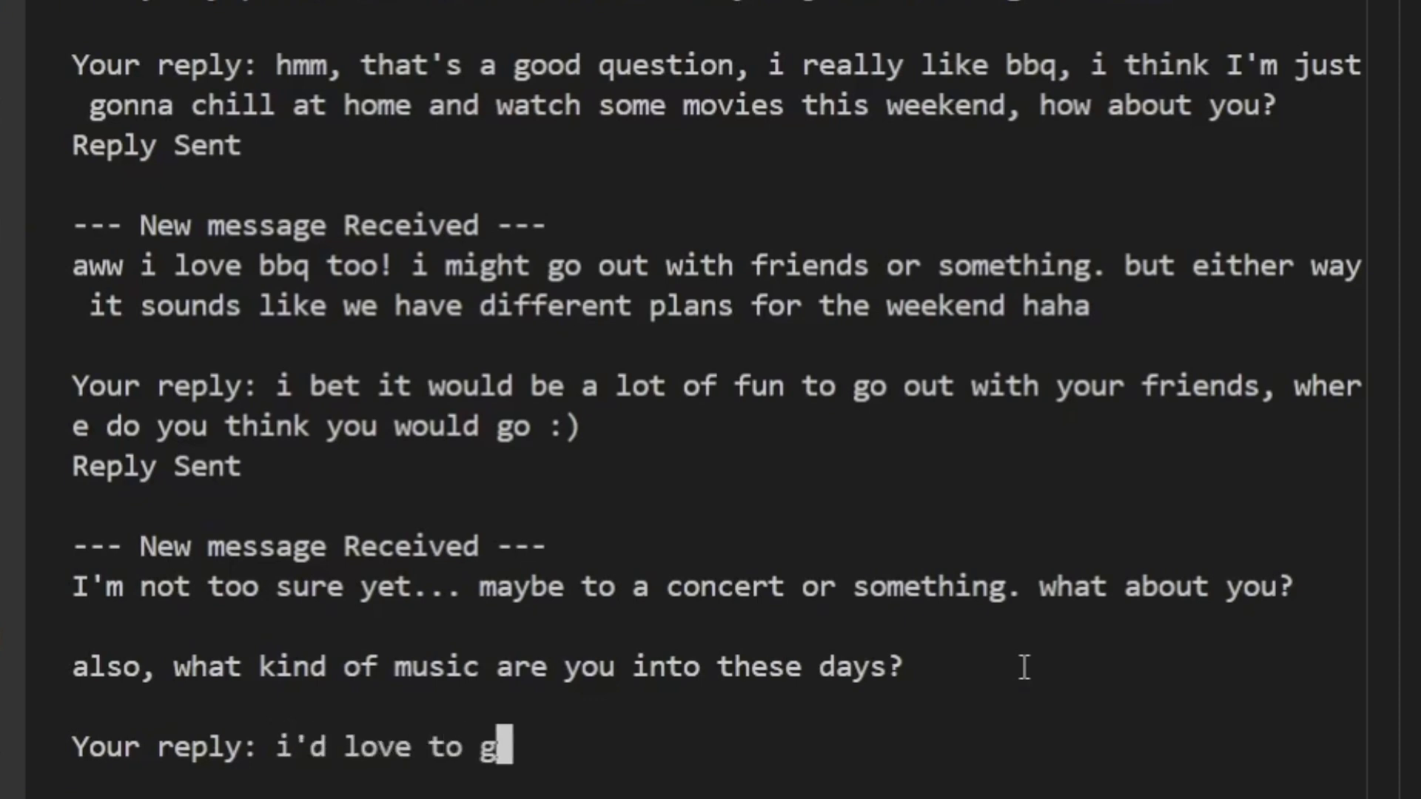
pyautogui.write('o to a convcert too')
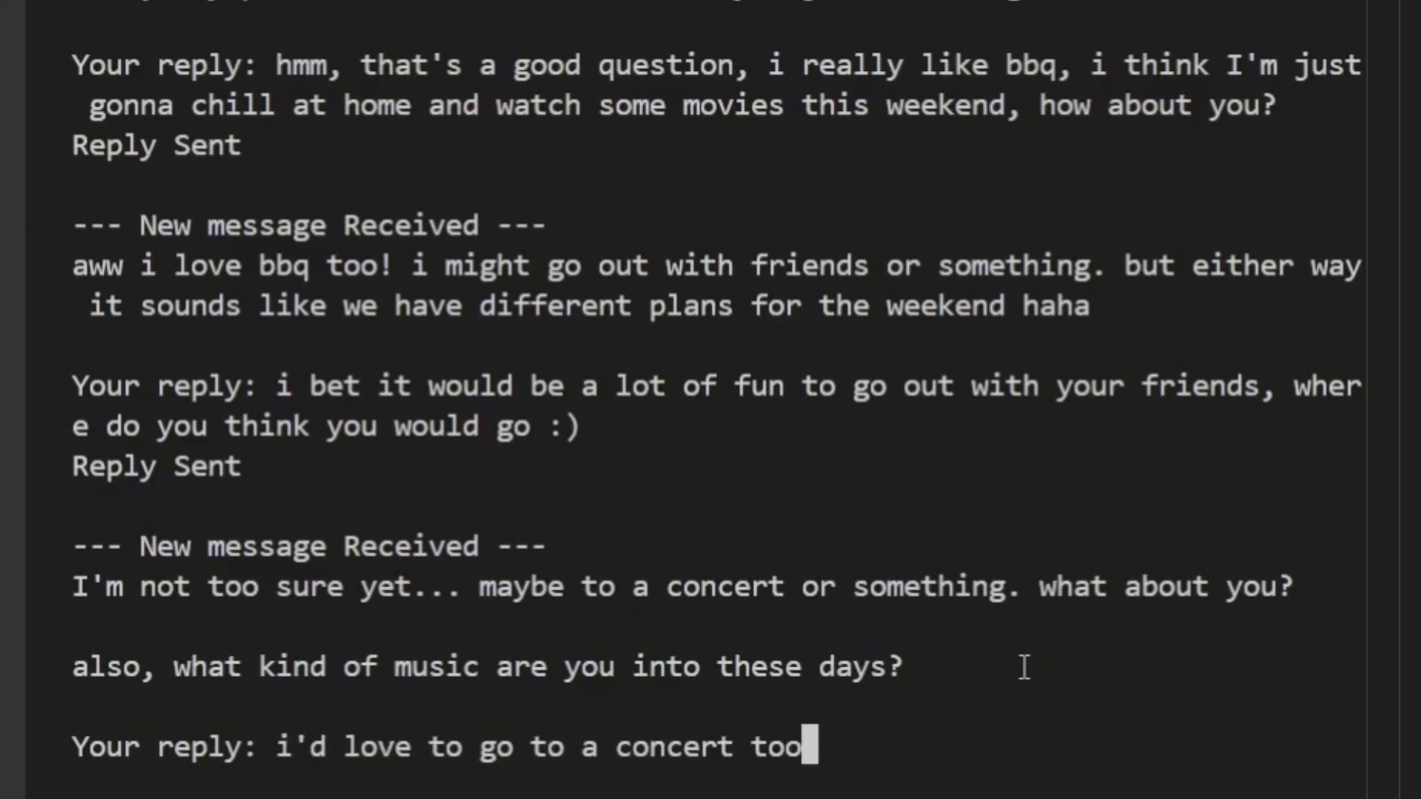
pyautogui.write(", i'm real")
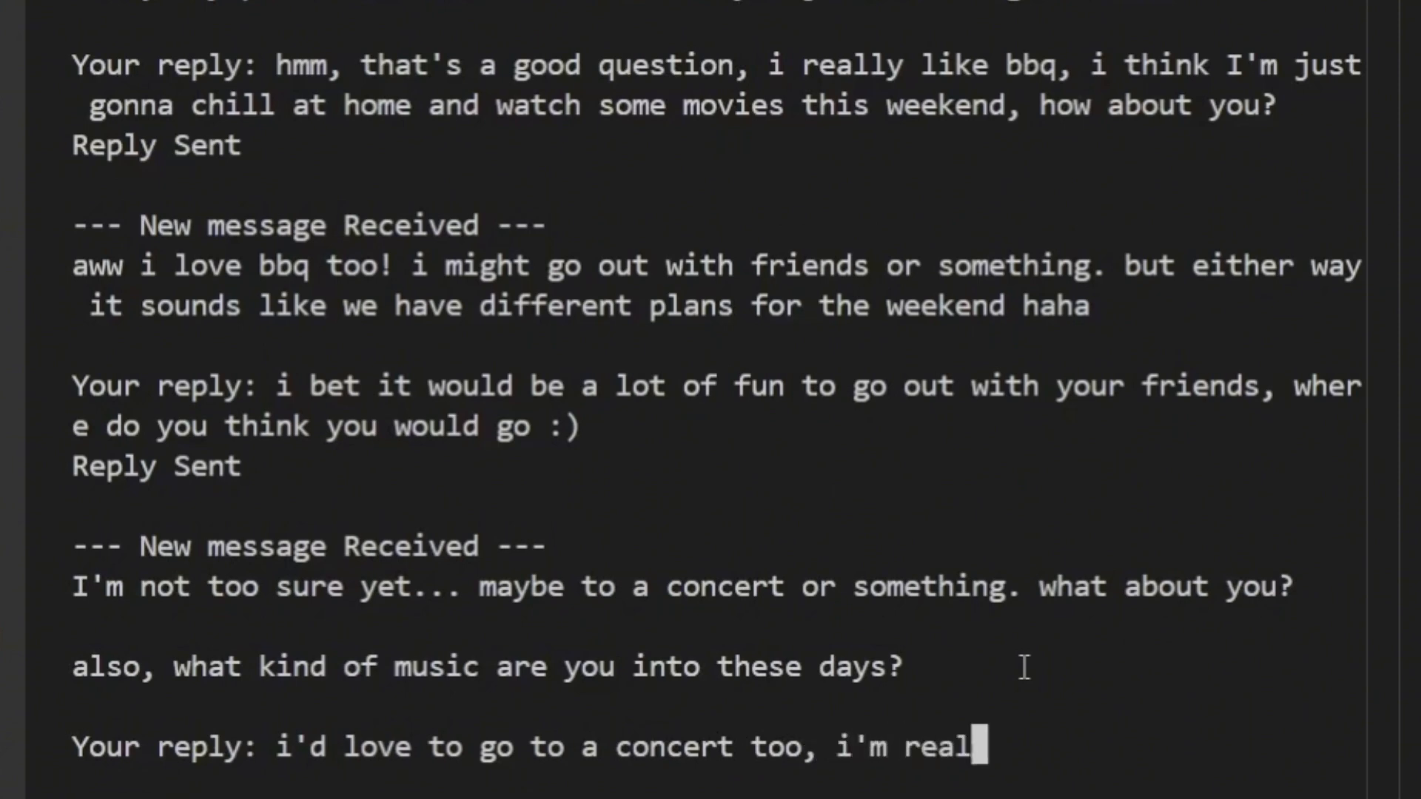
pyautogui.write('ly into indie')
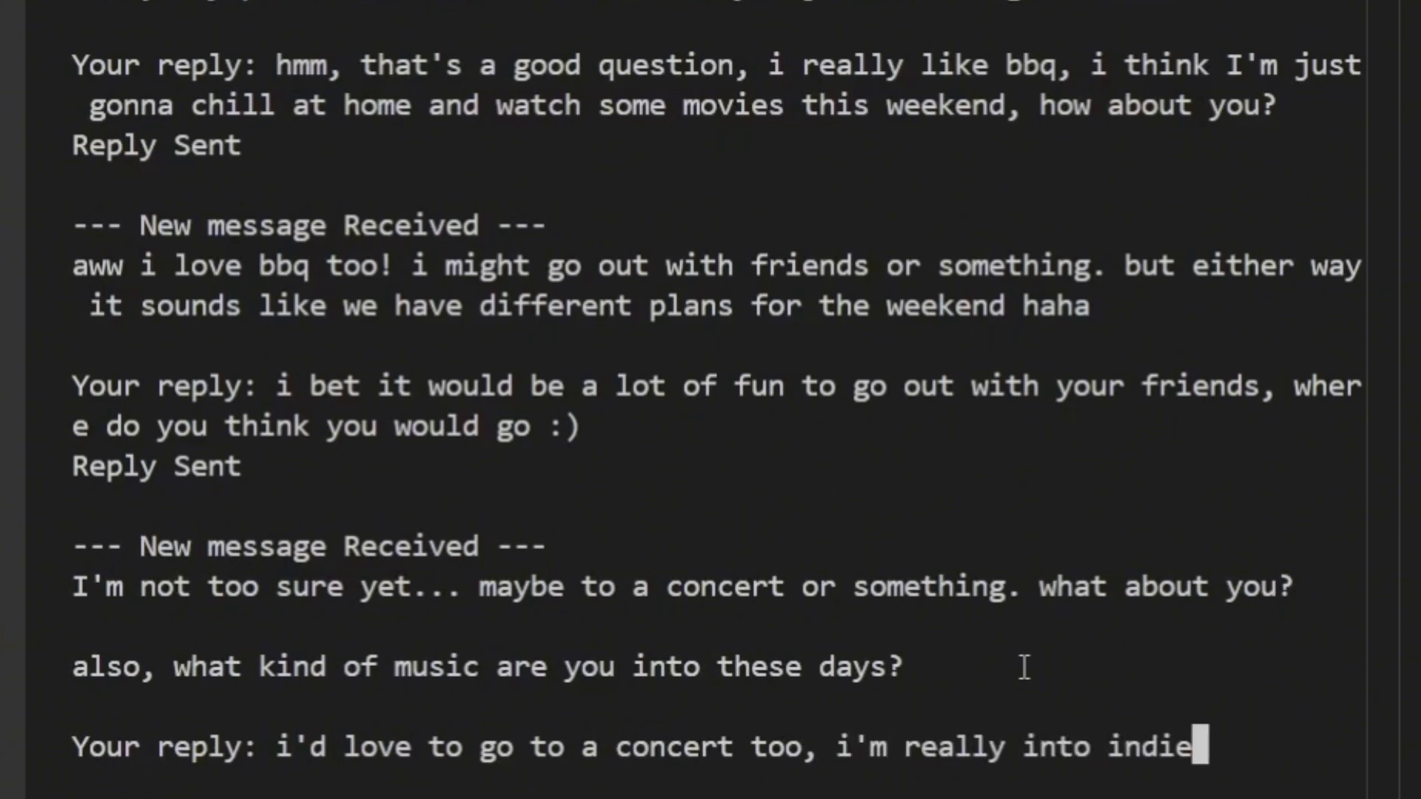
pyautogui.write('muys')
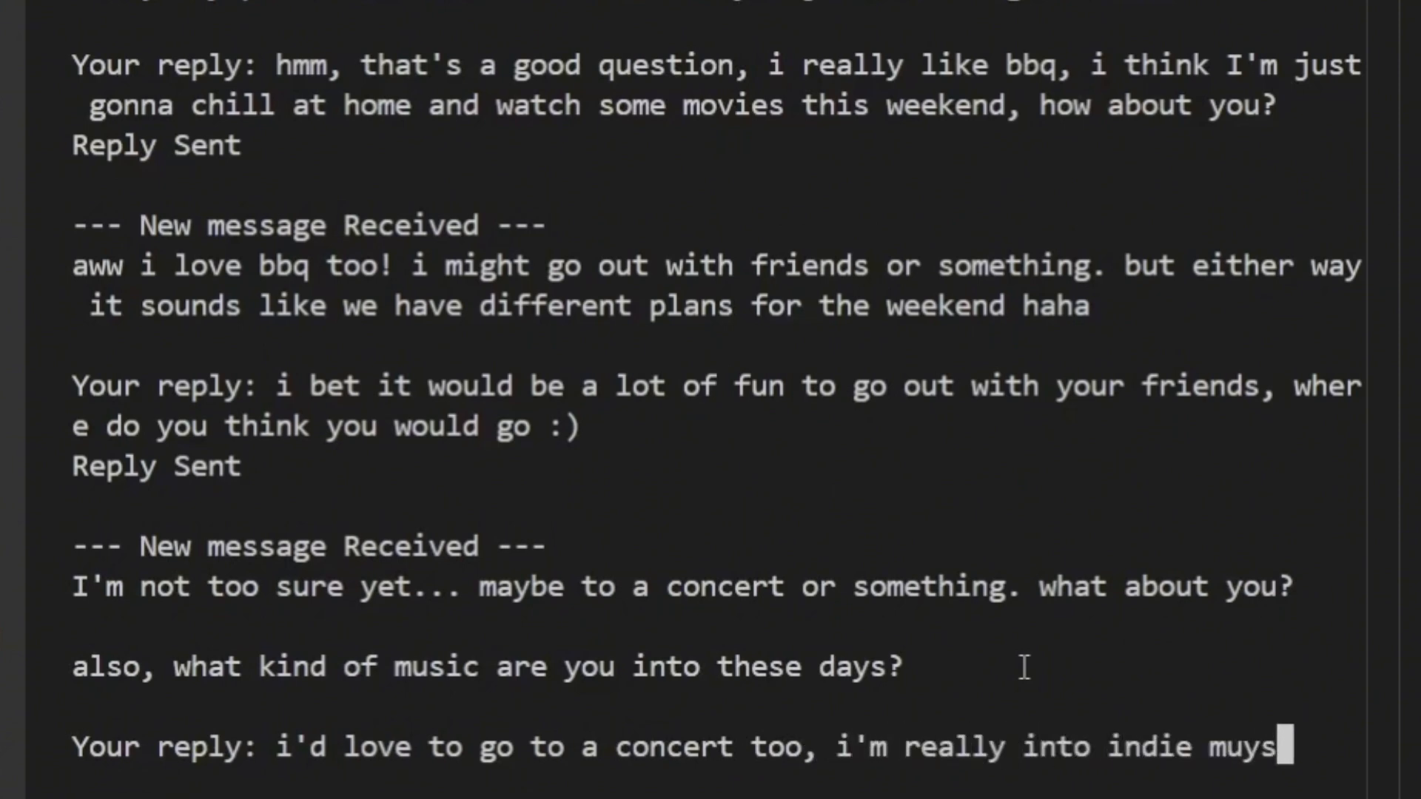
pyautogui.write('ic, m')
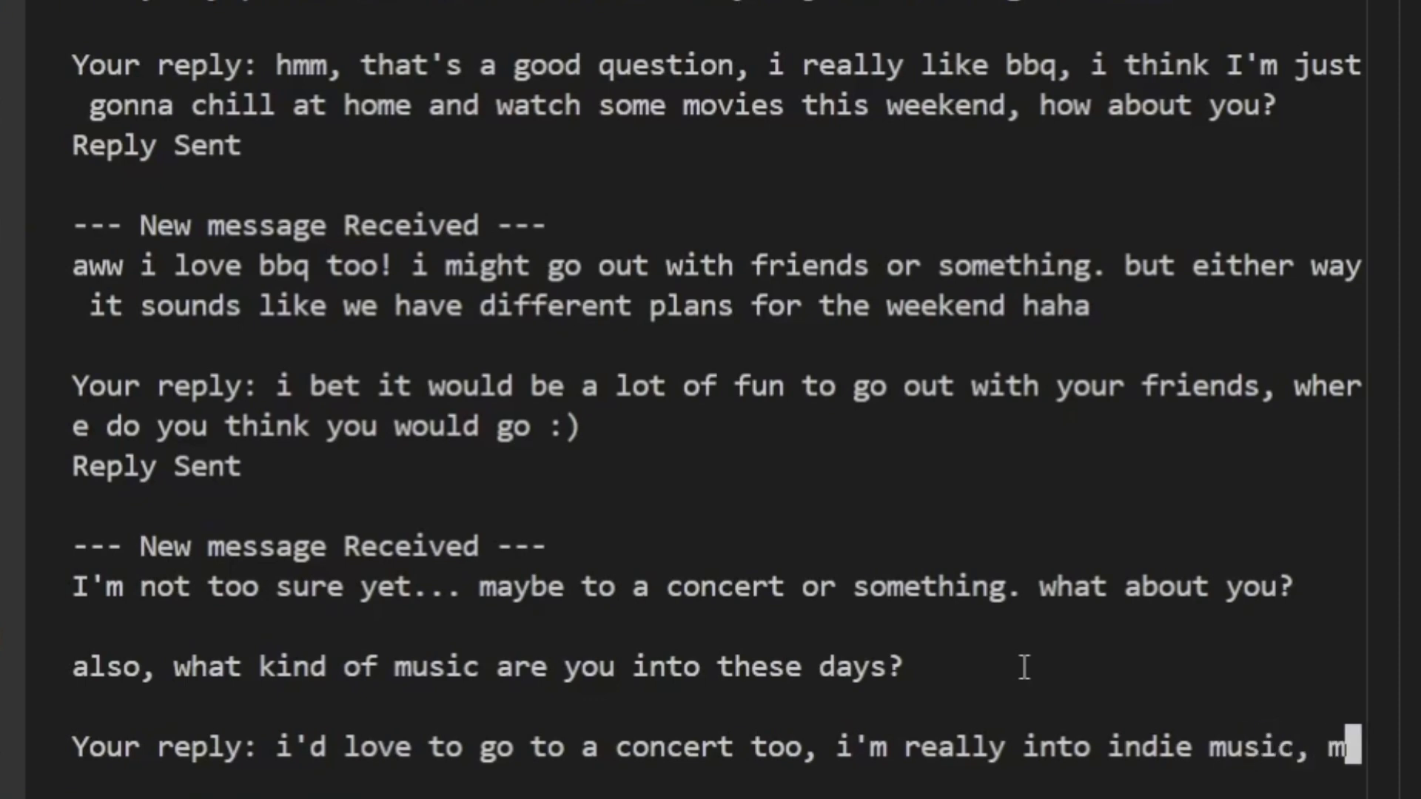
pyautogui.write('my fave band')
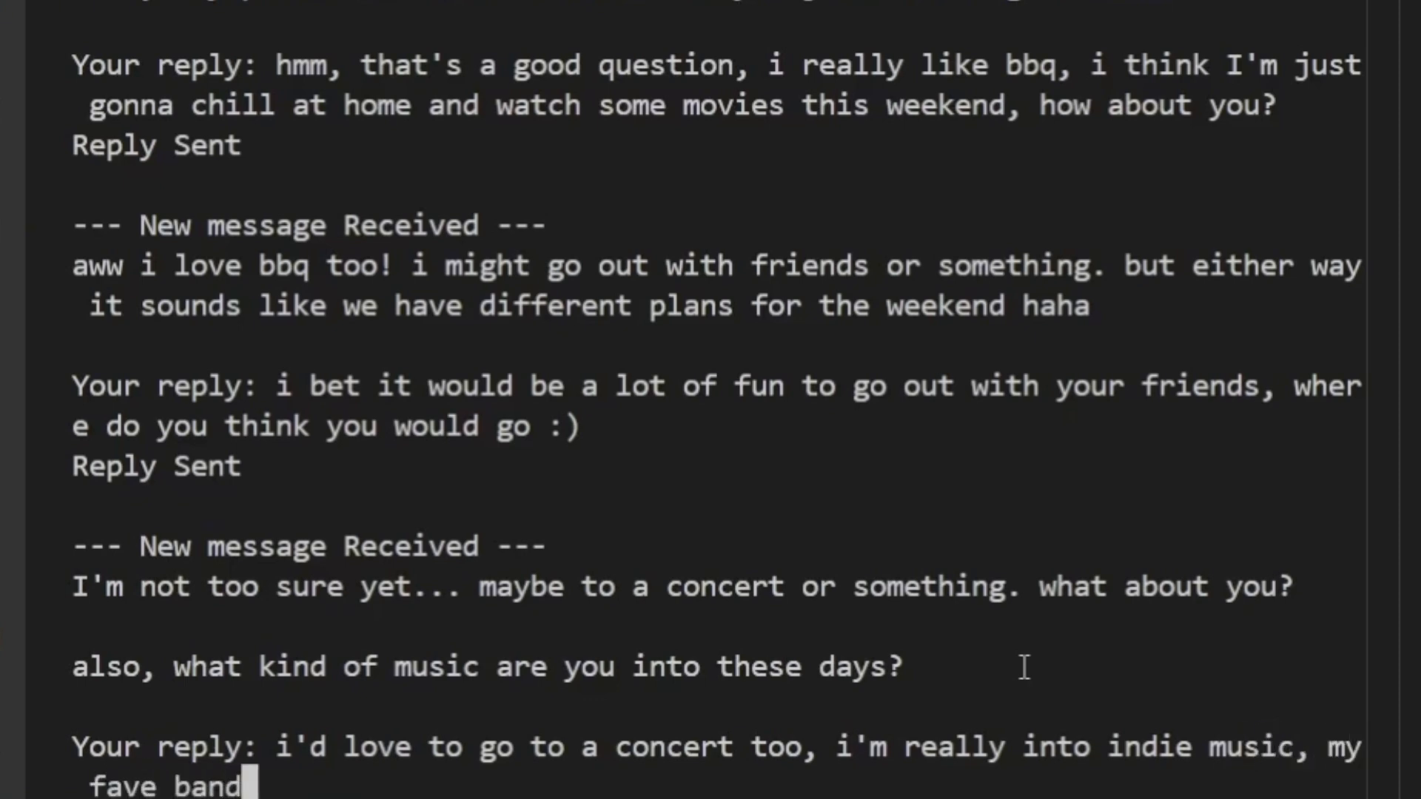
pyautogui.write('is the vamp')
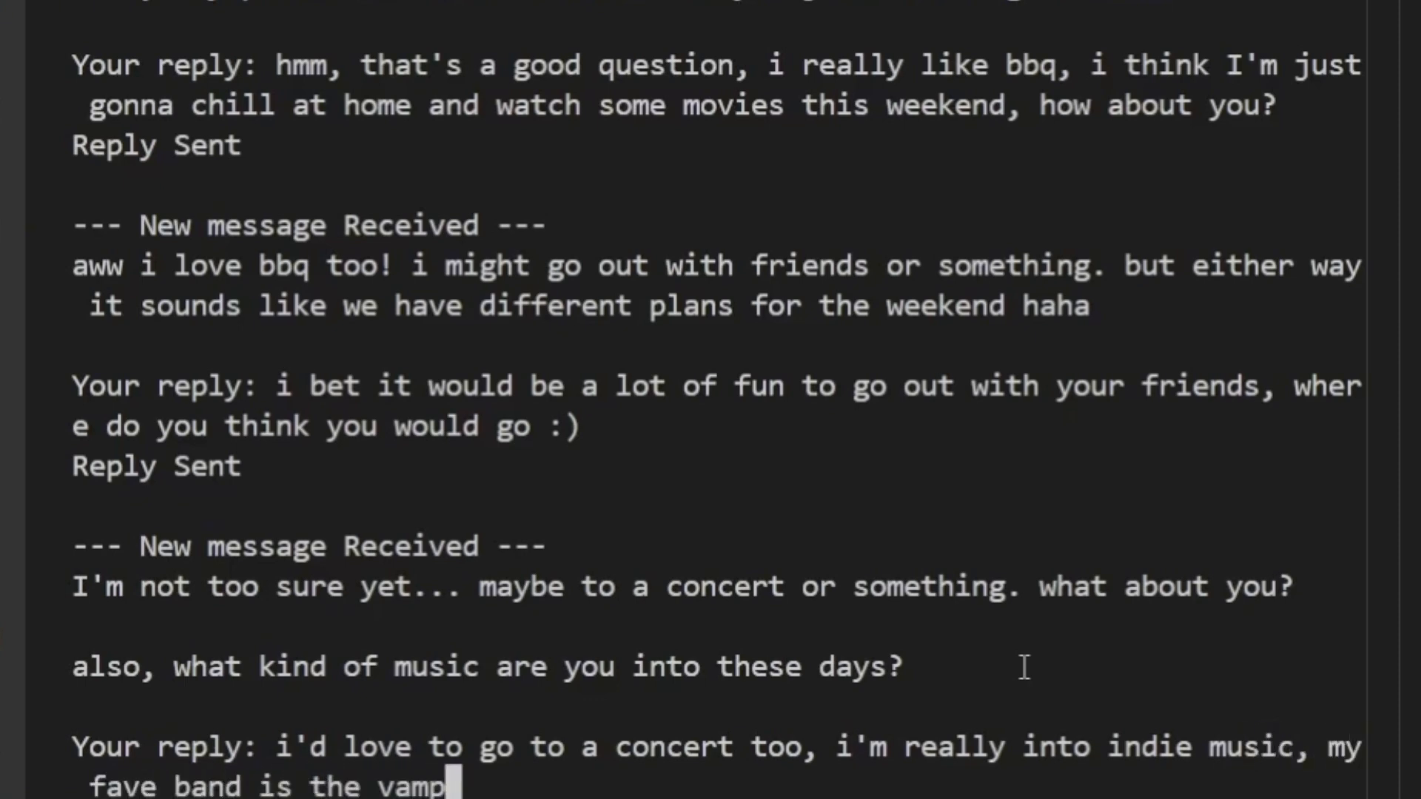
pyautogui.write('ire weeken')
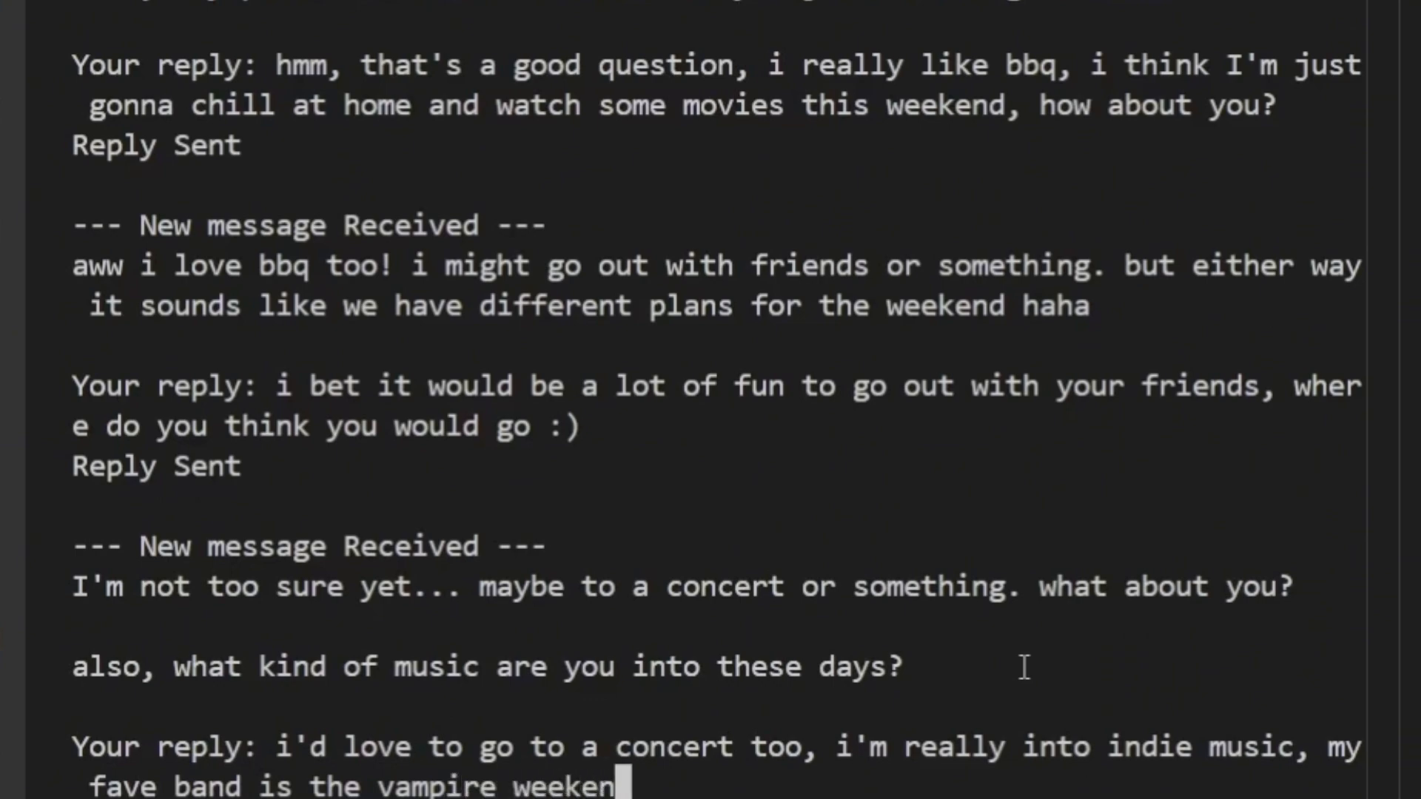
pyautogui.press('Return')
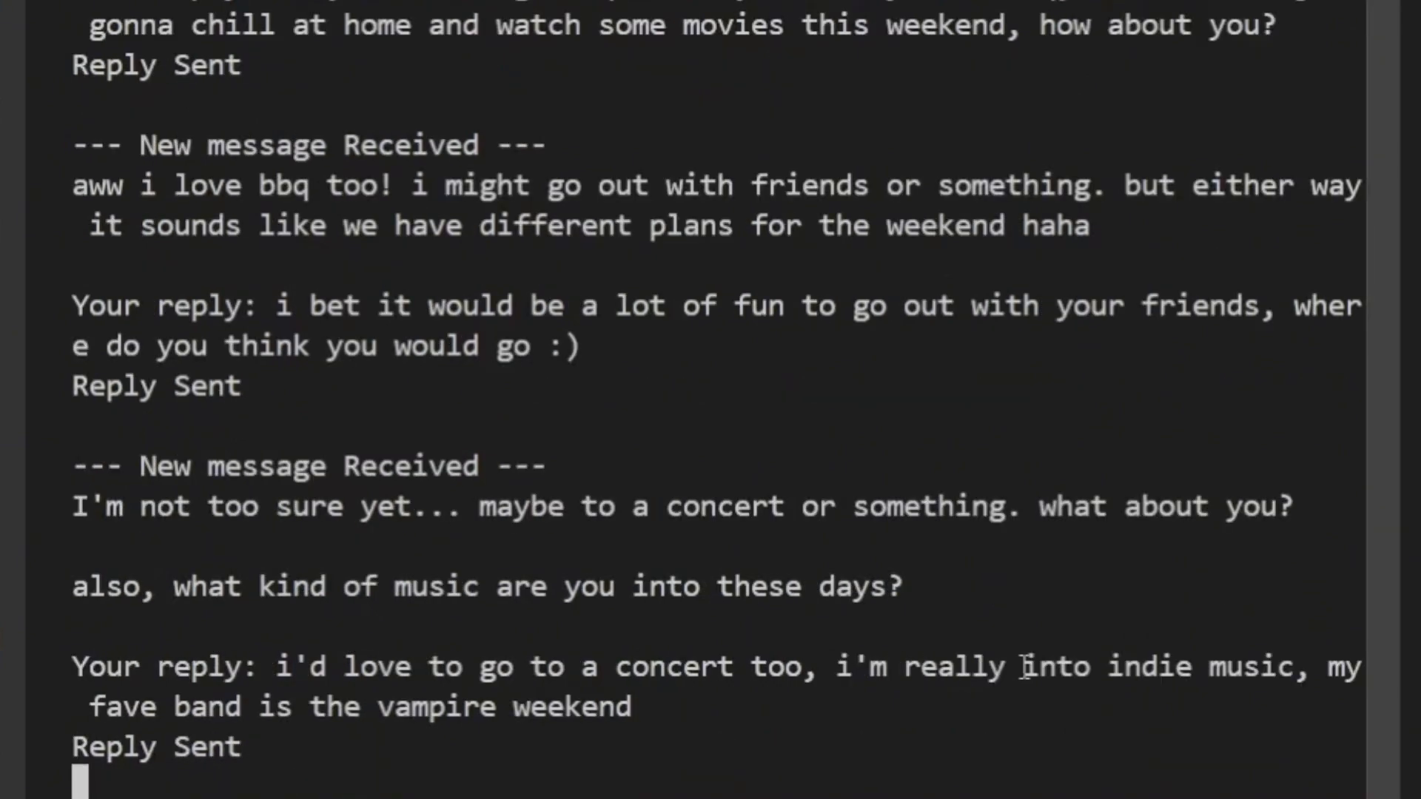